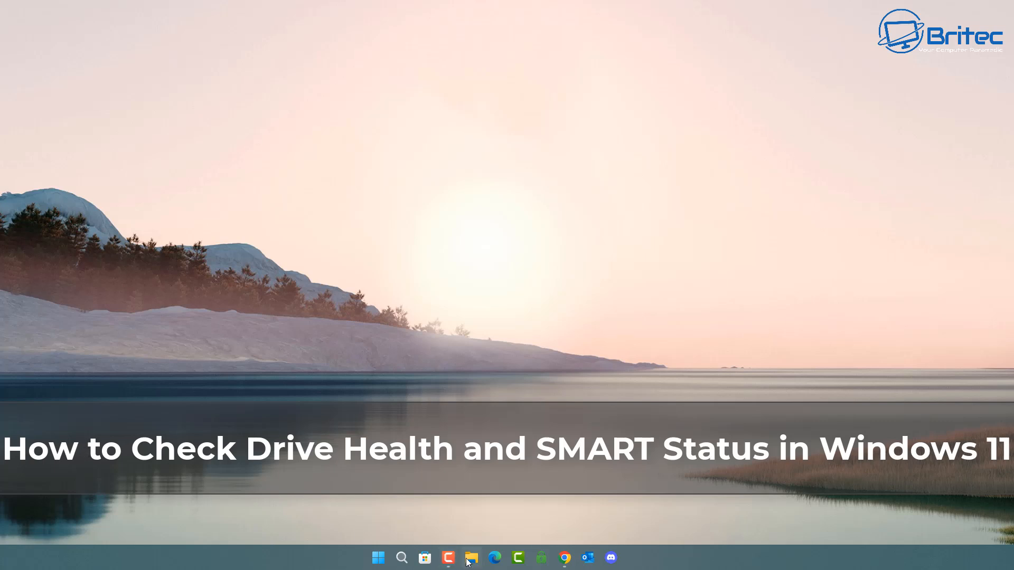
- Show This PC in File Explorer with drives C: and D: and their free space
{"action": "left_click", "coordinate": [471, 558]}
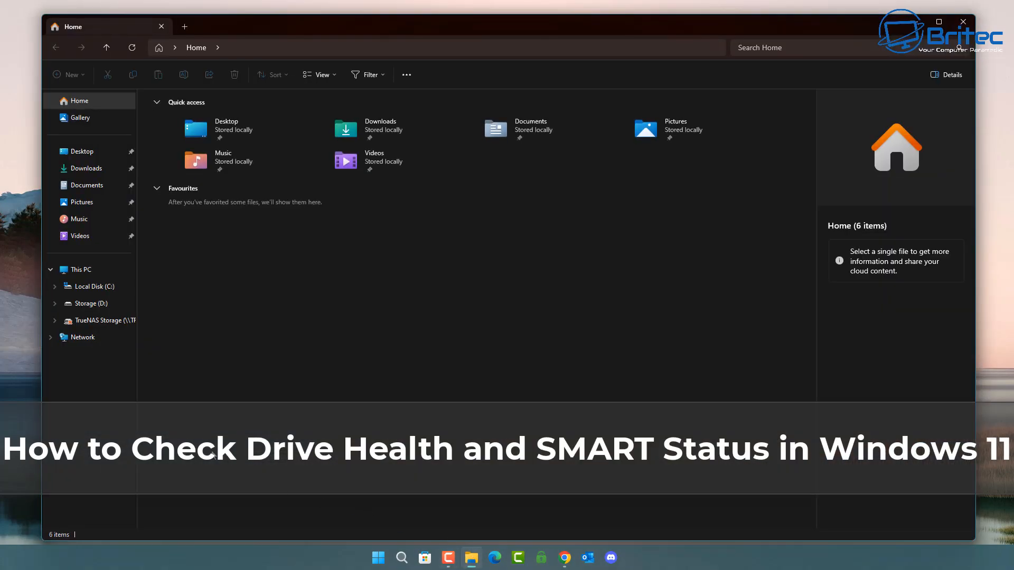
{"action": "left_click", "coordinate": [80, 269]}
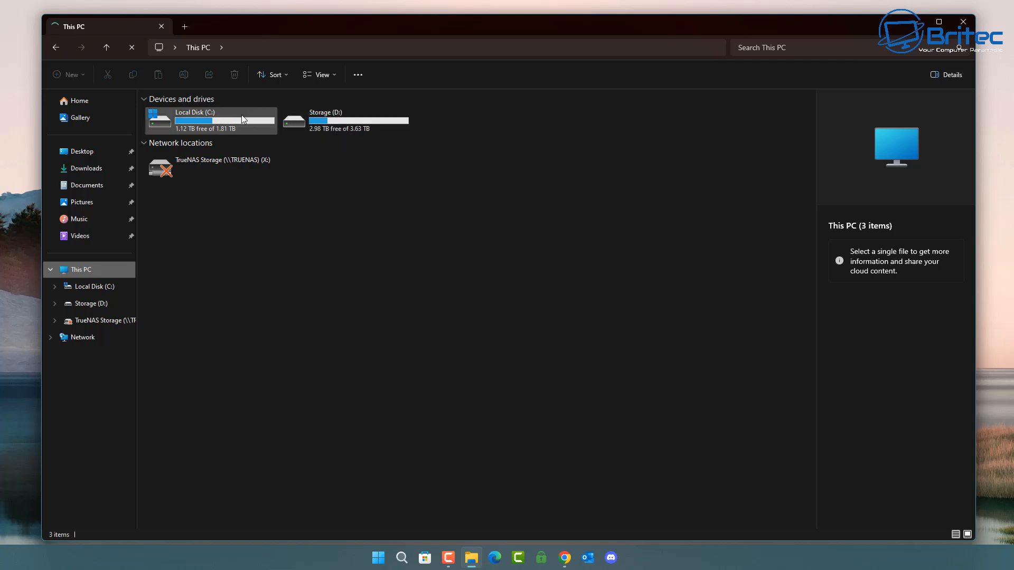
{"action": "mouse_move", "coordinate": [243, 120]}
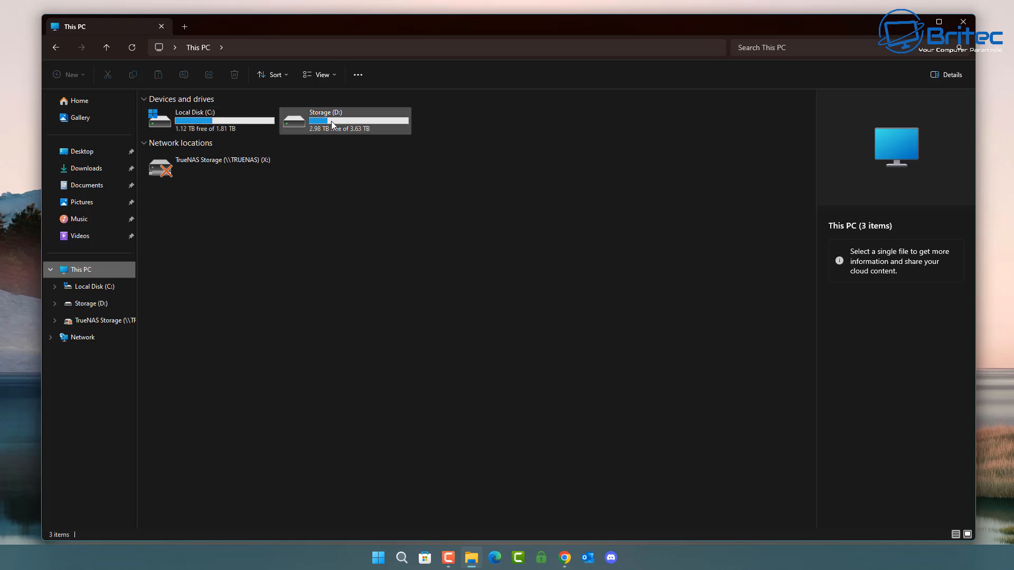
{"action": "mouse_move", "coordinate": [333, 125]}
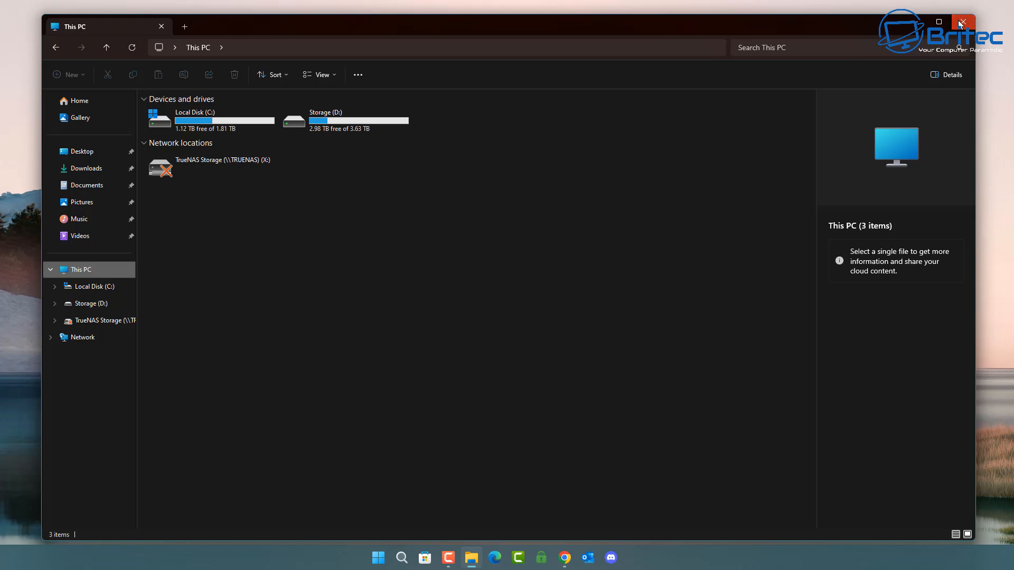
- Close File Explorer and launch Windows Settings on its Home page
{"action": "left_click", "coordinate": [963, 24]}
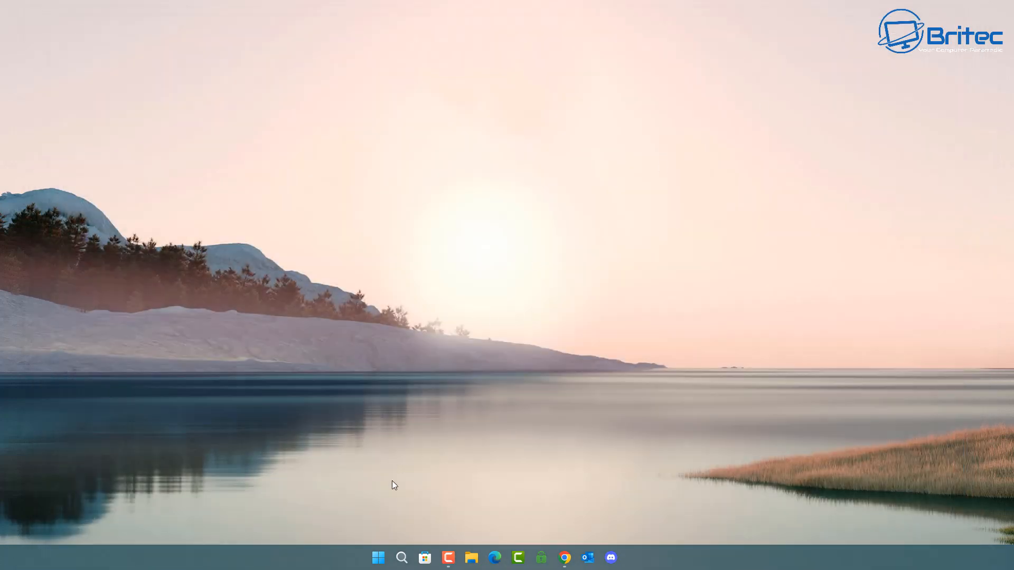
{"action": "left_click", "coordinate": [378, 558]}
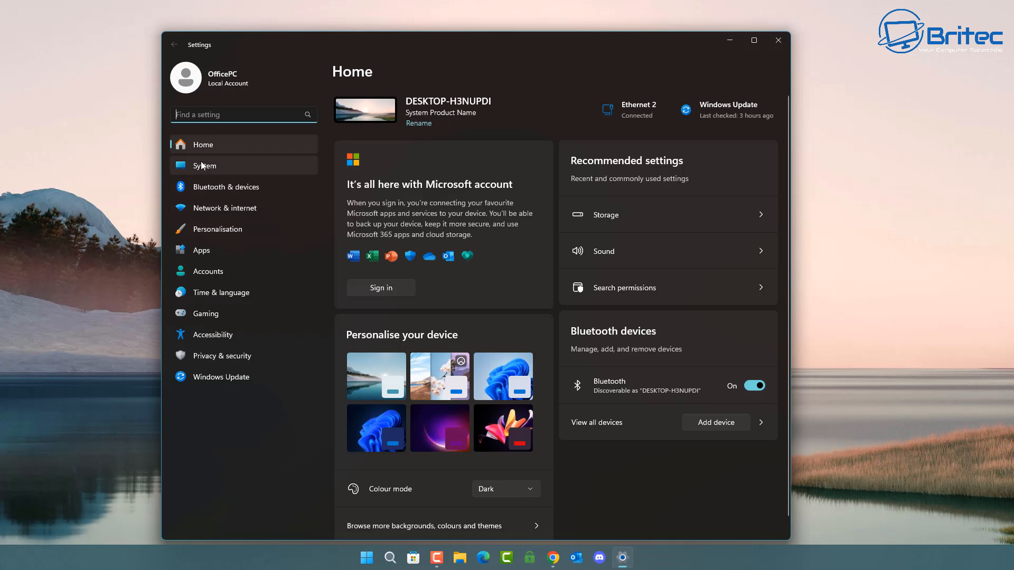
- Go to the System category to reach the Storage settings
{"action": "left_click", "coordinate": [205, 165]}
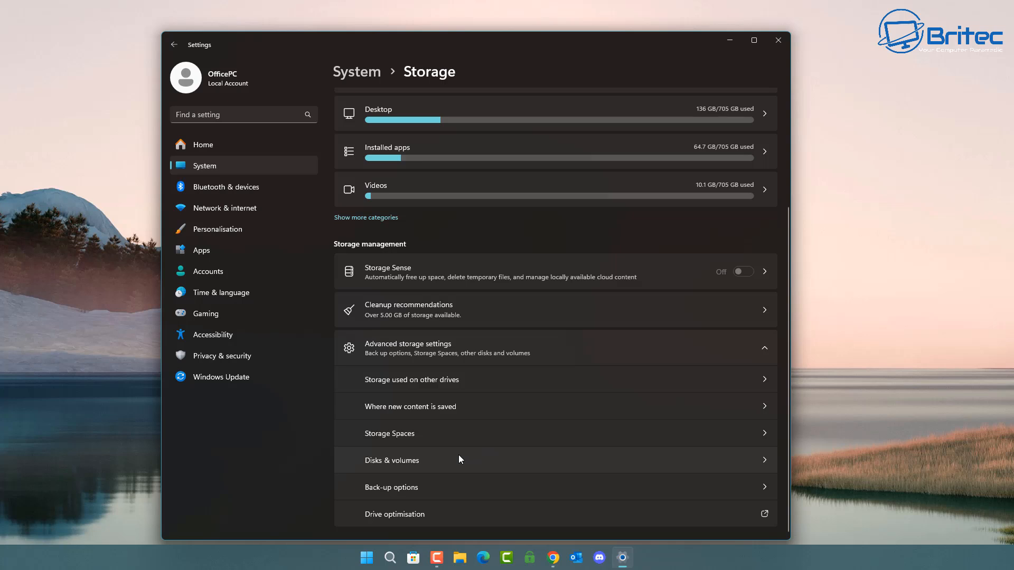
- Show the Disks & volumes list with both drives and partitions marked Healthy
{"action": "left_click", "coordinate": [392, 459]}
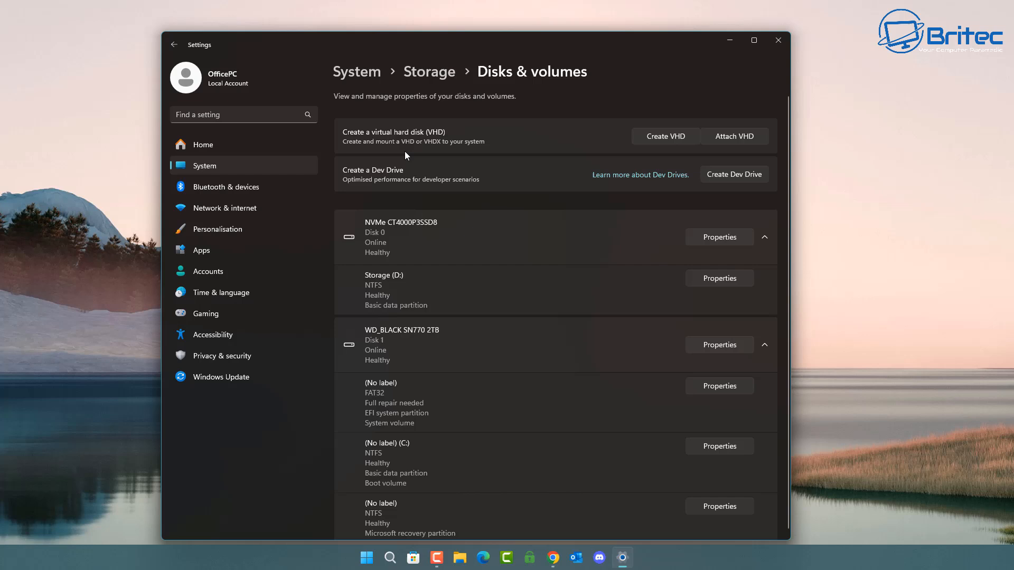
{"action": "mouse_move", "coordinate": [428, 404]}
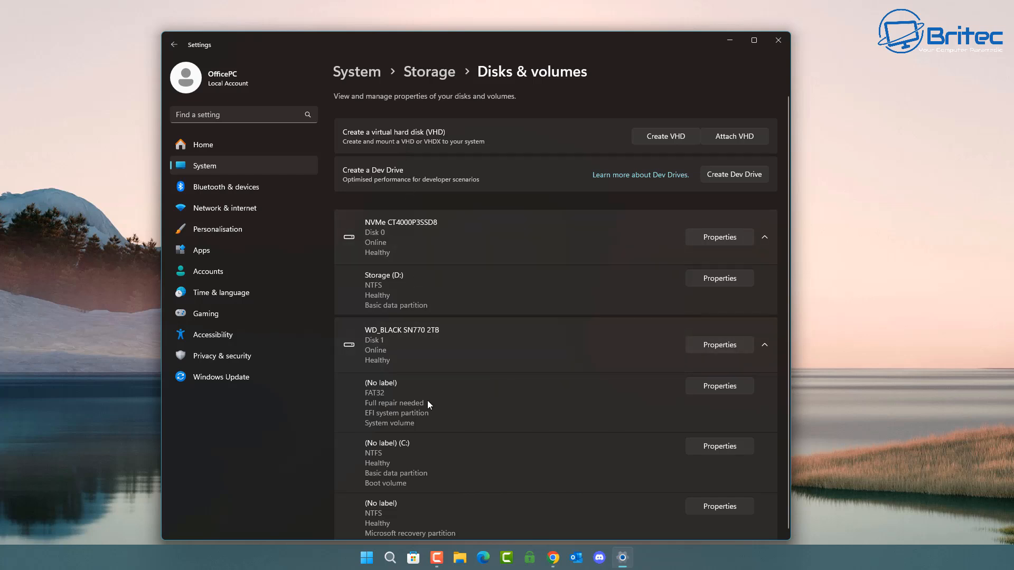
{"action": "mouse_move", "coordinate": [477, 368]}
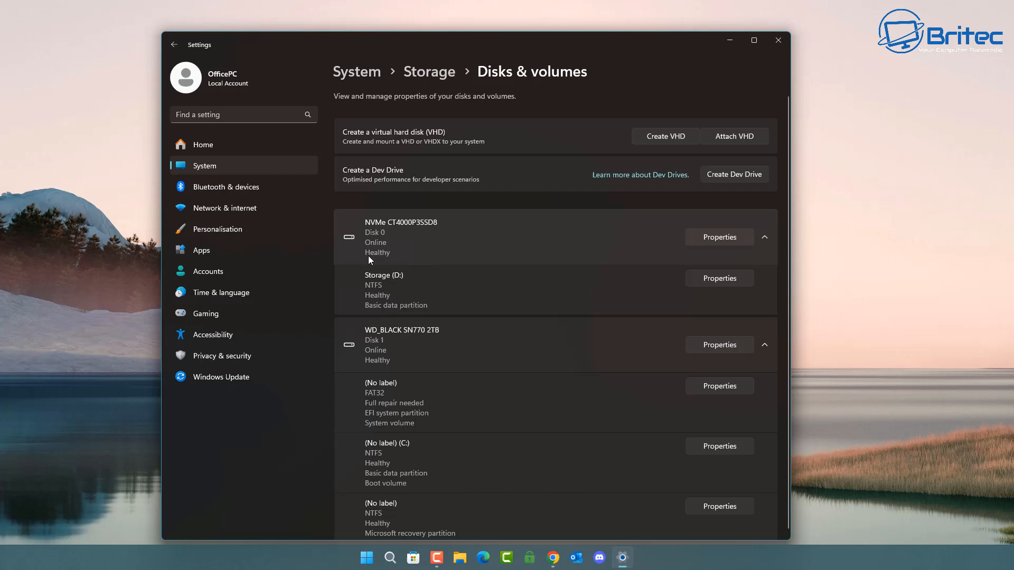
{"action": "mouse_move", "coordinate": [371, 364]}
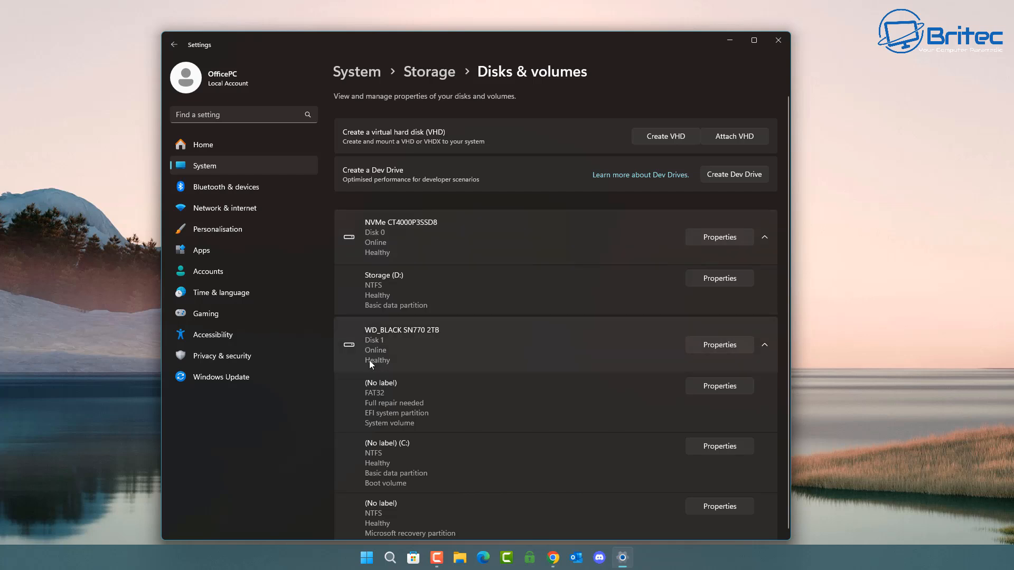
{"action": "mouse_move", "coordinate": [394, 364]}
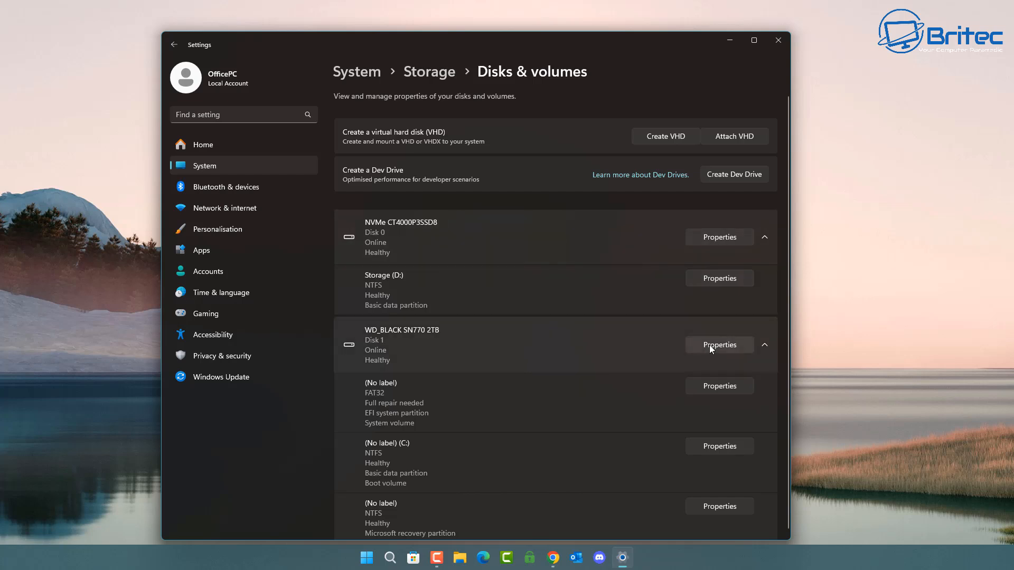
- View the WD_BLACK SN770 2TB properties: 100% remaining life, 100% spare, 50°C
{"action": "left_click", "coordinate": [719, 345]}
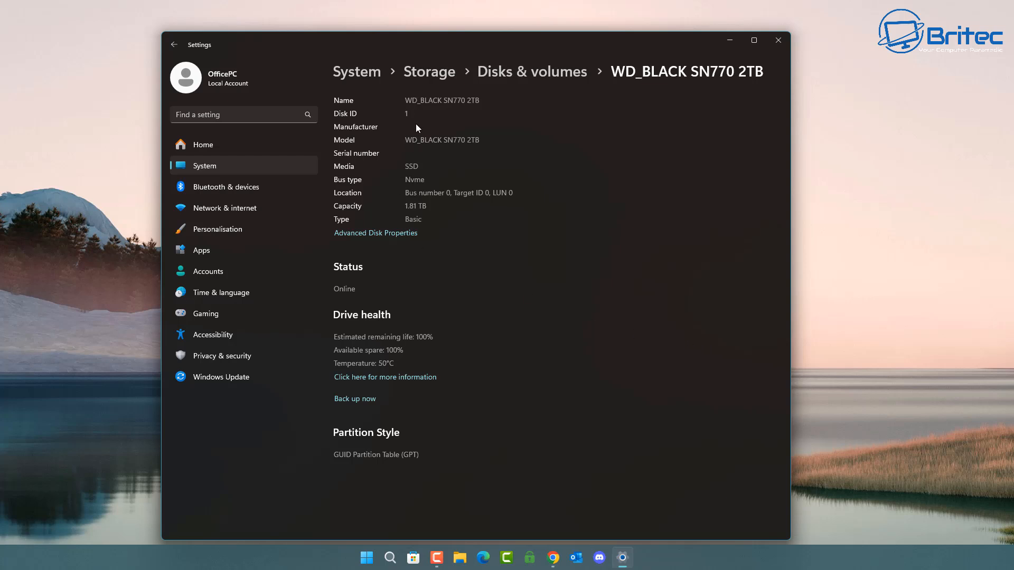
{"action": "mouse_move", "coordinate": [426, 239]}
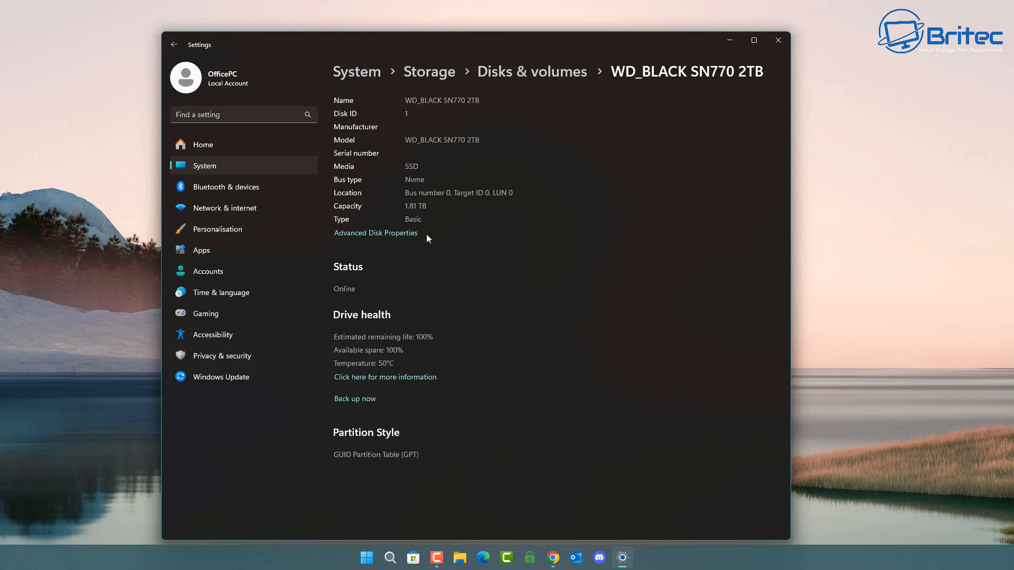
{"action": "mouse_move", "coordinate": [343, 271]}
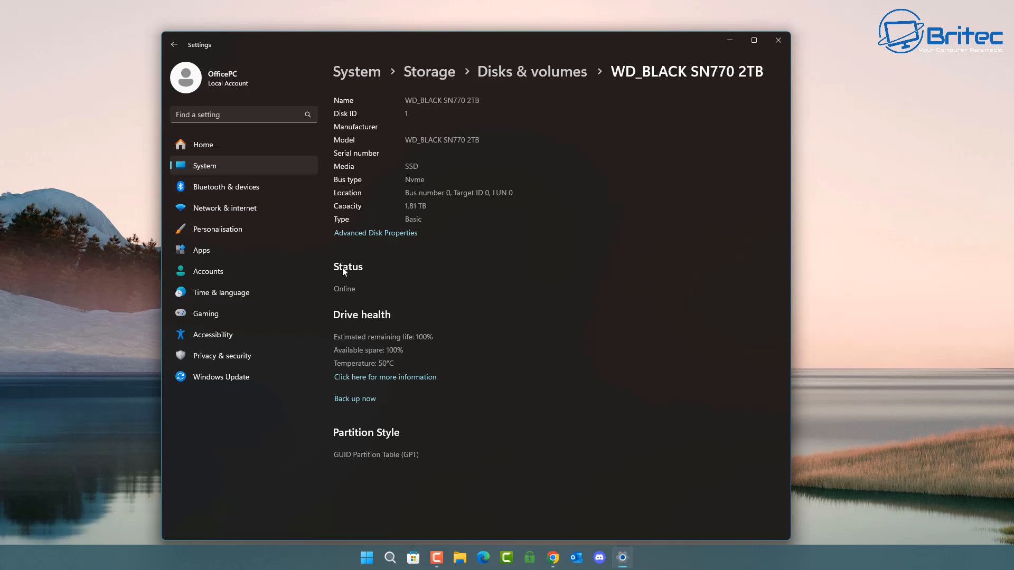
{"action": "mouse_move", "coordinate": [362, 342]}
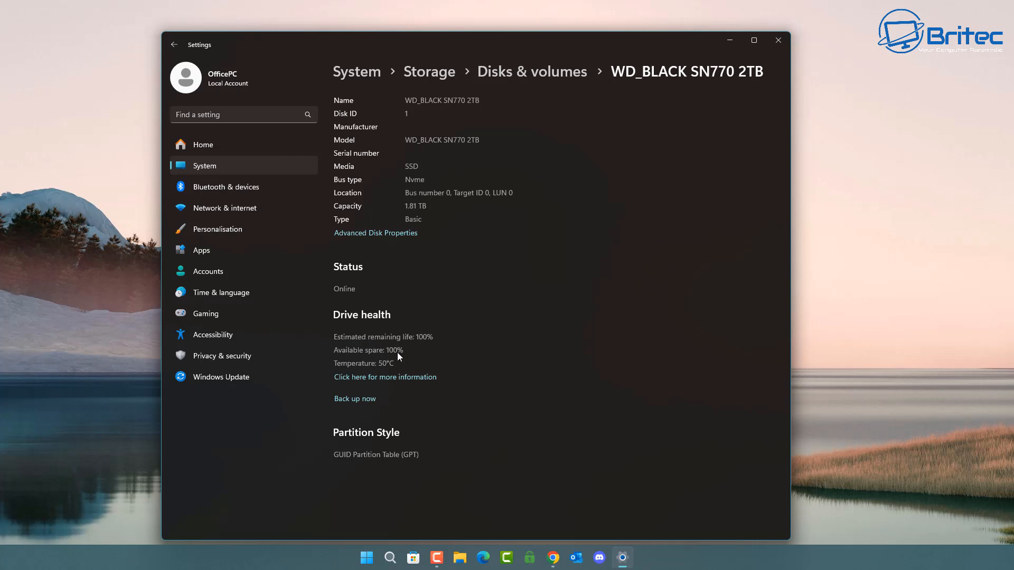
{"action": "mouse_move", "coordinate": [390, 364]}
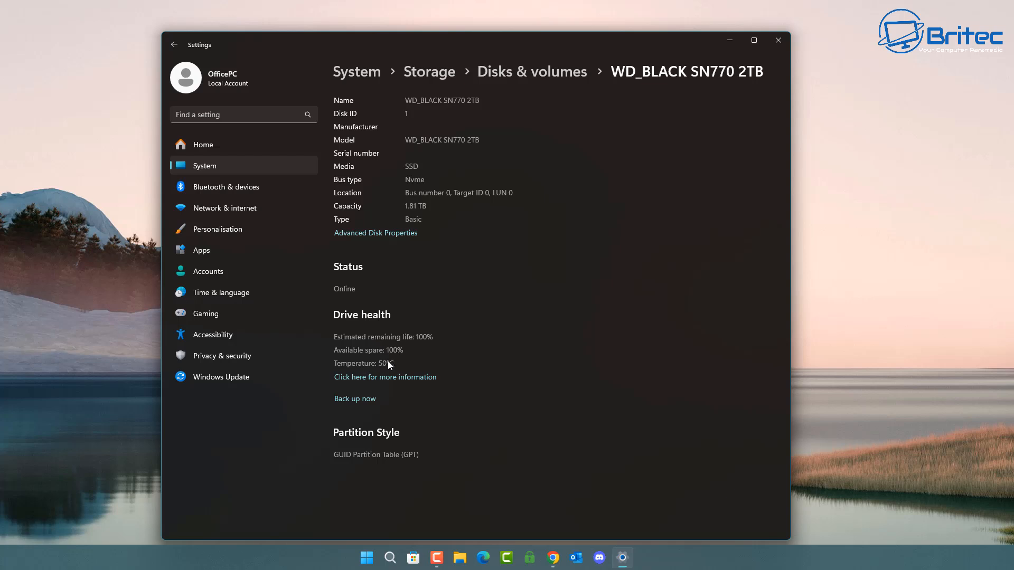
{"action": "mouse_move", "coordinate": [385, 377]}
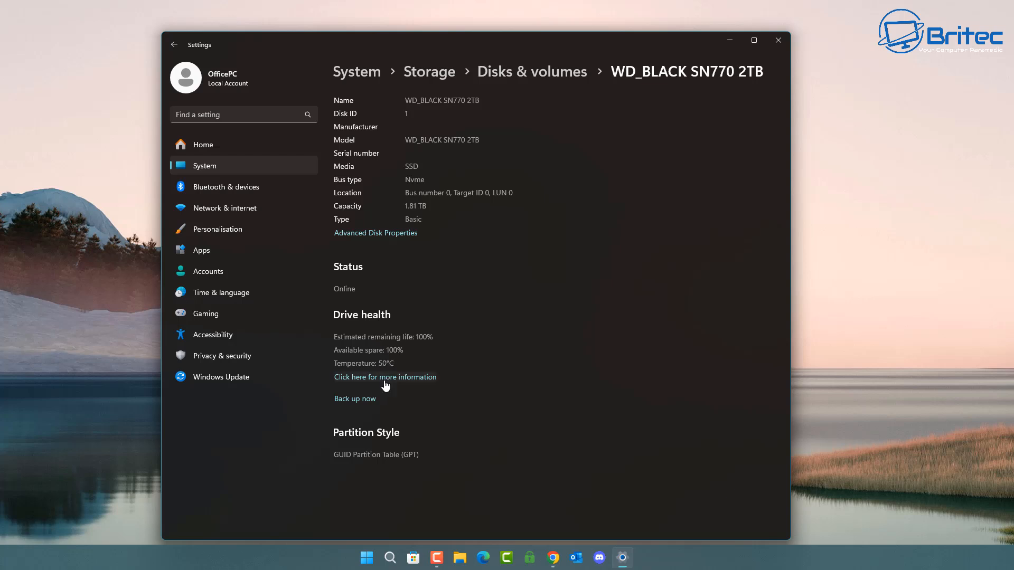
{"action": "mouse_move", "coordinate": [421, 381]}
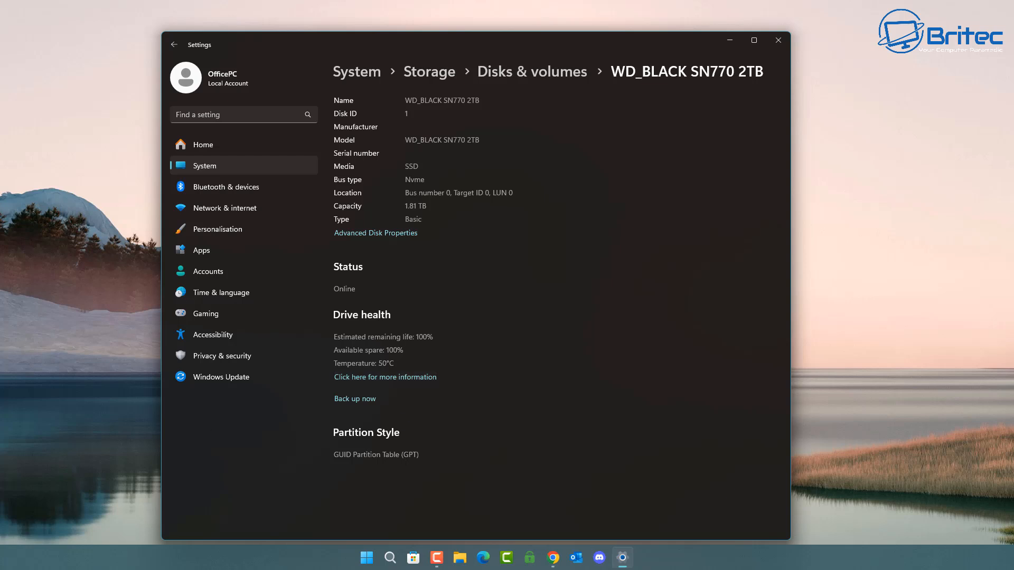
{"action": "mouse_move", "coordinate": [390, 395]}
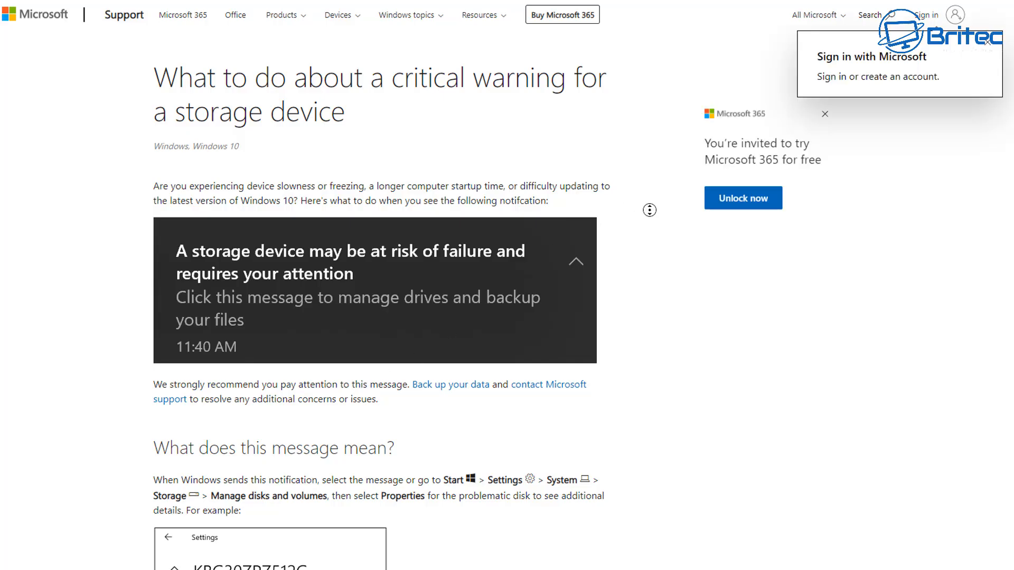
- Scroll through the Microsoft Support tables of critical drive warnings and disk health attributes
{"action": "scroll", "scroll_direction": "down", "scroll_amount": 3}
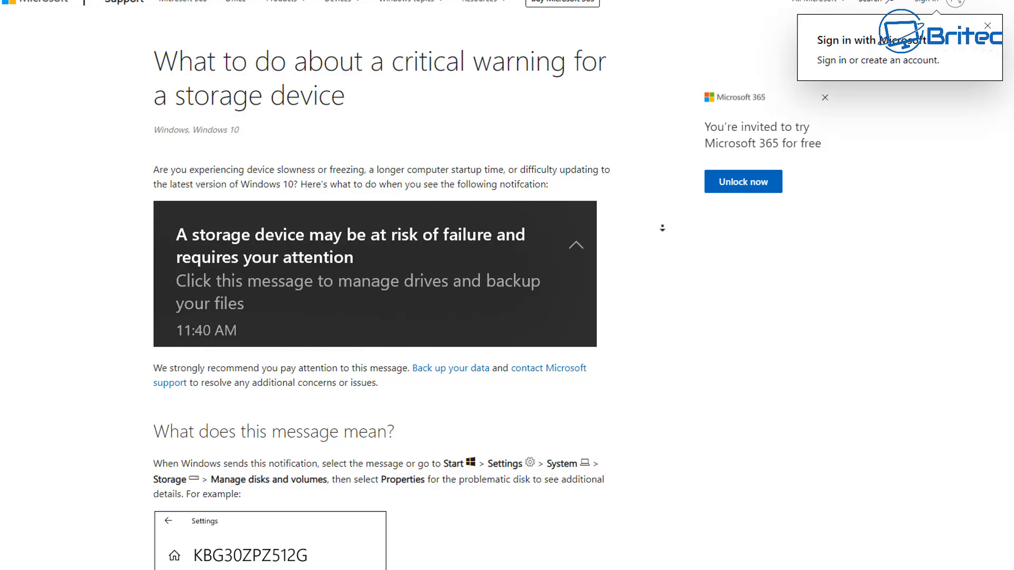
{"action": "scroll", "scroll_direction": "down", "scroll_amount": 3}
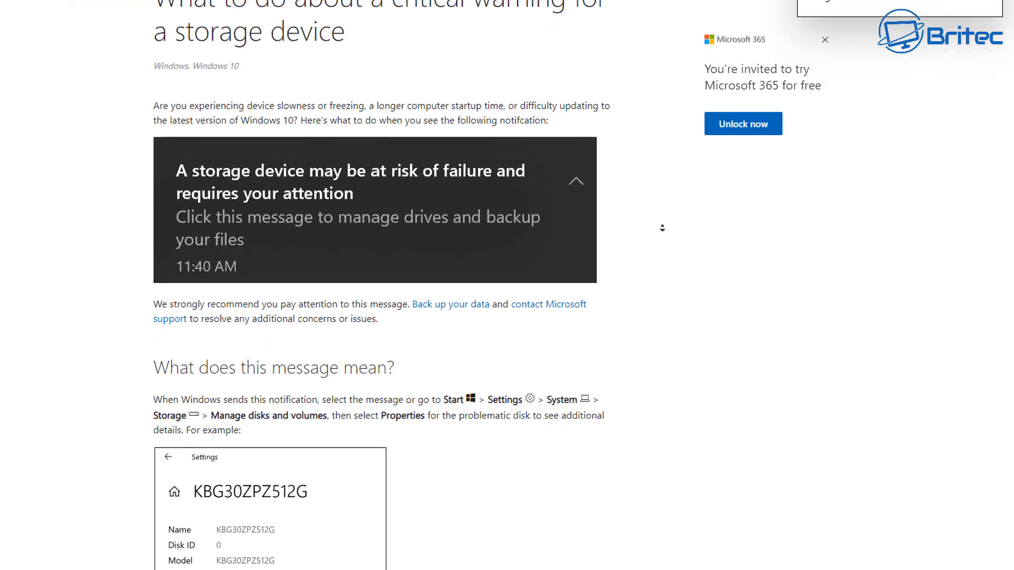
{"action": "scroll", "scroll_direction": "down", "scroll_amount": 3}
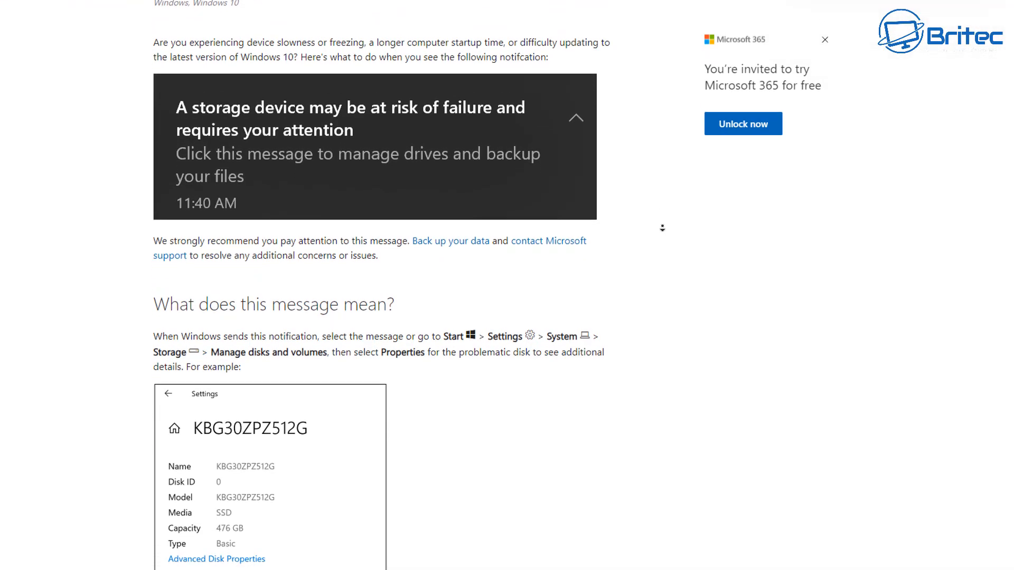
{"action": "scroll", "scroll_direction": "down", "scroll_amount": 3}
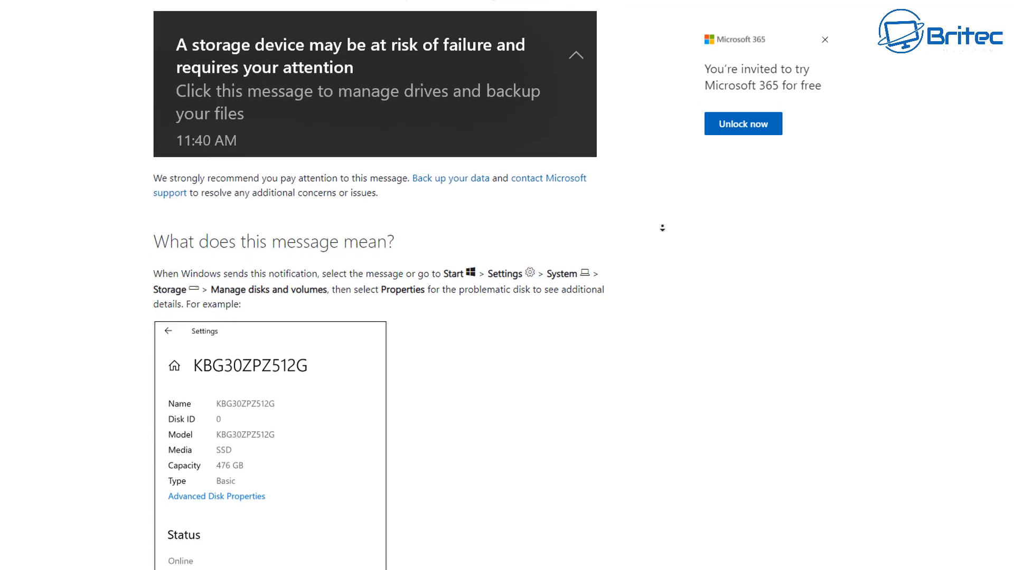
{"action": "scroll", "scroll_direction": "down", "scroll_amount": 3}
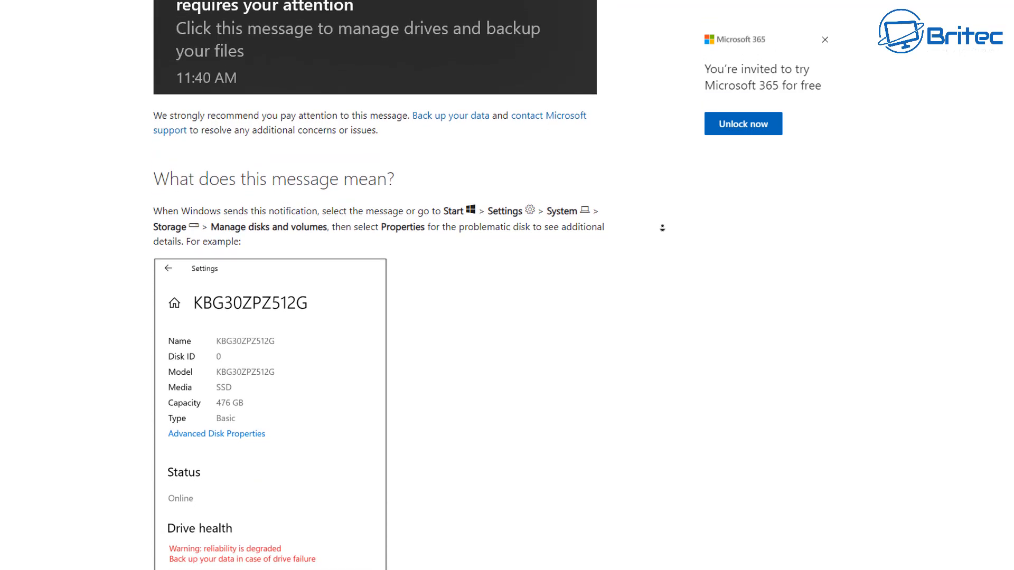
{"action": "scroll", "scroll_direction": "down", "scroll_amount": 3}
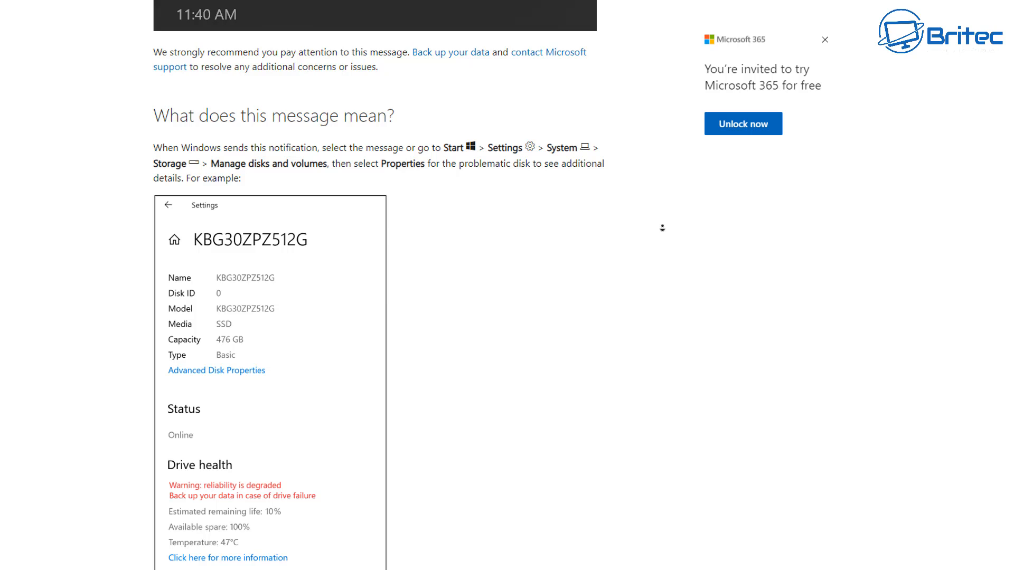
{"action": "scroll", "scroll_direction": "down", "scroll_amount": 3}
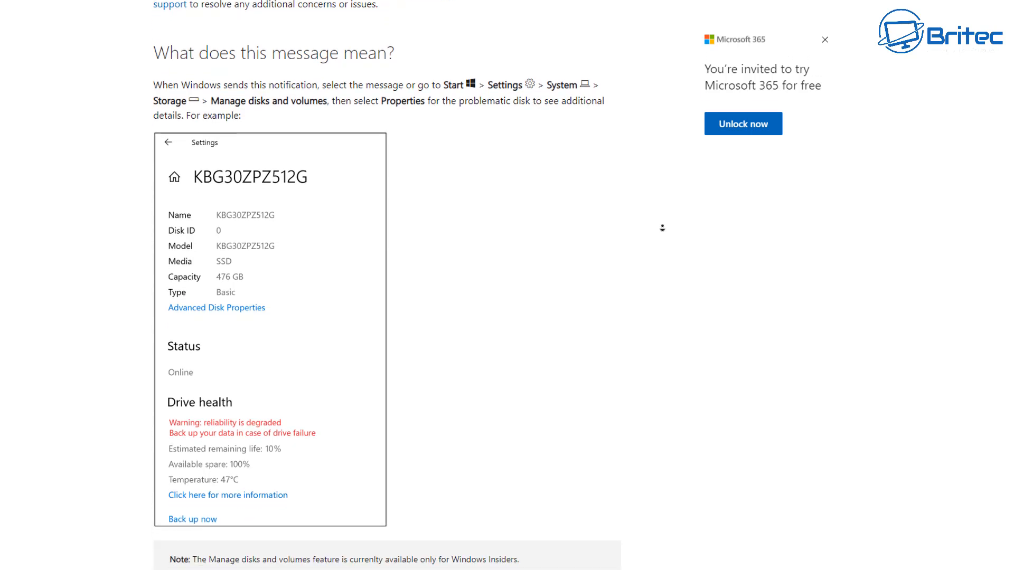
{"action": "scroll", "scroll_direction": "down", "scroll_amount": 3}
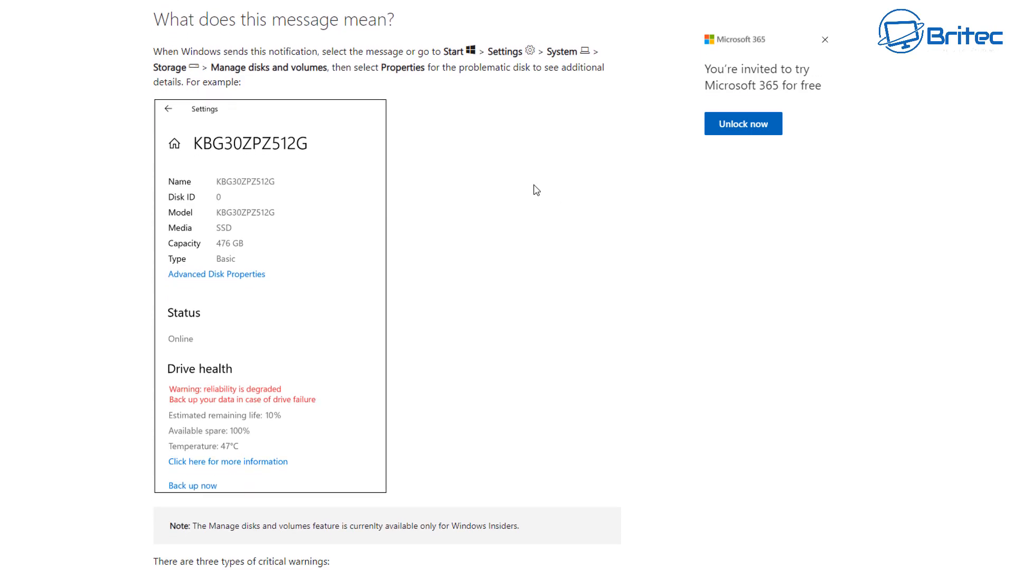
{"action": "mouse_move", "coordinate": [181, 401]}
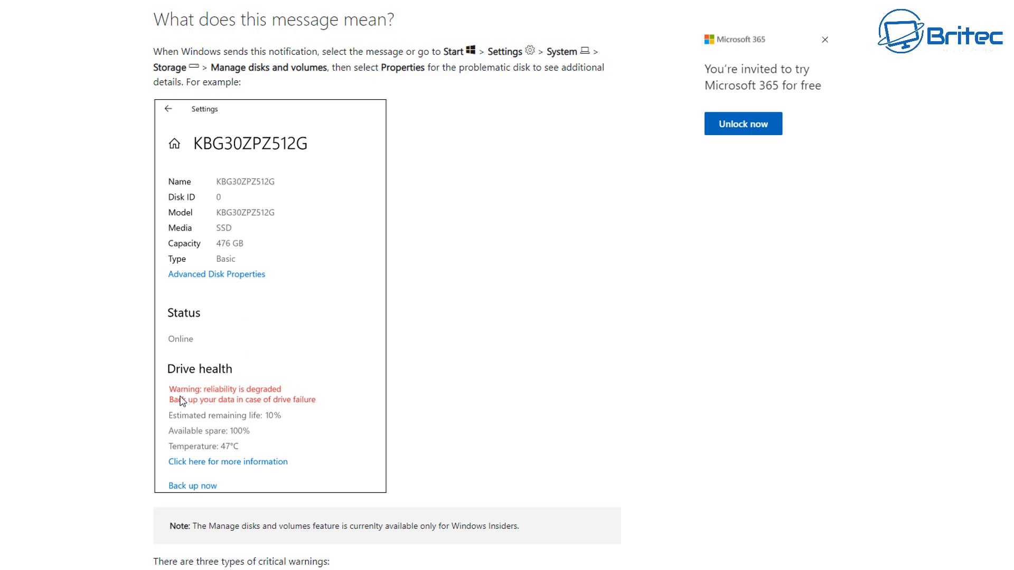
{"action": "mouse_move", "coordinate": [278, 402]}
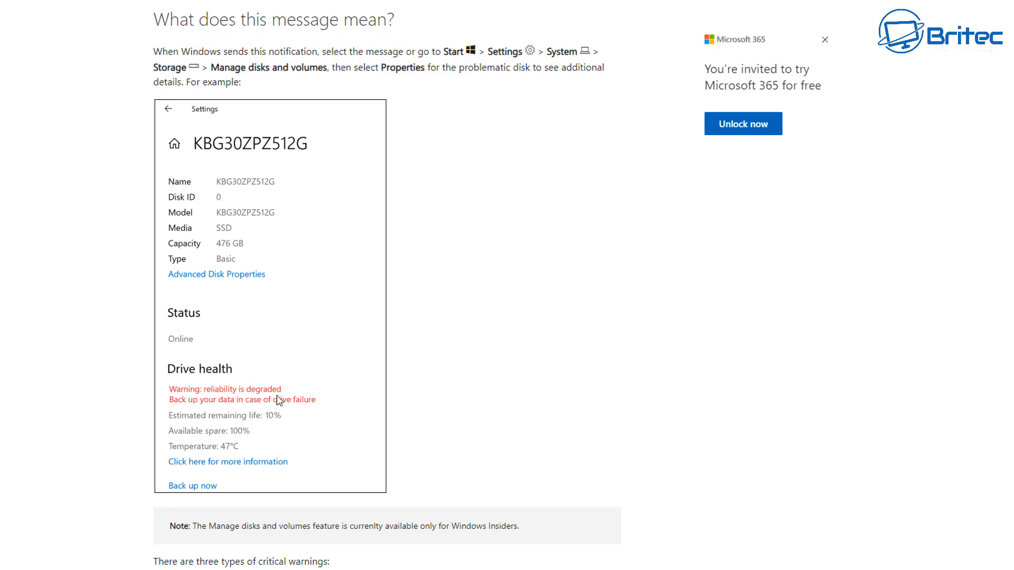
{"action": "mouse_move", "coordinate": [272, 417]}
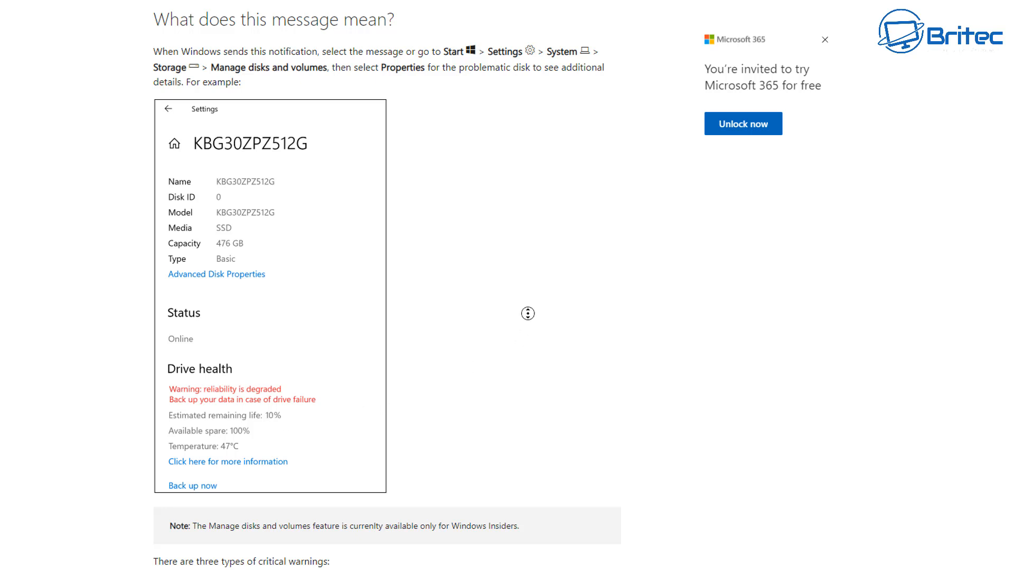
{"action": "scroll", "scroll_direction": "down", "scroll_amount": 3}
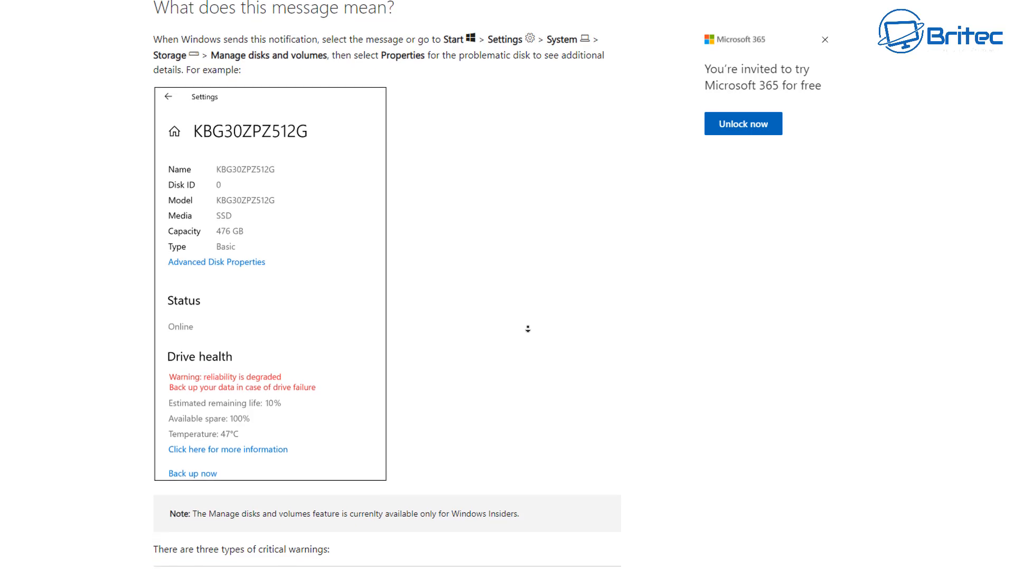
{"action": "scroll", "scroll_direction": "down", "scroll_amount": 3}
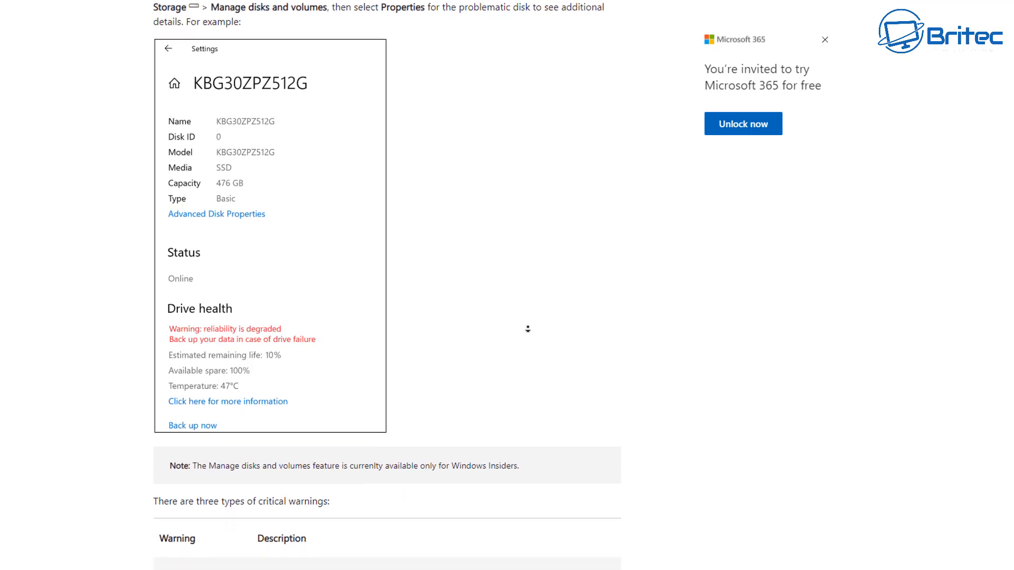
{"action": "scroll", "scroll_direction": "down", "scroll_amount": 3}
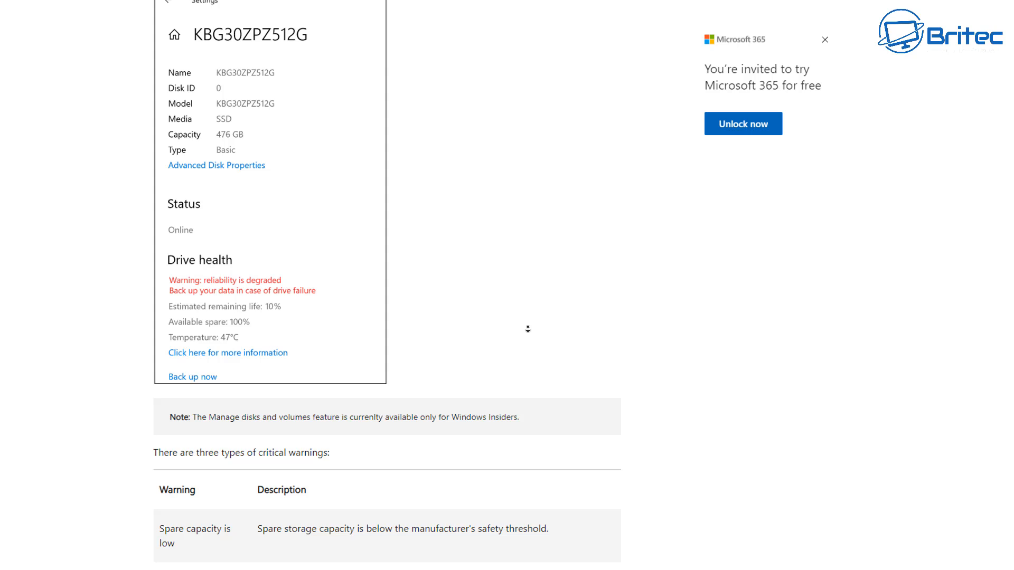
{"action": "scroll", "scroll_direction": "down", "scroll_amount": 3}
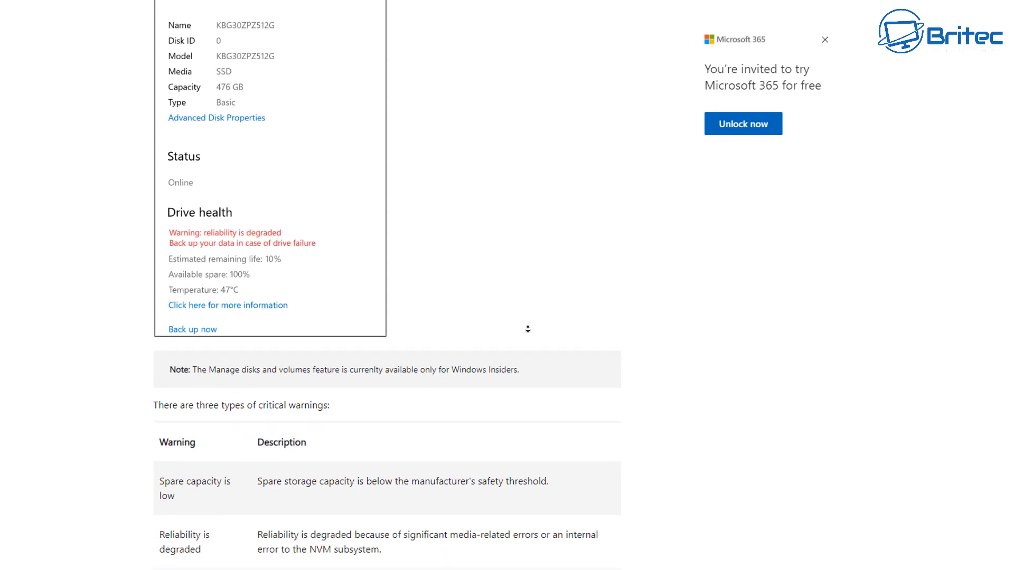
{"action": "scroll", "scroll_direction": "down", "scroll_amount": 3}
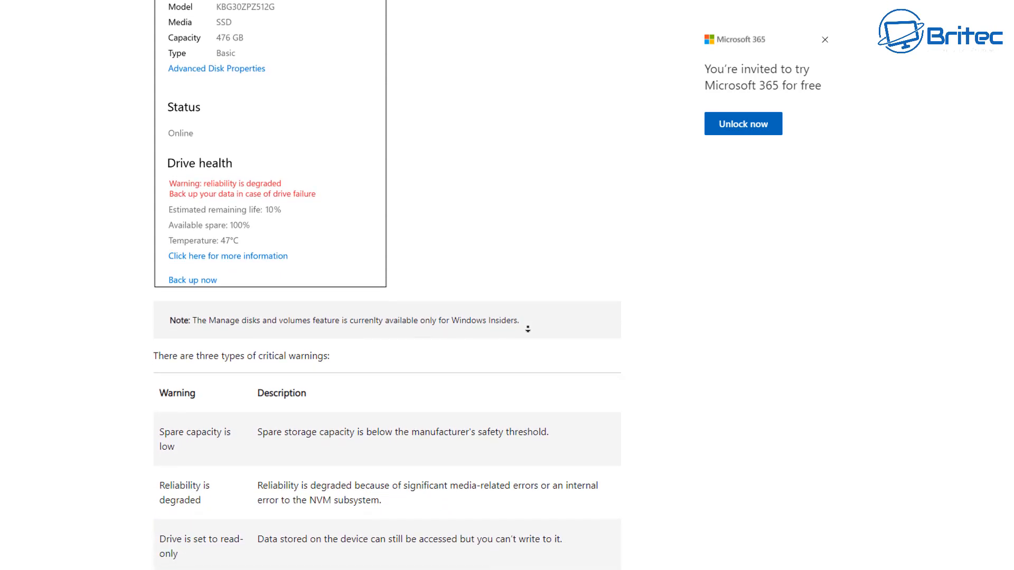
{"action": "scroll", "scroll_direction": "down", "scroll_amount": 3}
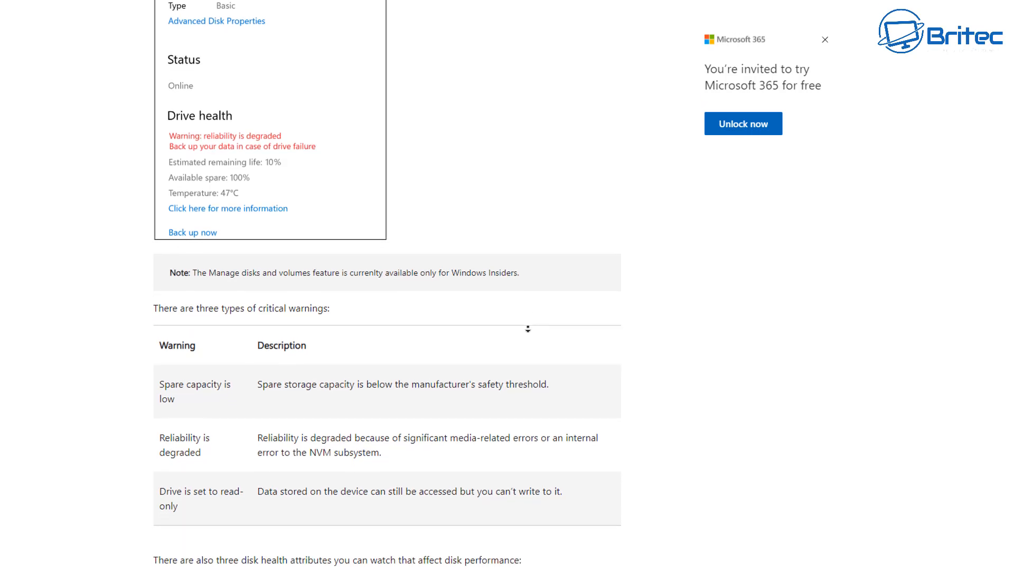
{"action": "scroll", "scroll_direction": "down", "scroll_amount": 3}
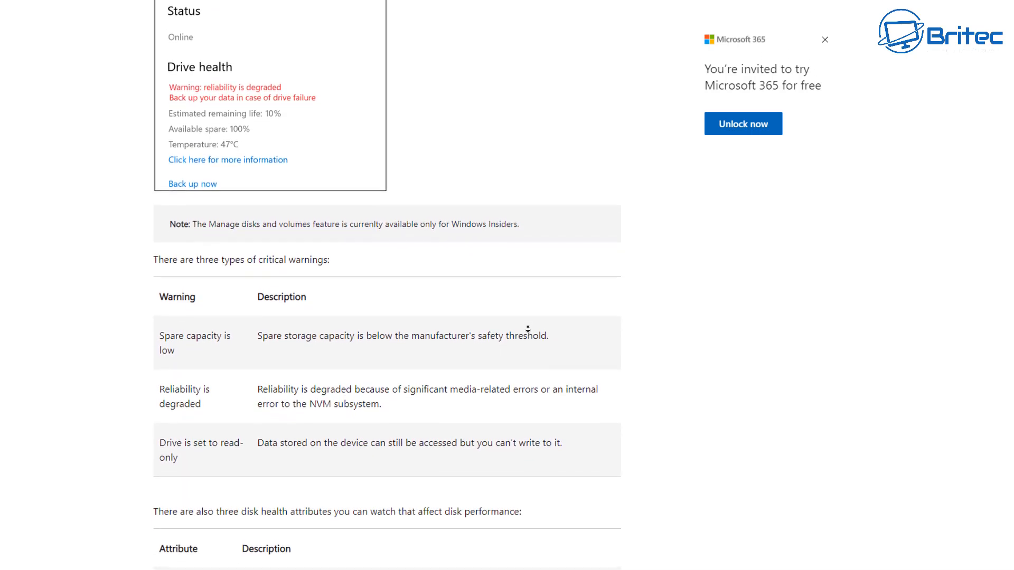
{"action": "scroll", "scroll_direction": "down", "scroll_amount": 3}
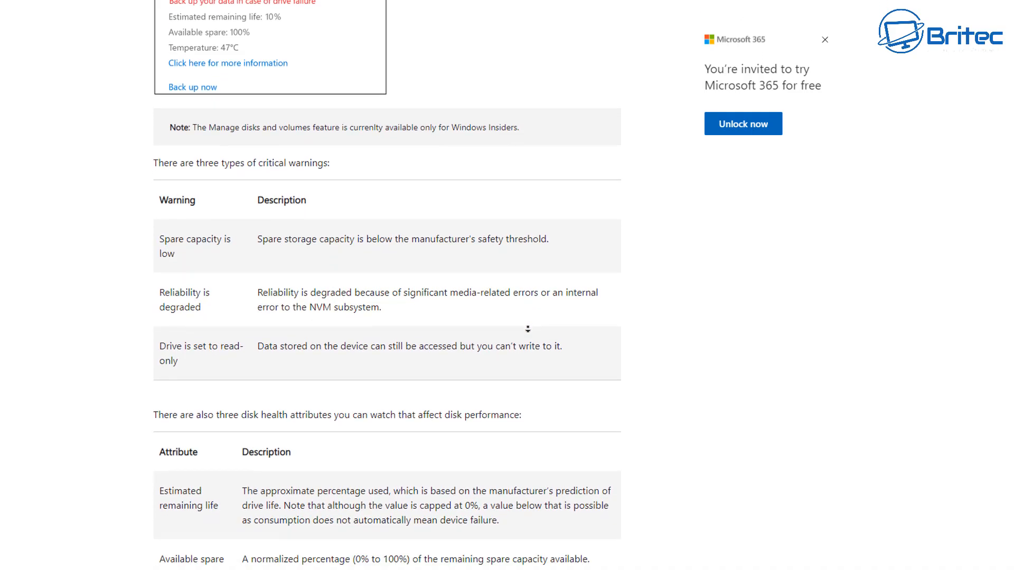
{"action": "scroll", "scroll_direction": "down", "scroll_amount": 3}
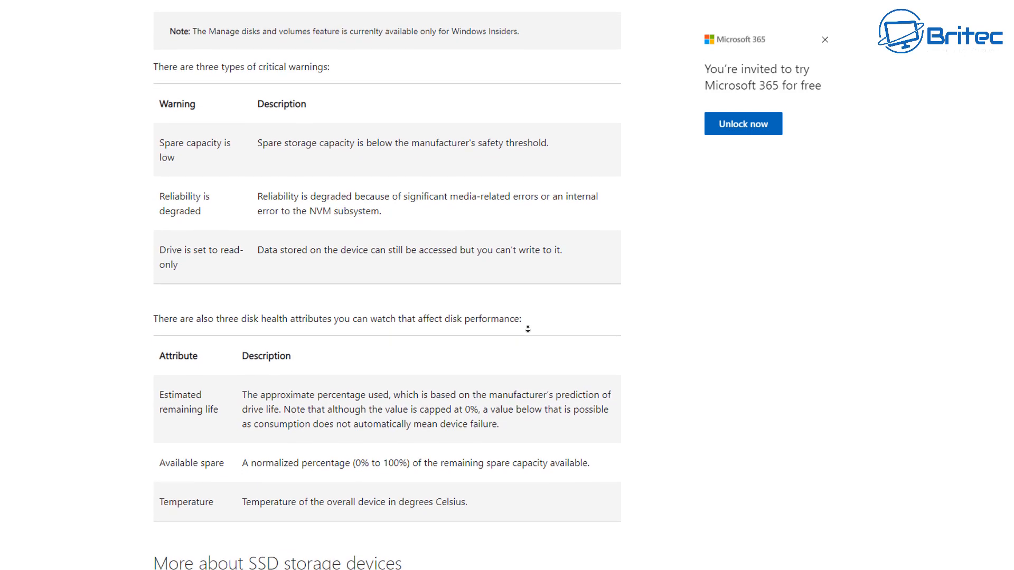
{"action": "scroll", "scroll_direction": "down", "scroll_amount": 3}
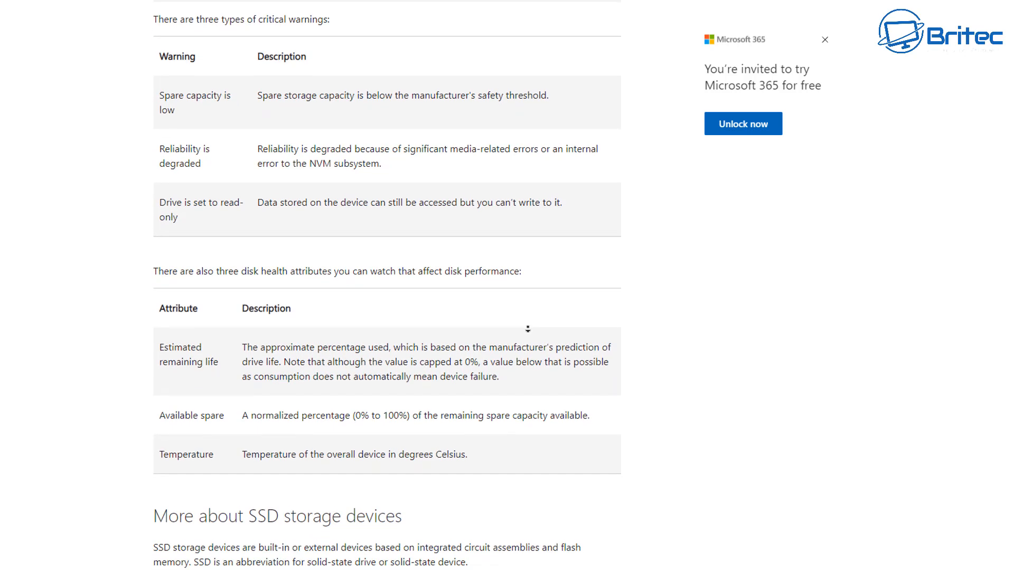
{"action": "scroll", "scroll_direction": "down", "scroll_amount": 3}
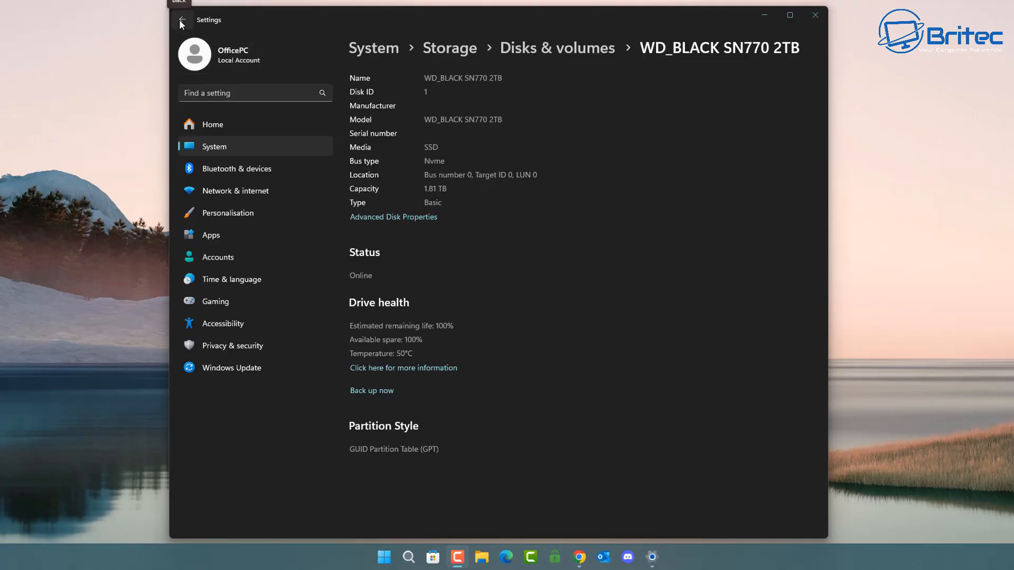
- View the NVMe CT4000P3SSD8 properties (100% life, 100% spare, 38°C), then close Settings
{"action": "left_click", "coordinate": [183, 20]}
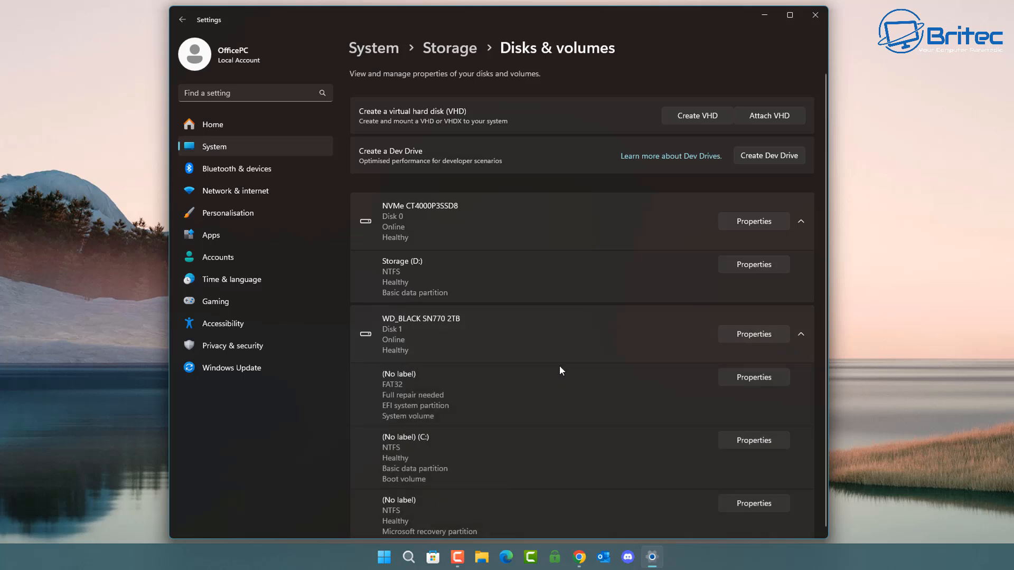
{"action": "mouse_move", "coordinate": [753, 221]}
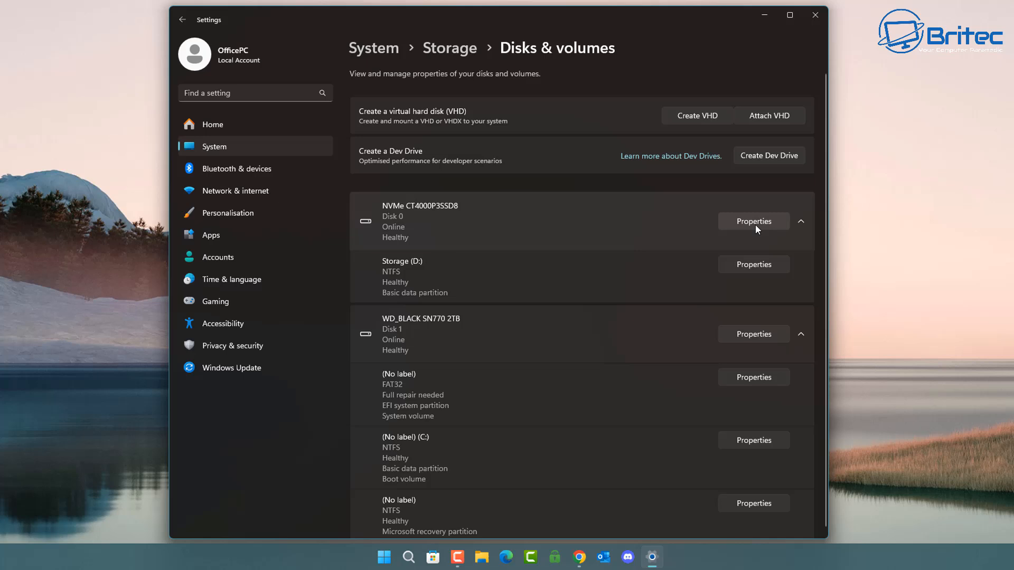
{"action": "mouse_move", "coordinate": [752, 329]}
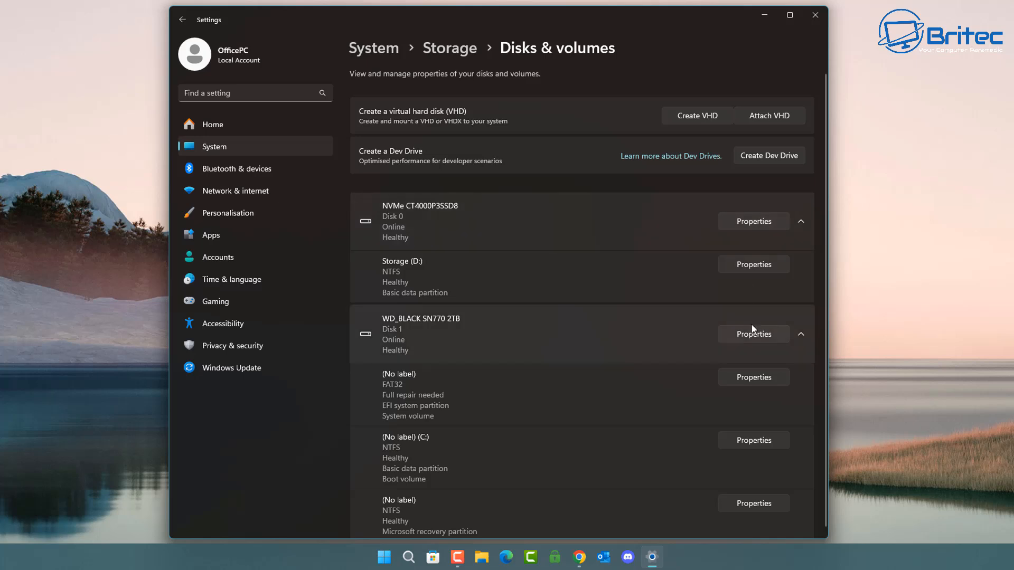
{"action": "left_click", "coordinate": [753, 221]}
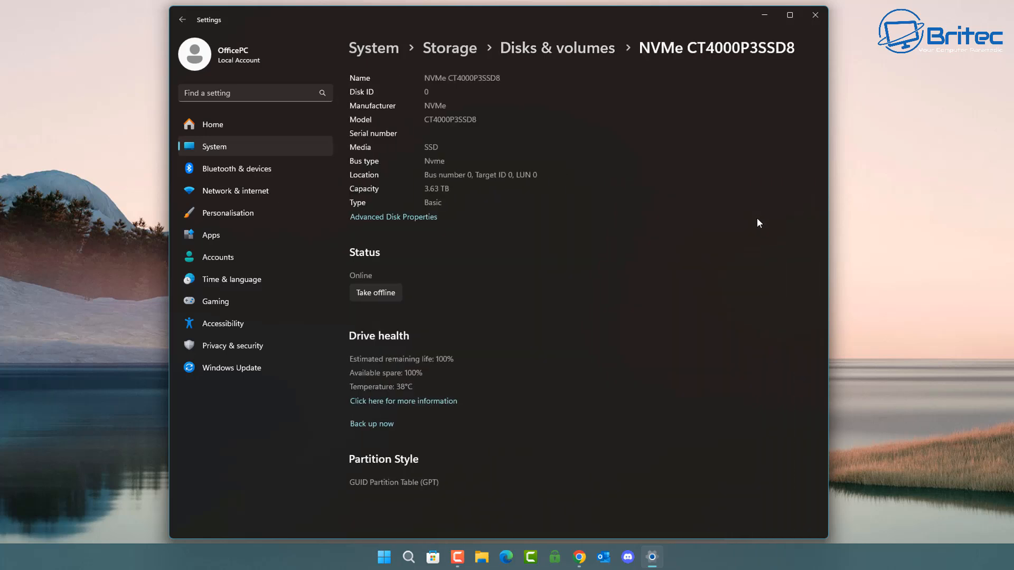
{"action": "mouse_move", "coordinate": [365, 277]}
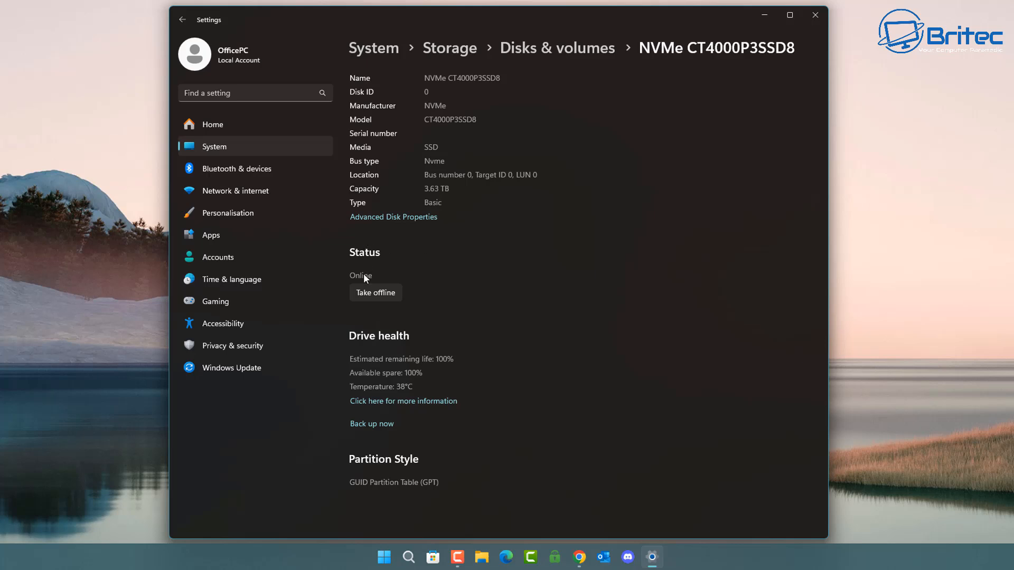
{"action": "mouse_move", "coordinate": [362, 382]}
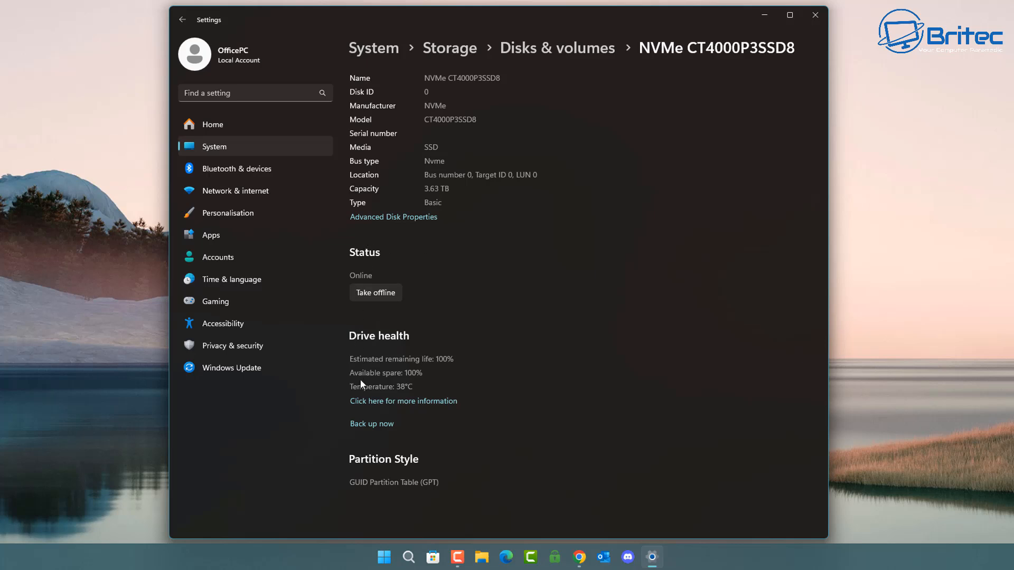
{"action": "mouse_move", "coordinate": [367, 375]}
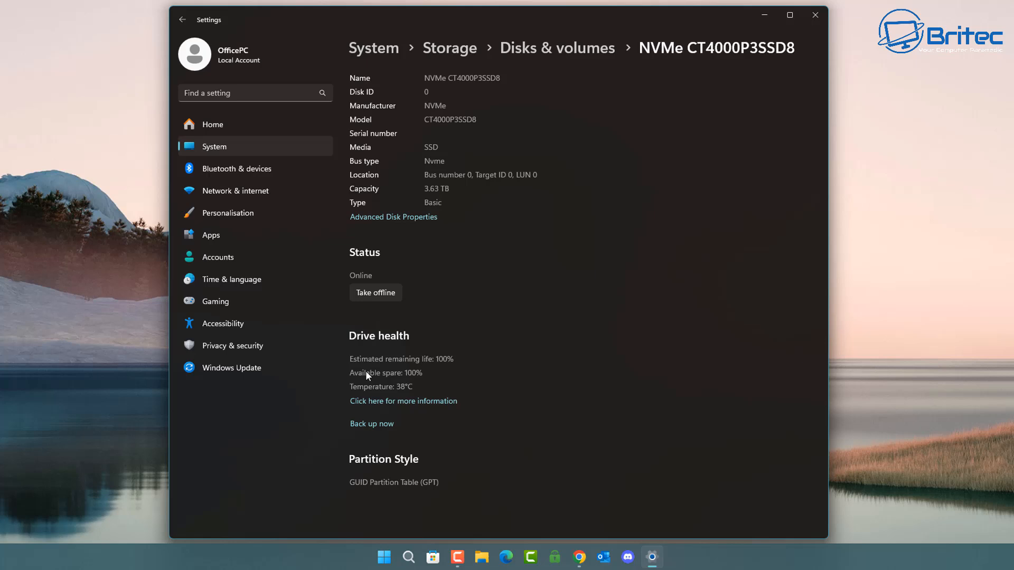
{"action": "mouse_move", "coordinate": [418, 386]}
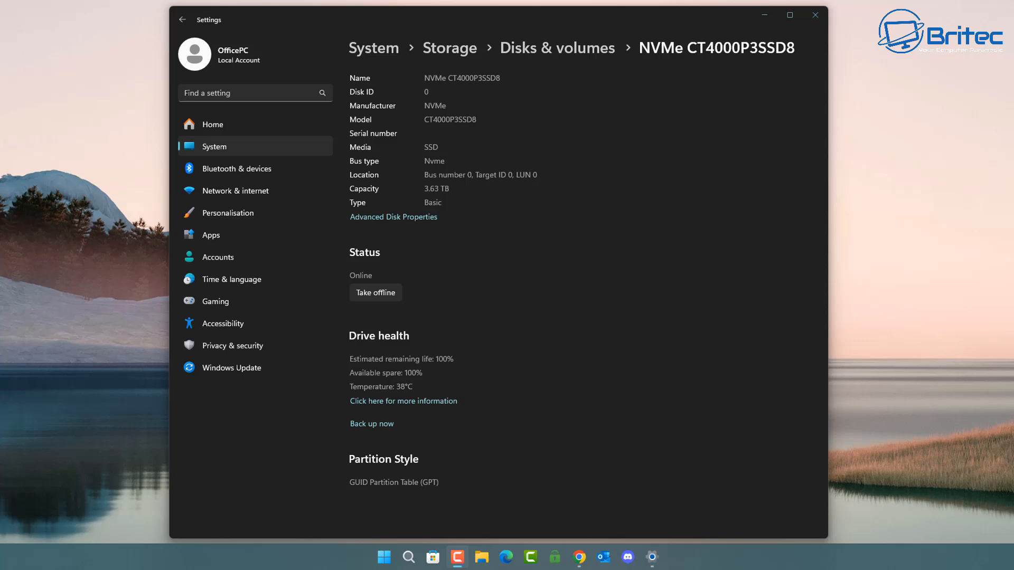
{"action": "mouse_move", "coordinate": [814, 15]}
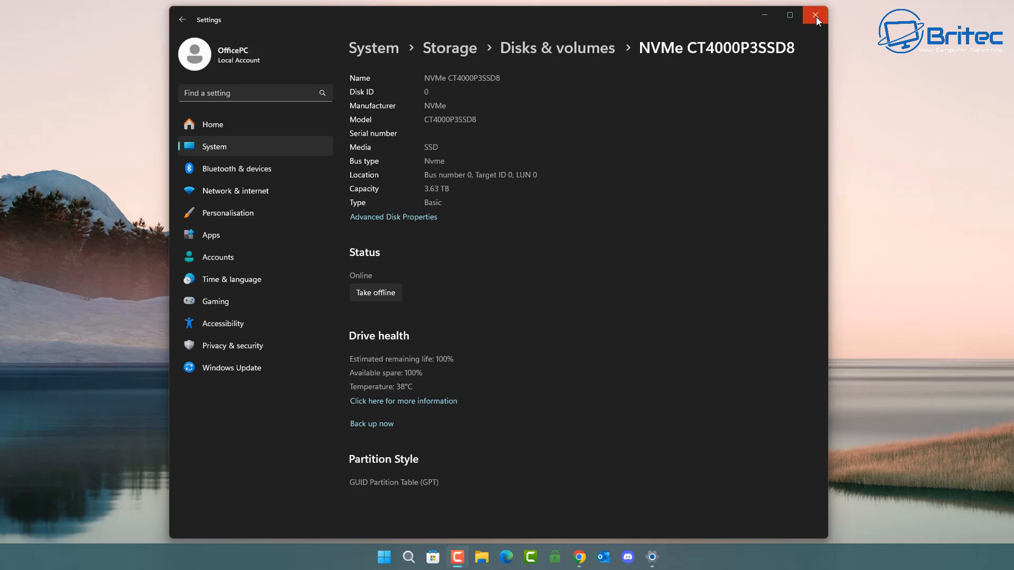
{"action": "left_click", "coordinate": [815, 15]}
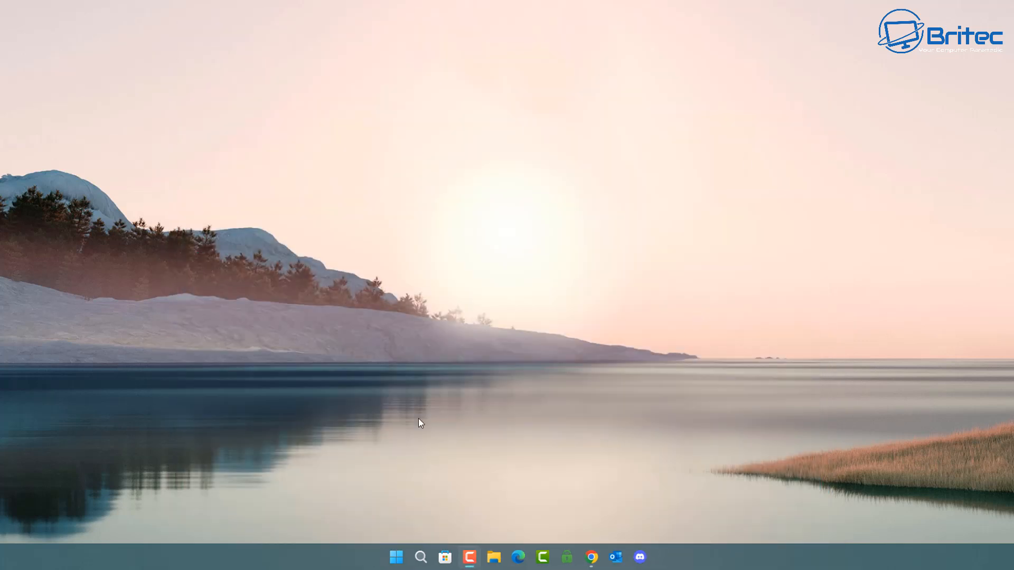
- Search Start for 'perfmon' and launch Performance Monitor
{"action": "left_click", "coordinate": [396, 556]}
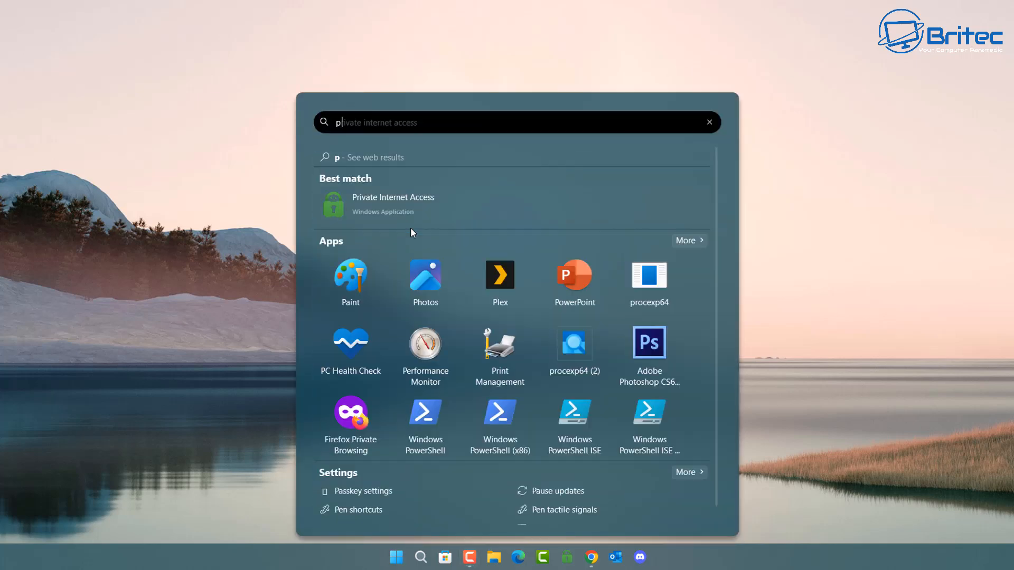
{"action": "type", "text": "perfmo"}
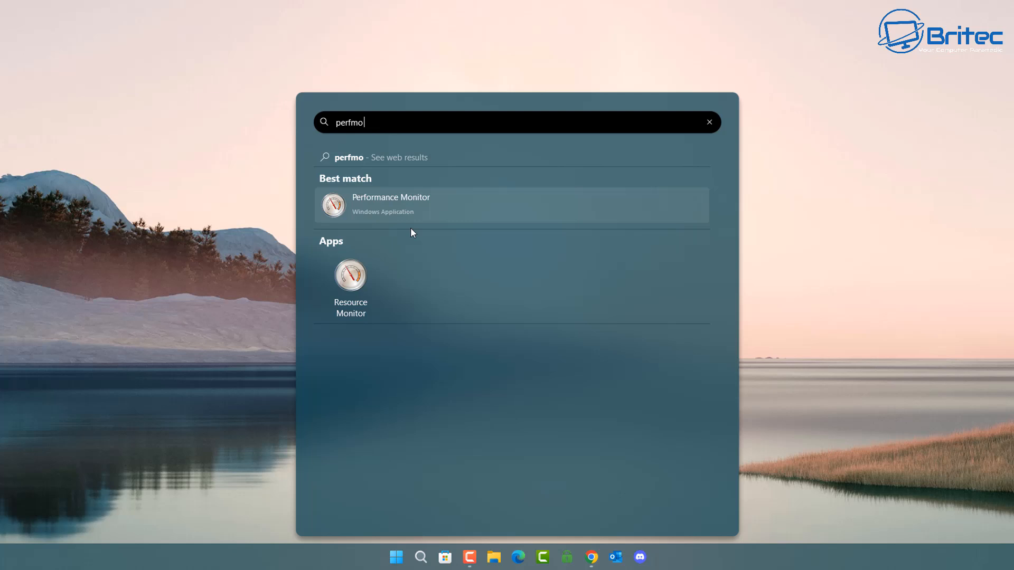
{"action": "type", "text": "n"}
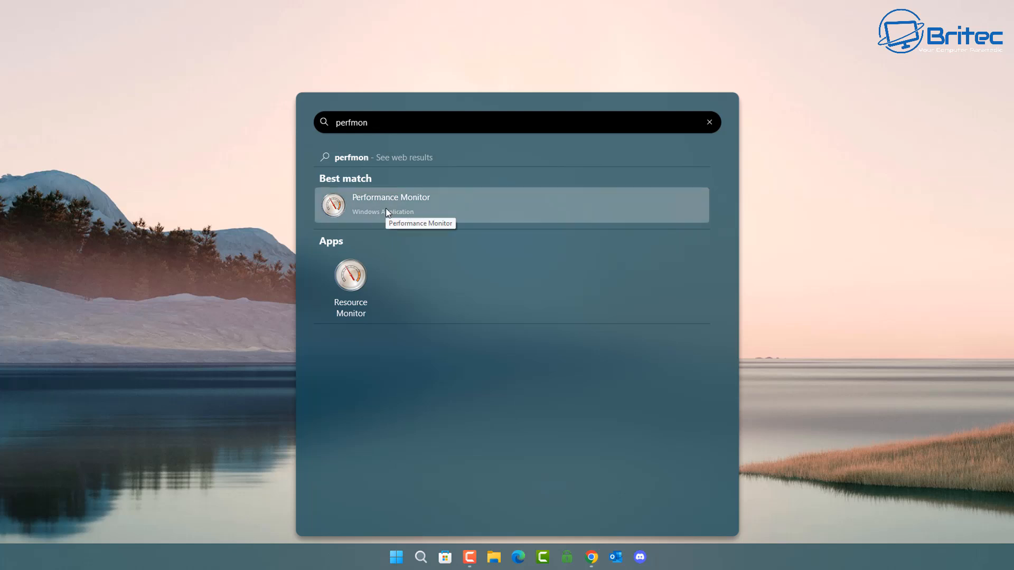
{"action": "left_click", "coordinate": [391, 205]}
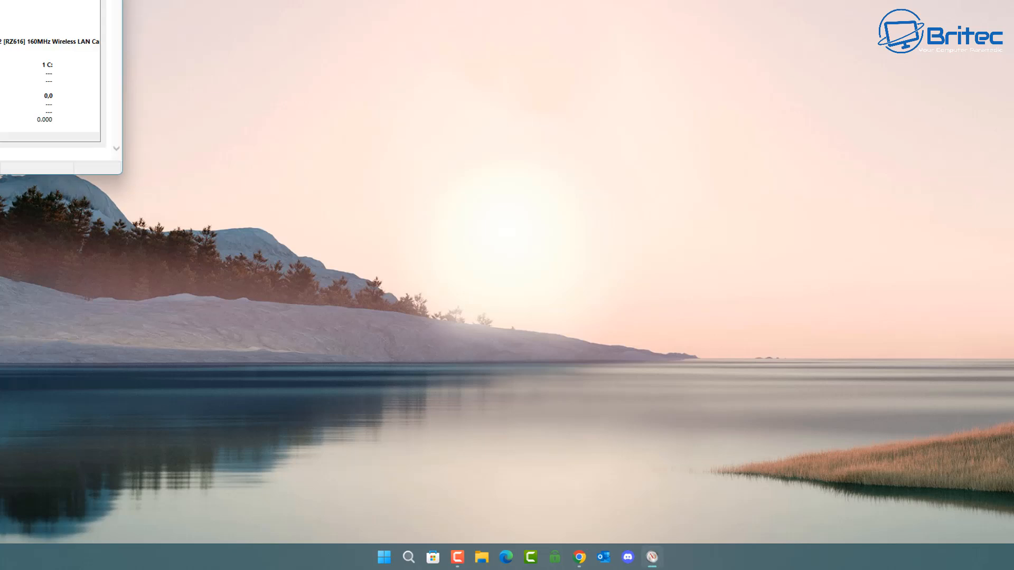
- Enlarge the window and select Data Collector Sets > System > System Diagnostics
{"action": "left_click", "coordinate": [652, 556]}
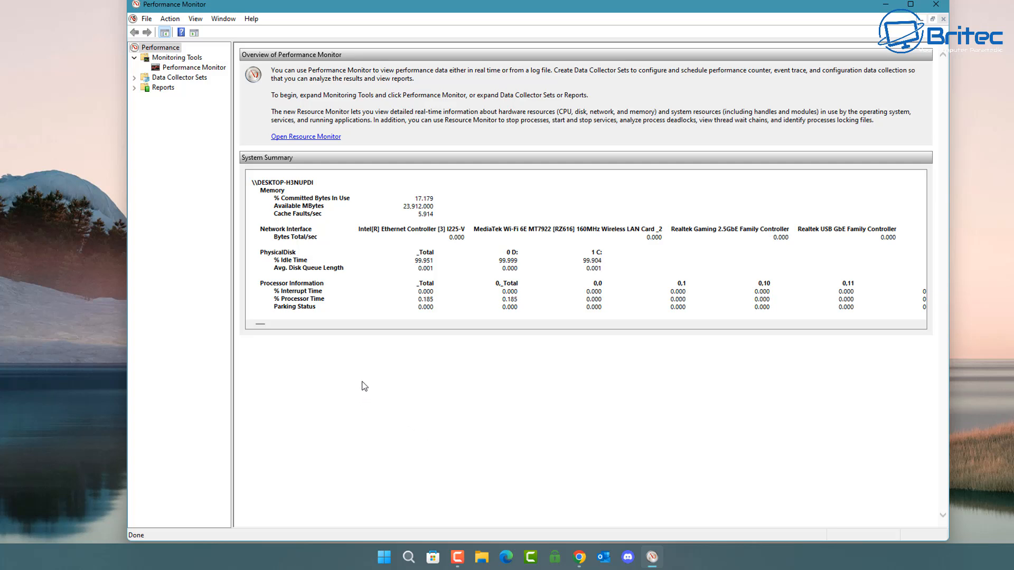
{"action": "mouse_move", "coordinate": [440, 299]}
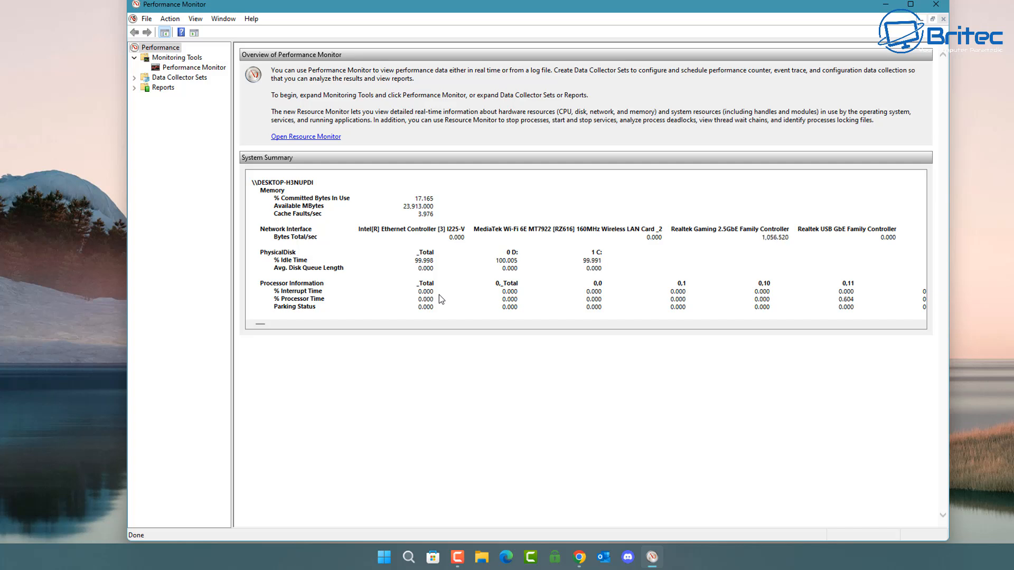
{"action": "mouse_move", "coordinate": [205, 207]}
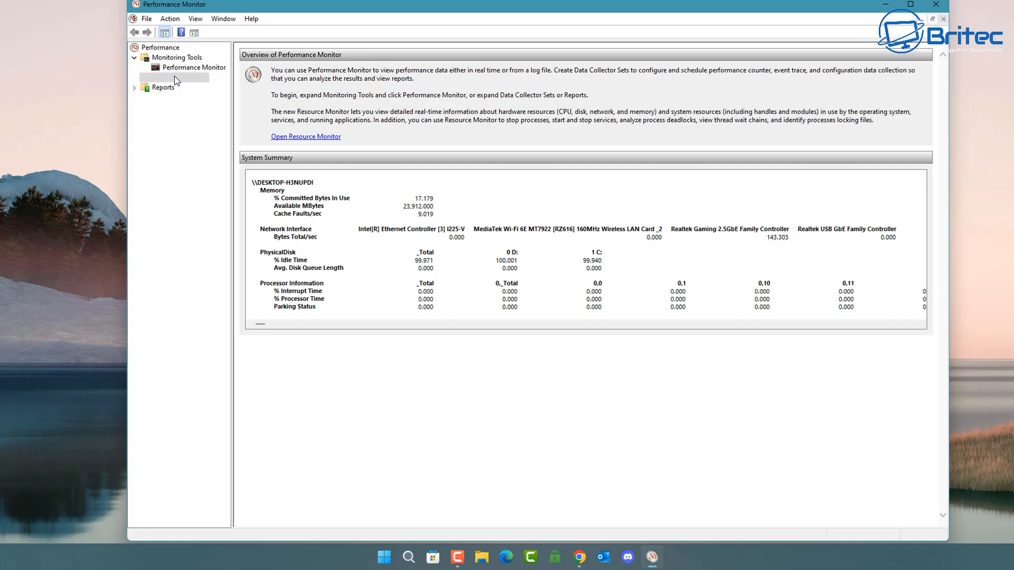
{"action": "left_click", "coordinate": [178, 77]}
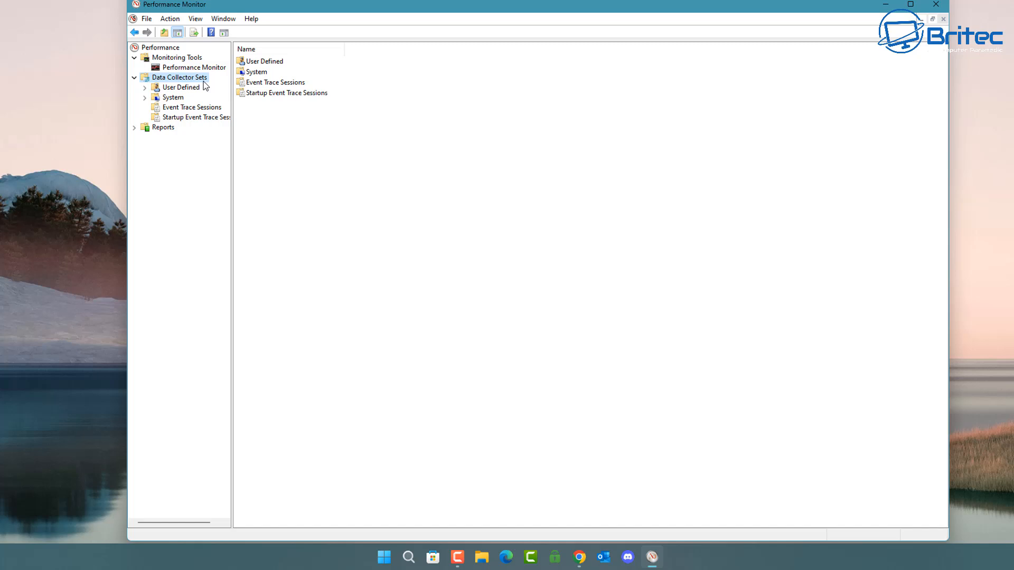
{"action": "mouse_move", "coordinate": [184, 165]}
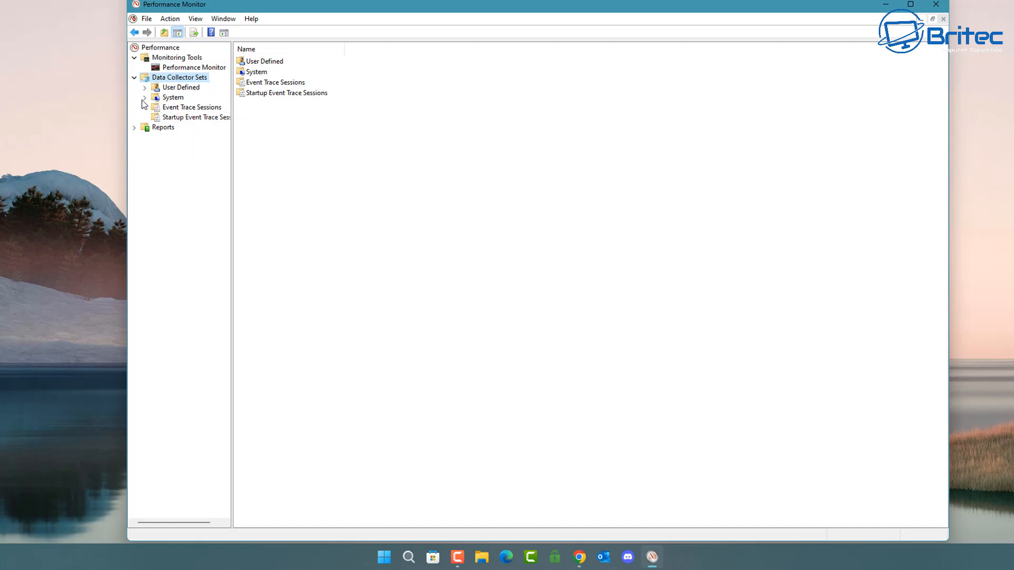
{"action": "left_click", "coordinate": [145, 97]}
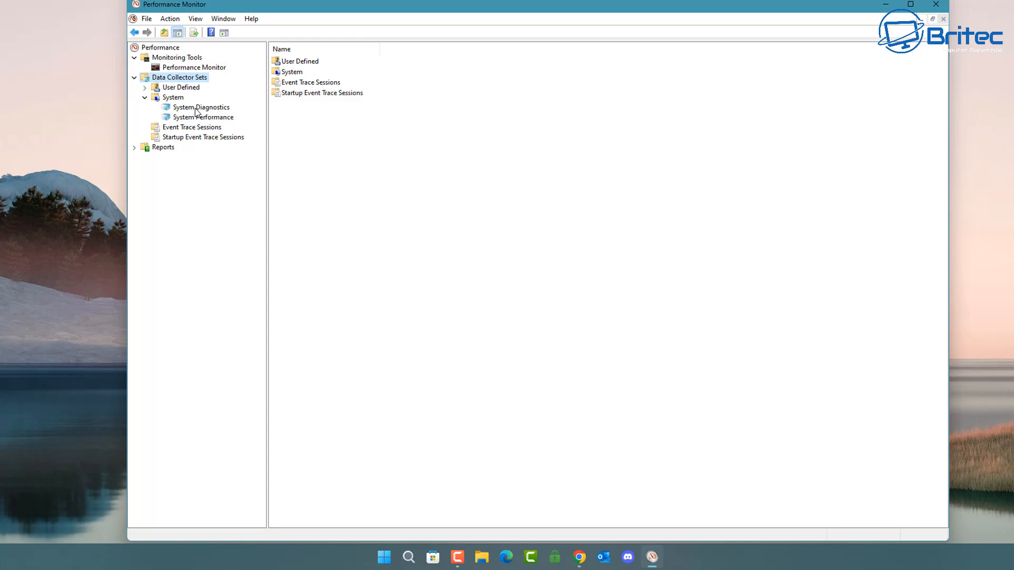
{"action": "left_click", "coordinate": [201, 107]}
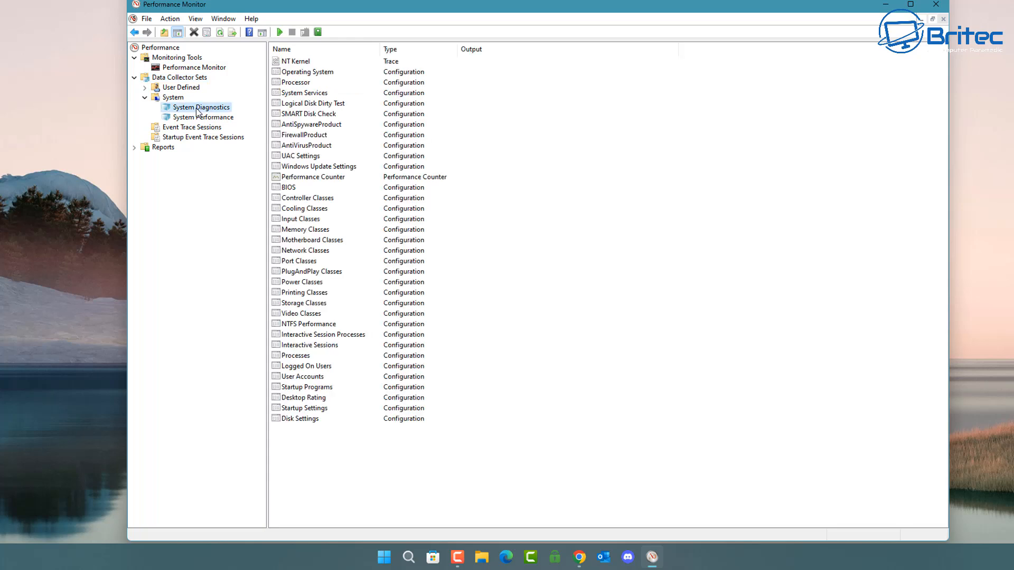
{"action": "mouse_move", "coordinate": [201, 113]}
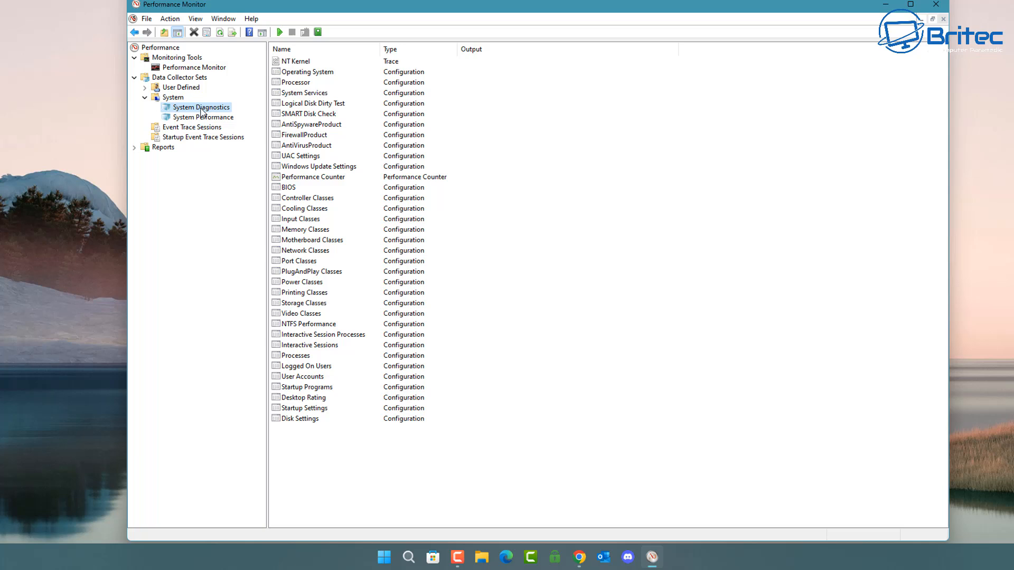
{"action": "mouse_move", "coordinate": [279, 31]}
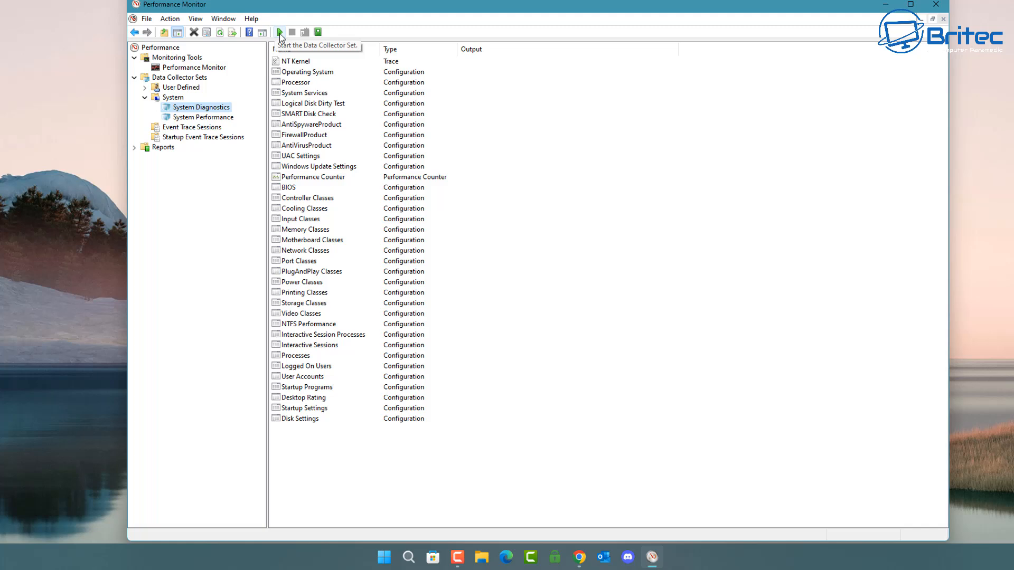
{"action": "mouse_move", "coordinate": [278, 33]}
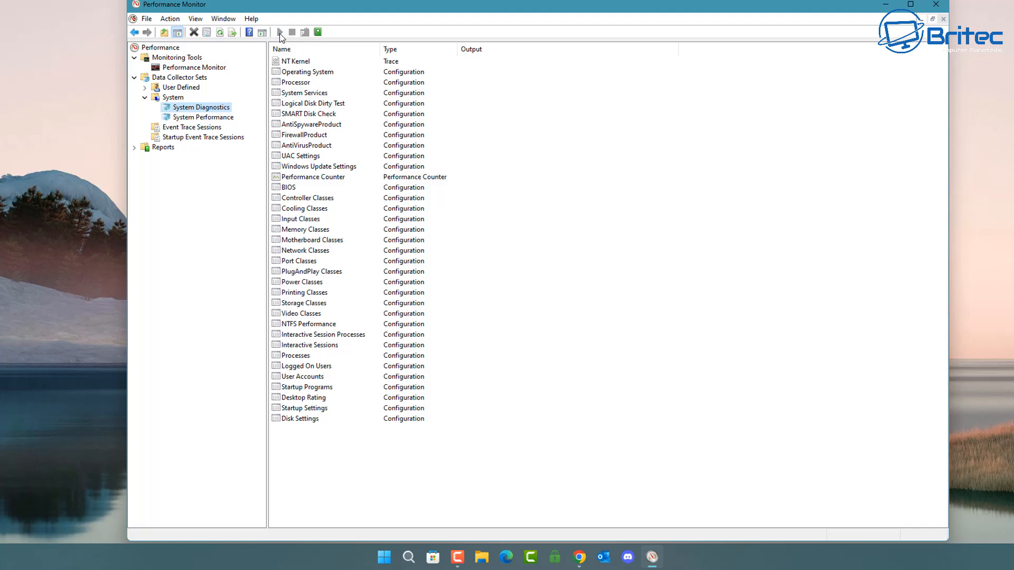
- Start the System Diagnostics collection so collectors write to C:\perflogs\System\Diagnostics
{"action": "left_click", "coordinate": [278, 31]}
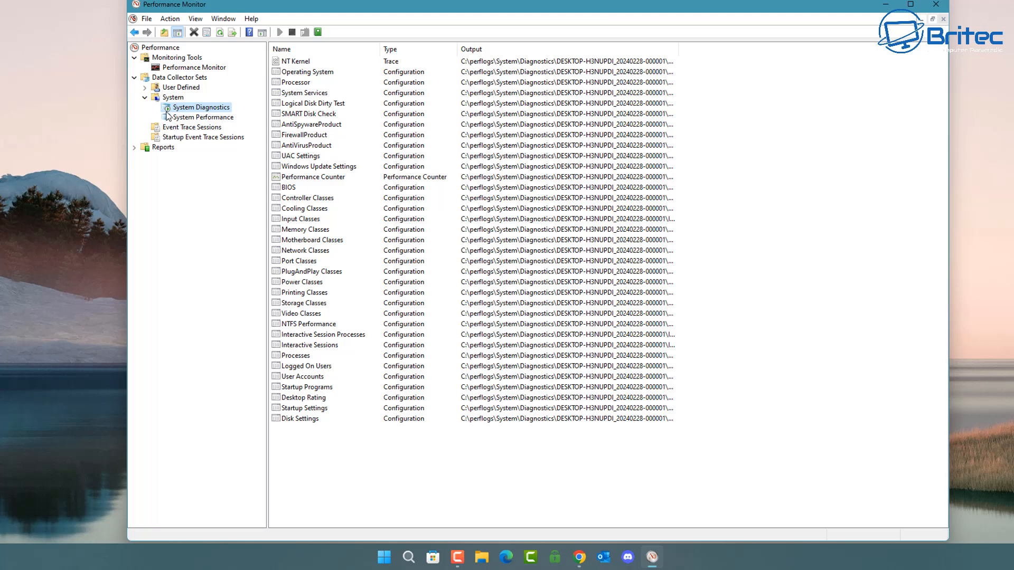
{"action": "right_click", "coordinate": [200, 107]}
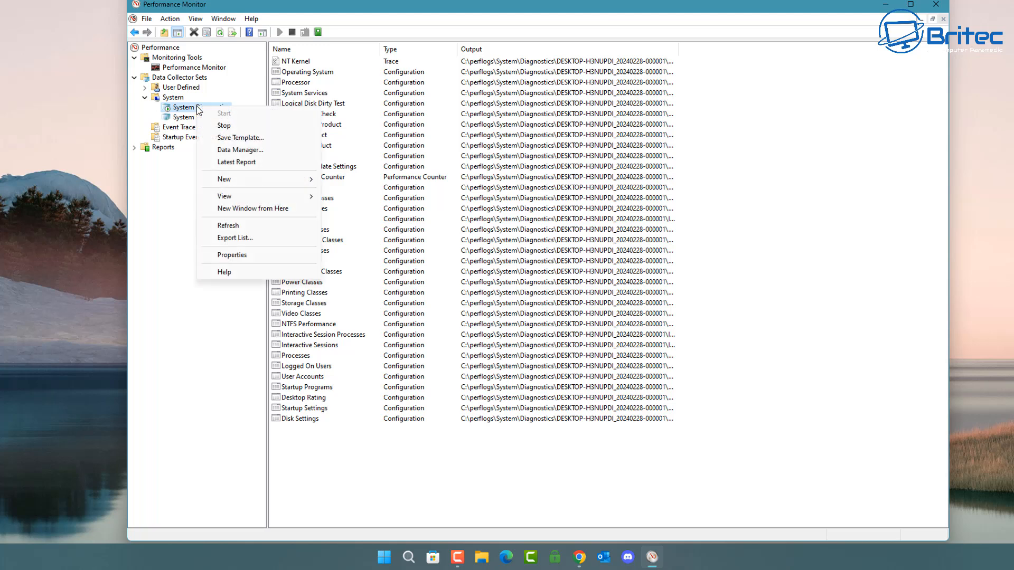
{"action": "mouse_move", "coordinate": [228, 225]}
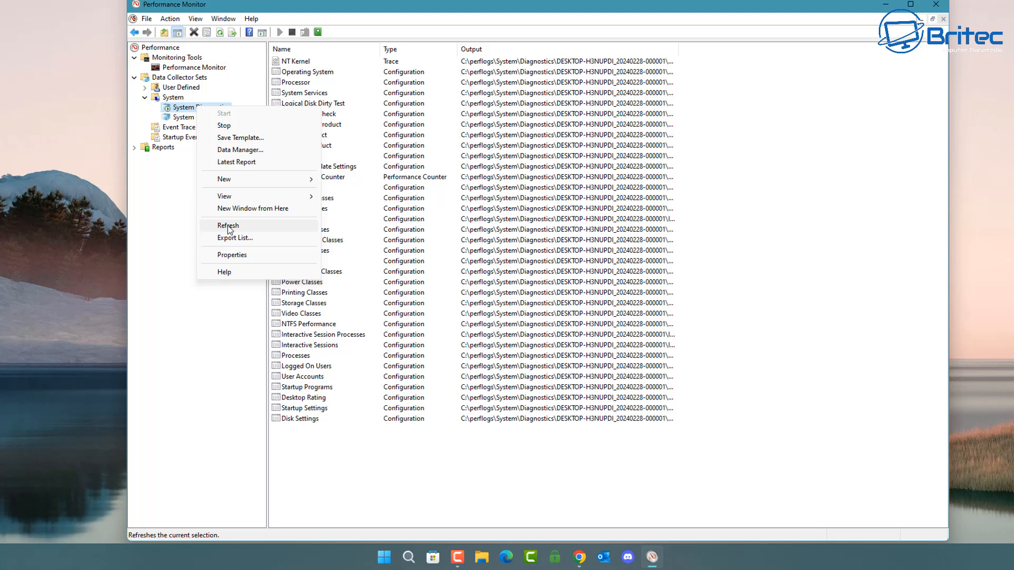
{"action": "mouse_move", "coordinate": [236, 162]}
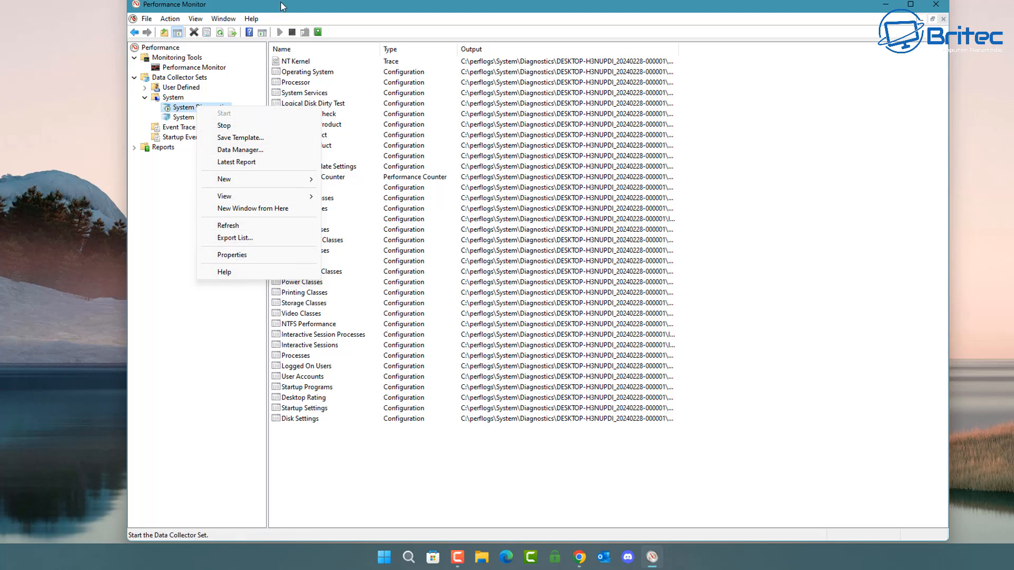
{"action": "left_click", "coordinate": [252, 251]}
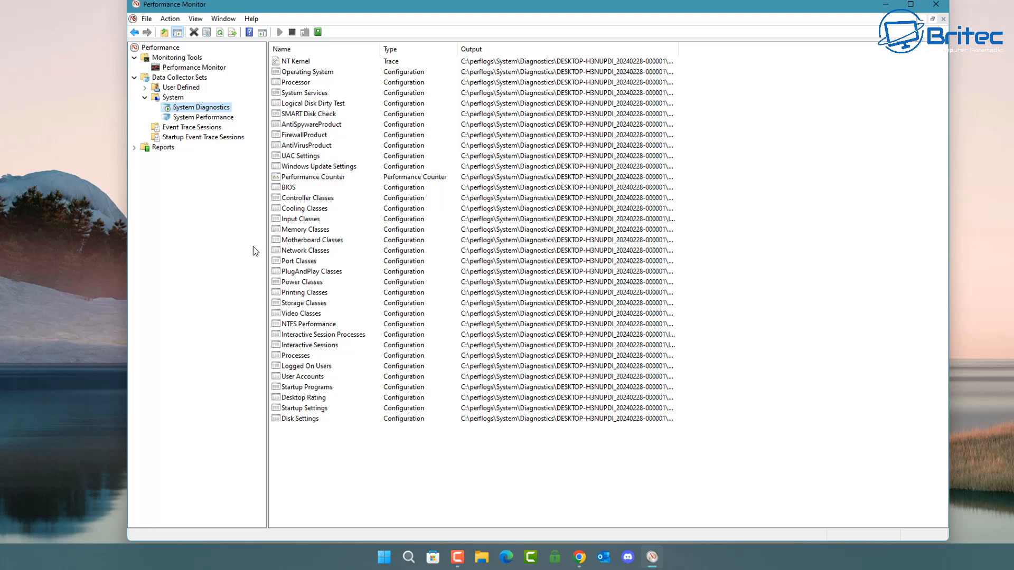
{"action": "mouse_move", "coordinate": [249, 252]}
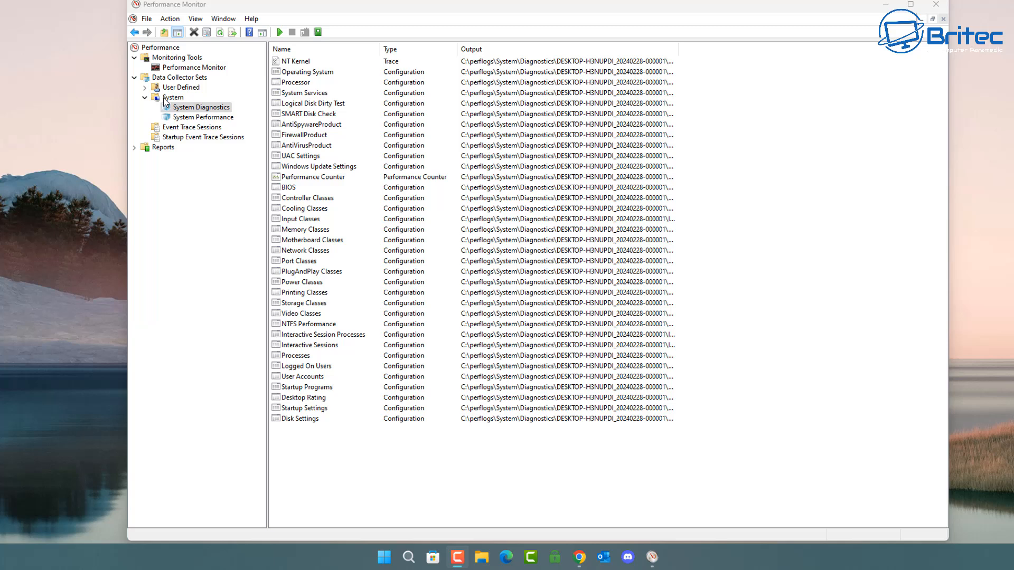
{"action": "right_click", "coordinate": [201, 107]}
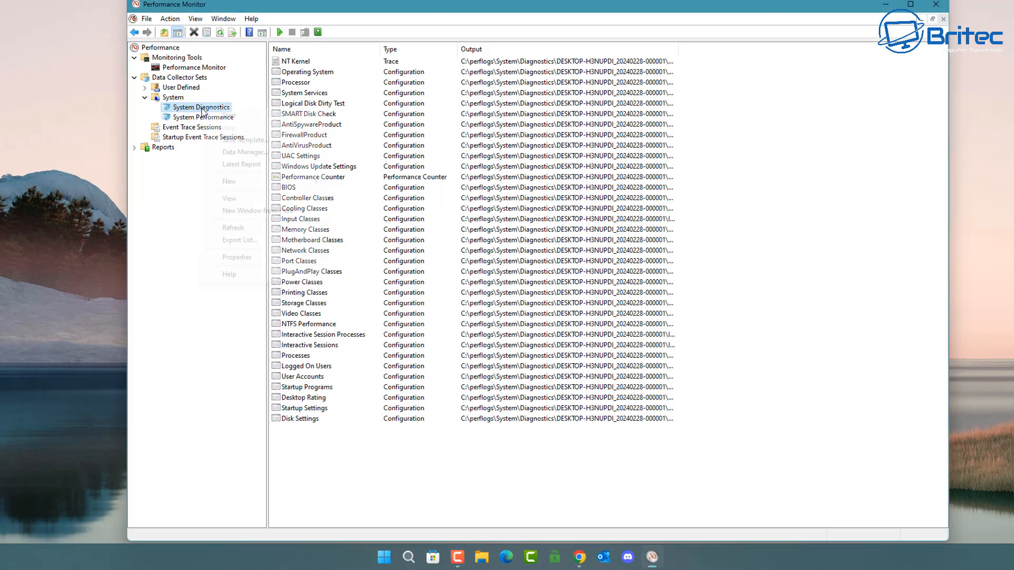
{"action": "right_click", "coordinate": [201, 107]}
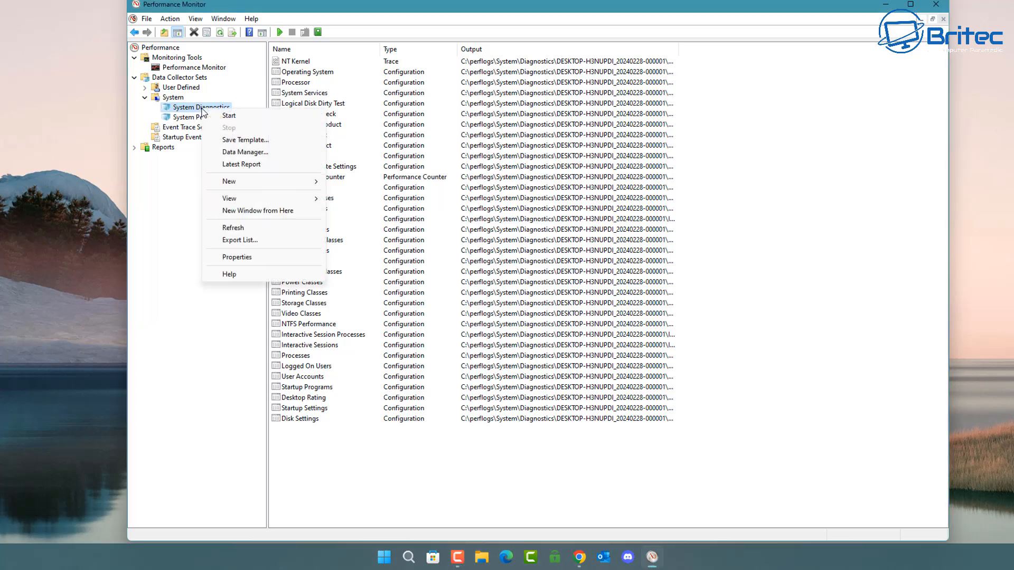
{"action": "mouse_move", "coordinate": [242, 164]}
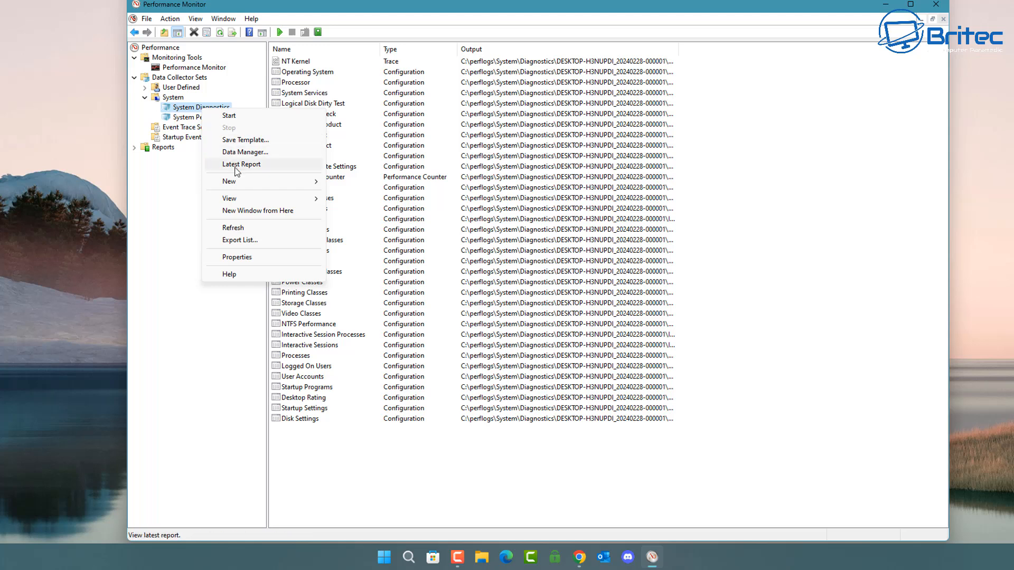
{"action": "left_click", "coordinate": [241, 164]}
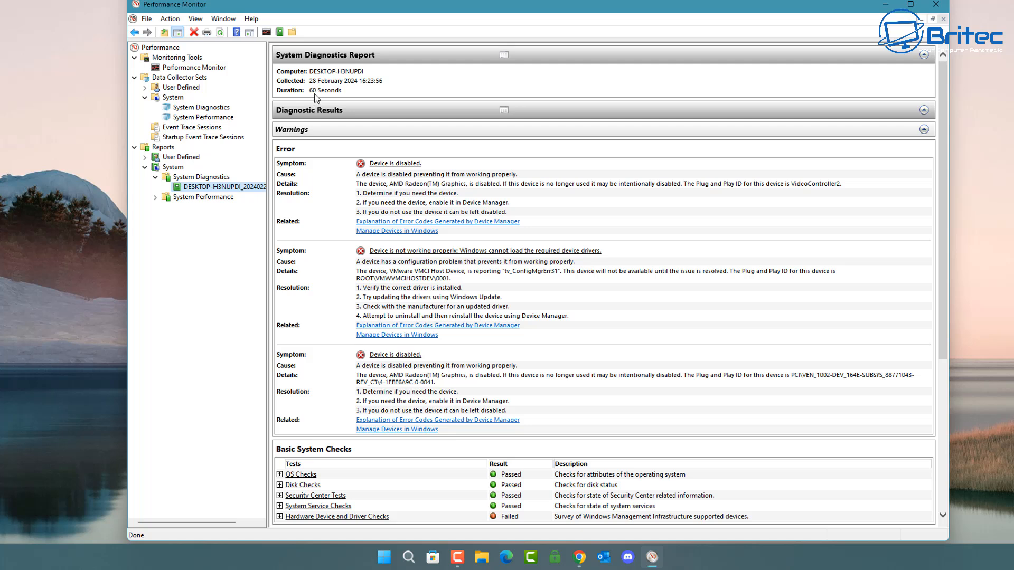
{"action": "mouse_move", "coordinate": [323, 91]}
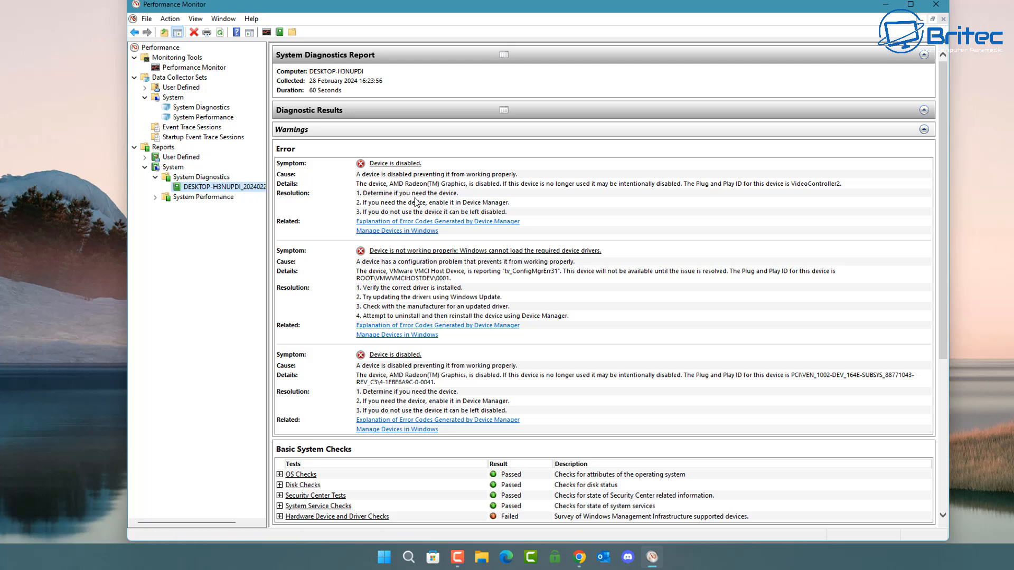
{"action": "mouse_move", "coordinate": [397, 231]}
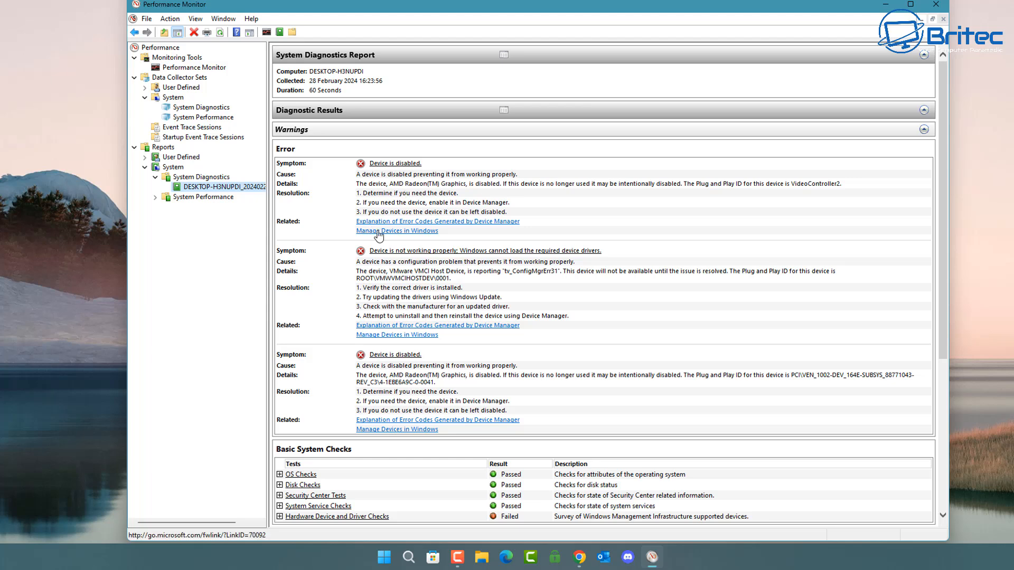
{"action": "mouse_move", "coordinate": [738, 358]}
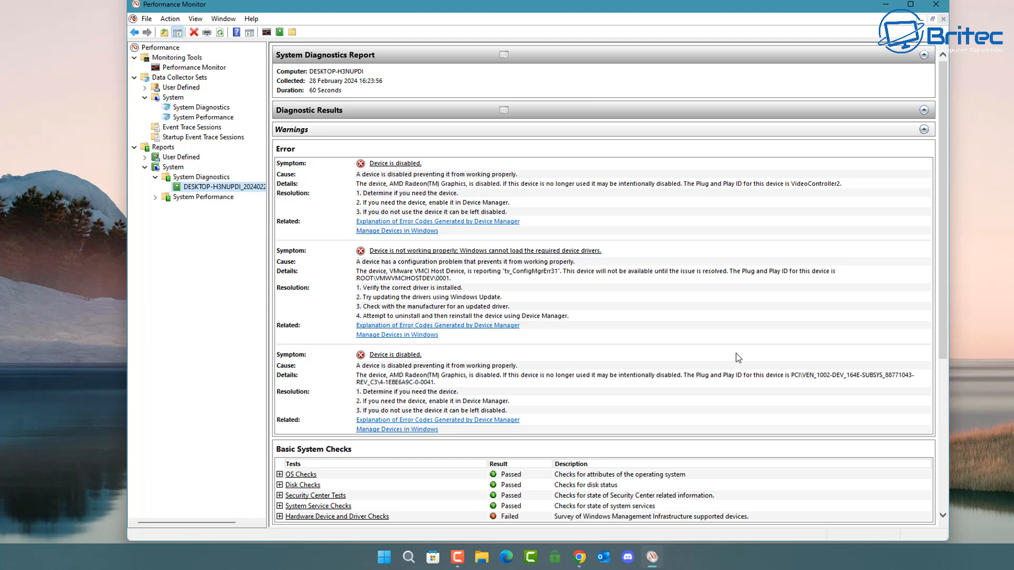
- Review the Basic System Checks, expanding OS, Disk and Security Center results to see SMART and dirty-bit checks passed
{"action": "scroll", "scroll_direction": "down", "scroll_amount": 3}
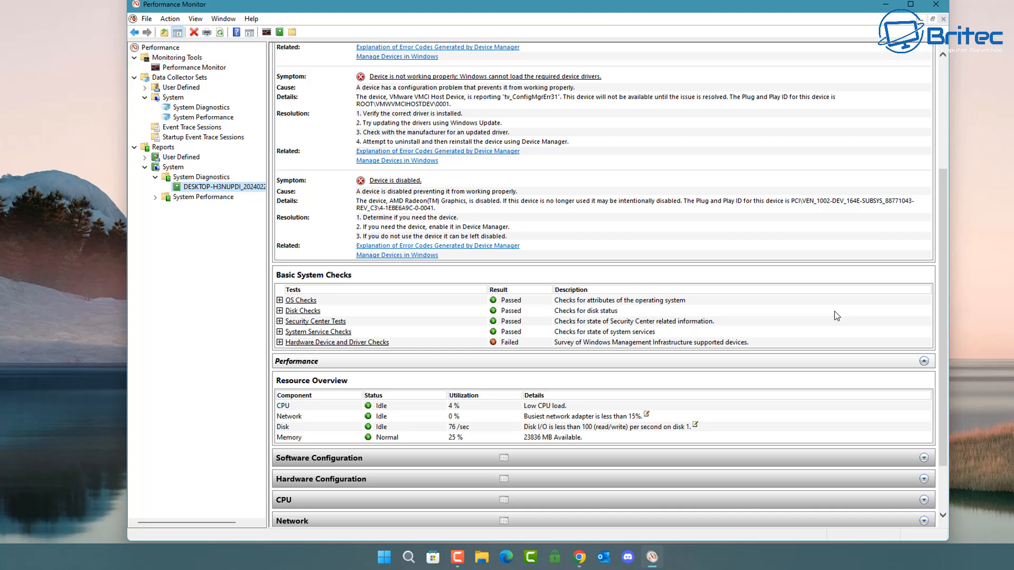
{"action": "scroll", "scroll_direction": "down", "scroll_amount": 3}
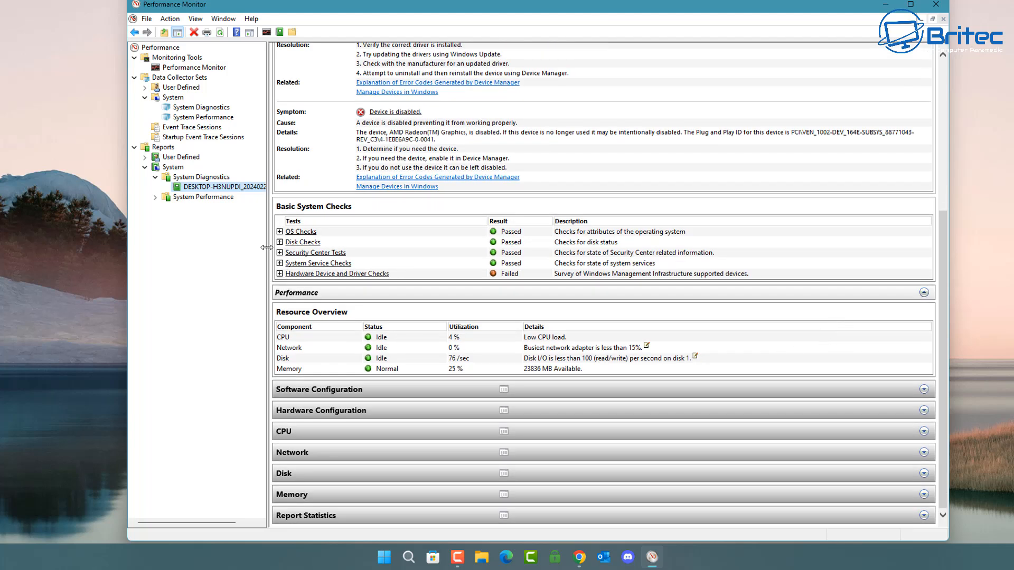
{"action": "left_click", "coordinate": [280, 232]}
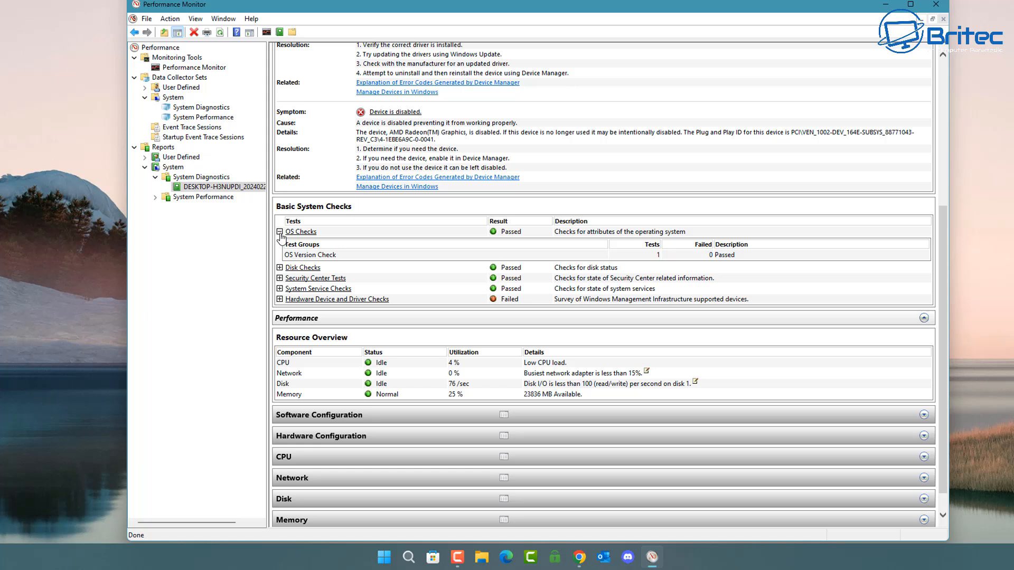
{"action": "left_click", "coordinate": [280, 231]}
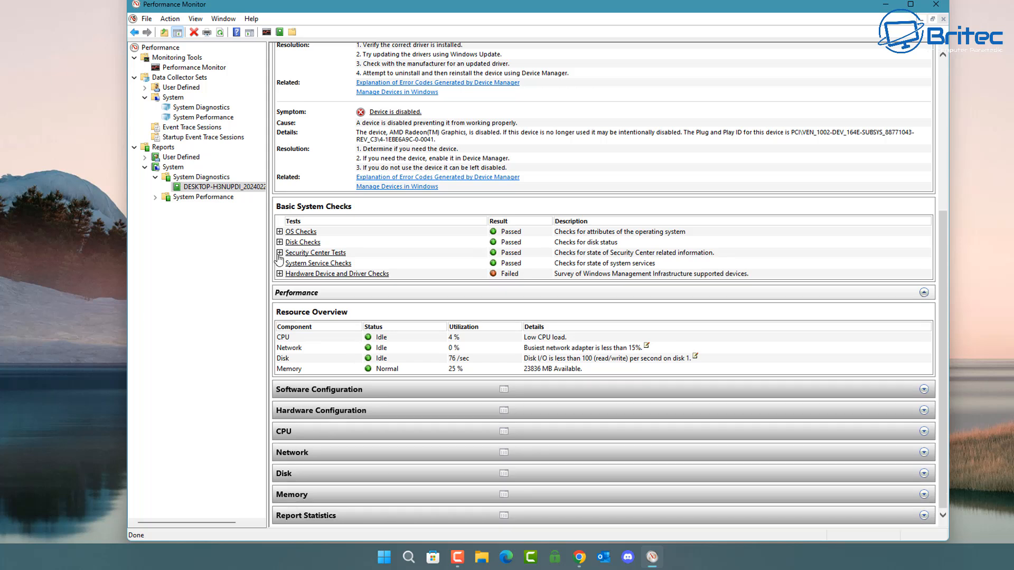
{"action": "left_click", "coordinate": [279, 242]}
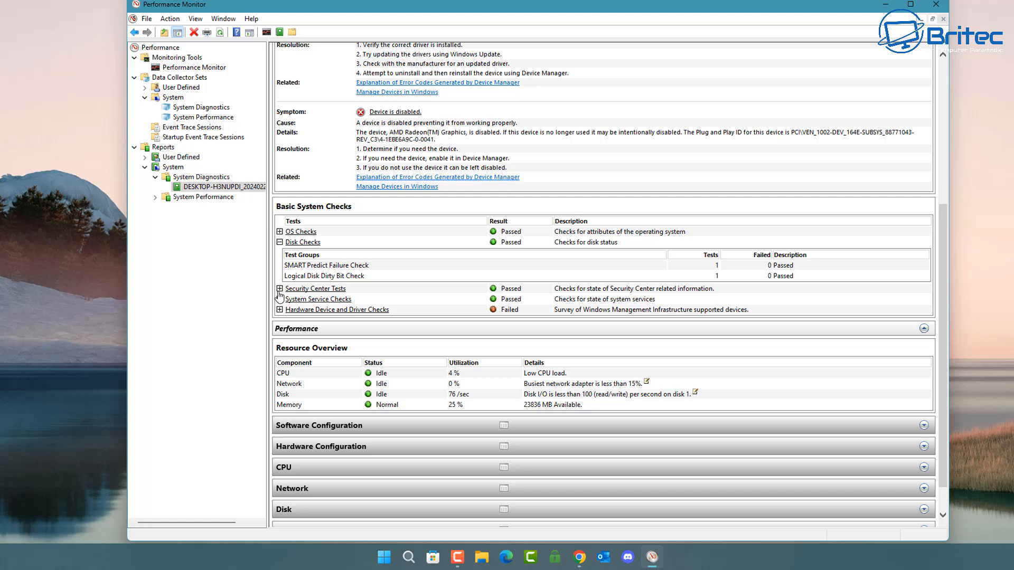
{"action": "left_click", "coordinate": [280, 289]}
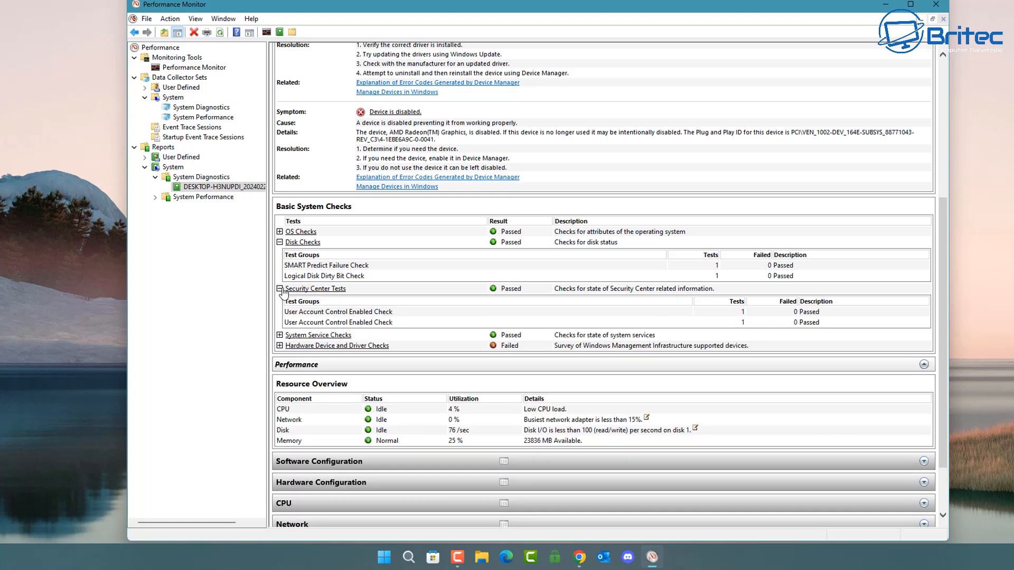
{"action": "left_click", "coordinate": [279, 288]}
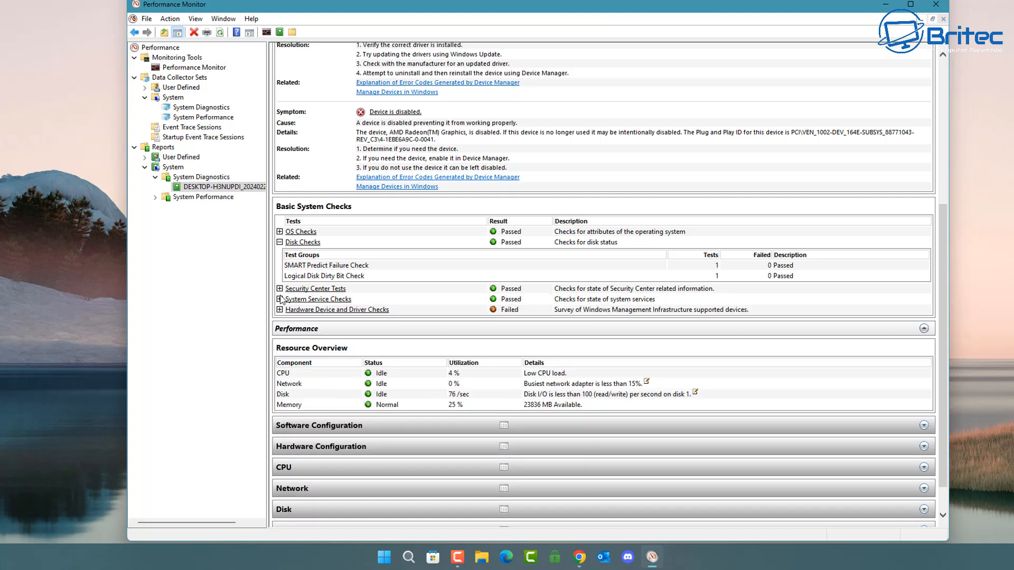
{"action": "left_click", "coordinate": [280, 299]}
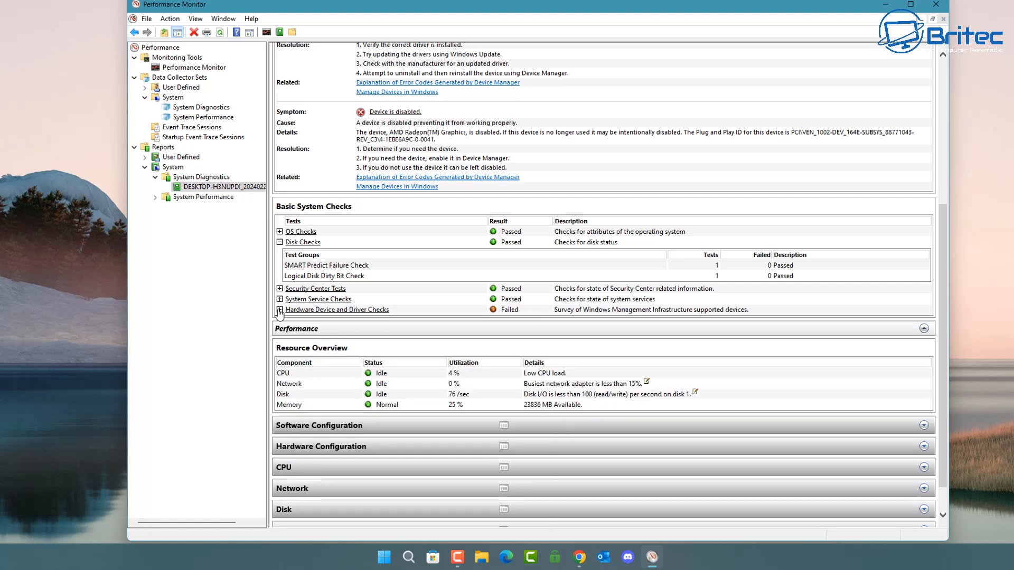
{"action": "left_click", "coordinate": [280, 309]}
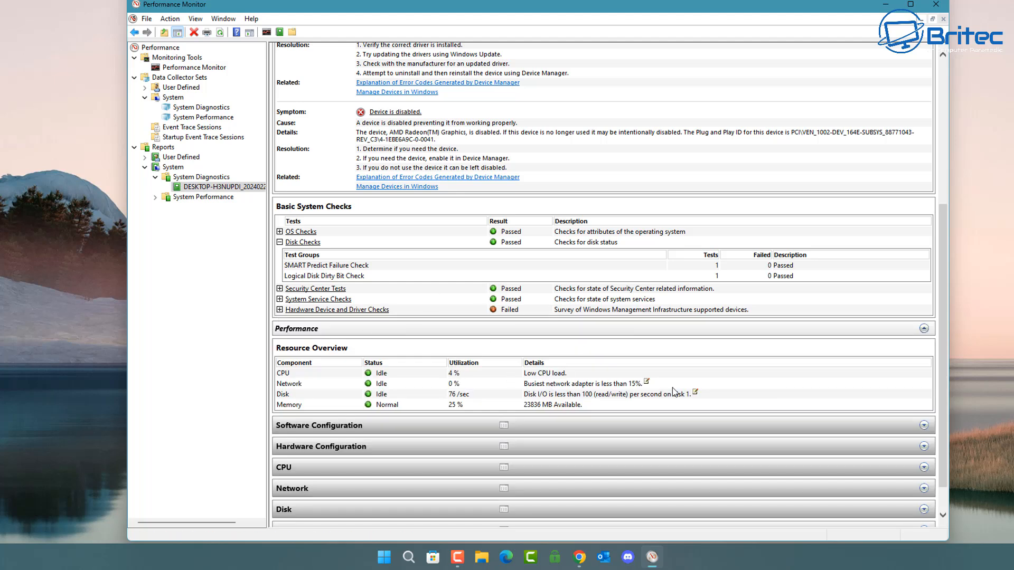
{"action": "scroll", "scroll_direction": "down", "scroll_amount": 3}
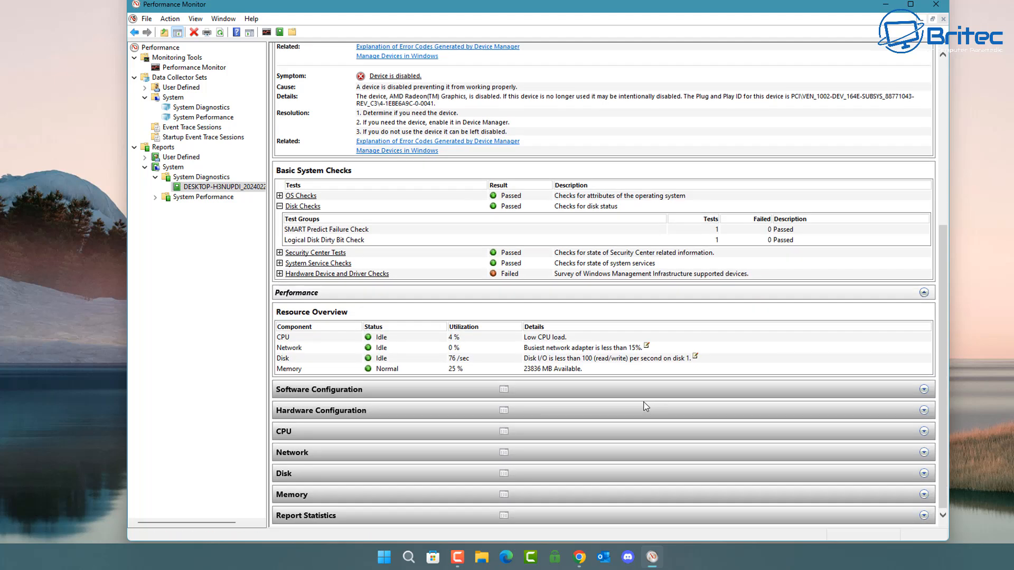
- Launch Command Prompt as administrator from the Start menu search for 'cmd'
{"action": "left_click", "coordinate": [382, 557]}
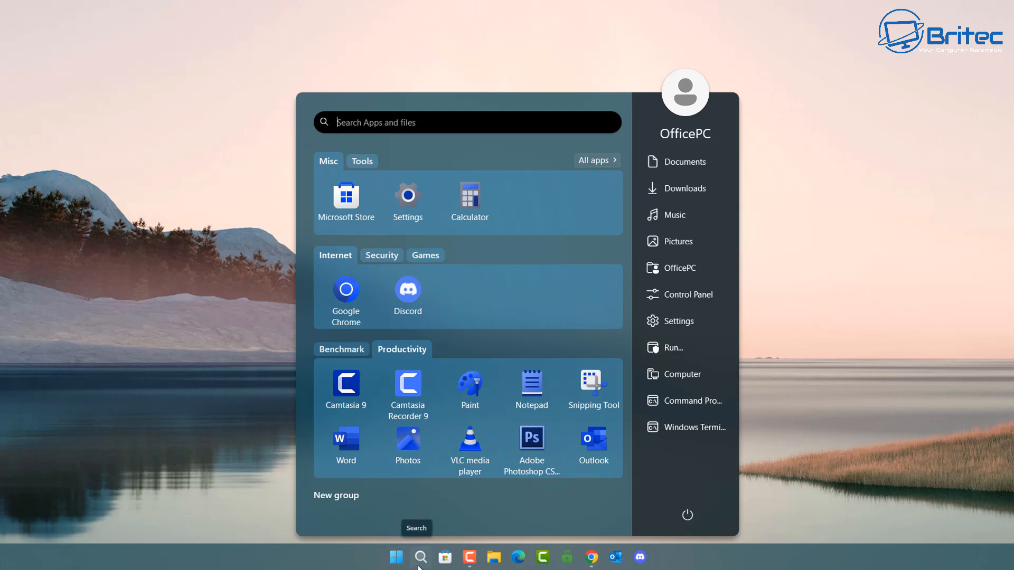
{"action": "type", "text": "cmd"}
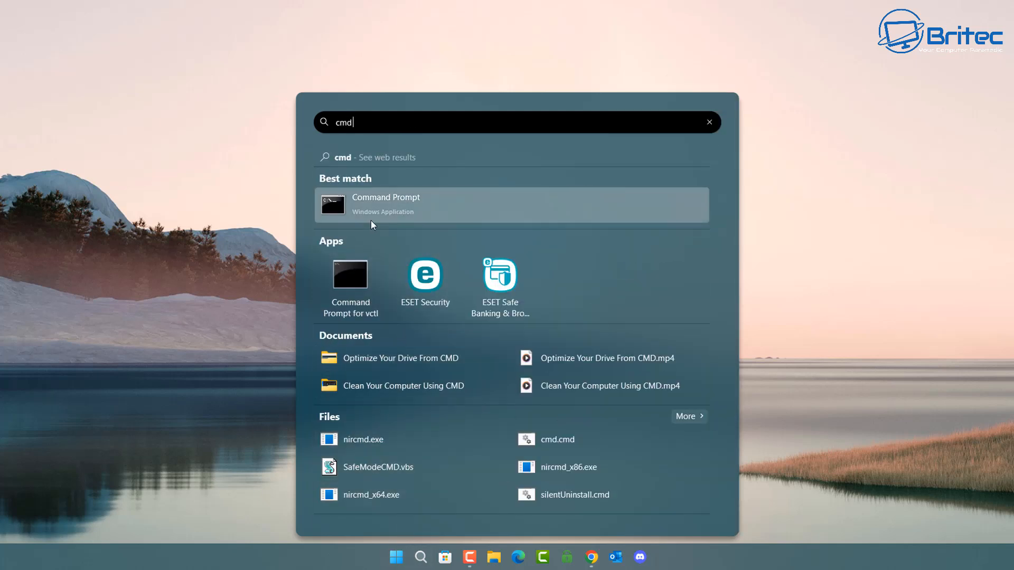
{"action": "right_click", "coordinate": [384, 205]}
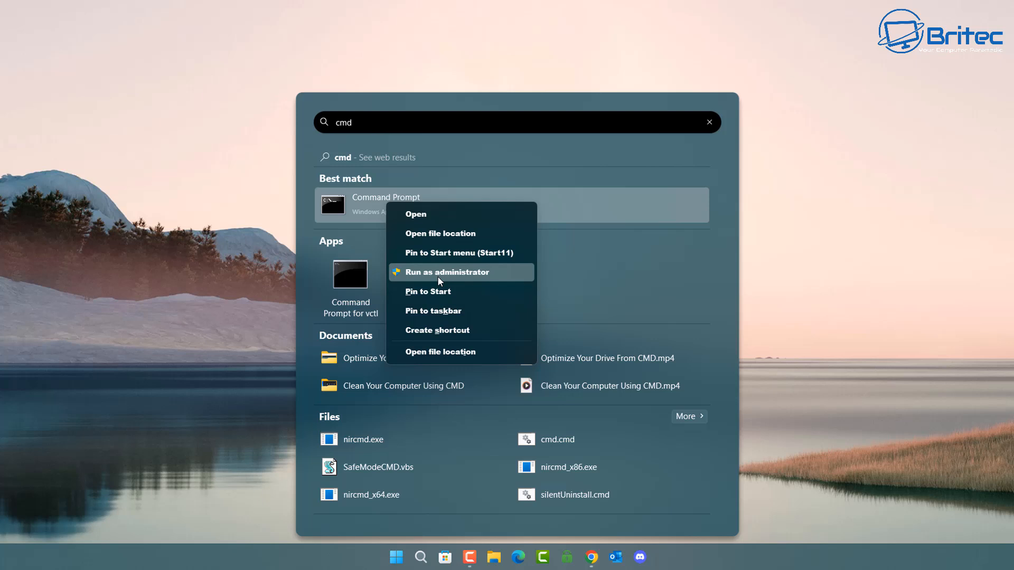
{"action": "left_click", "coordinate": [446, 271]}
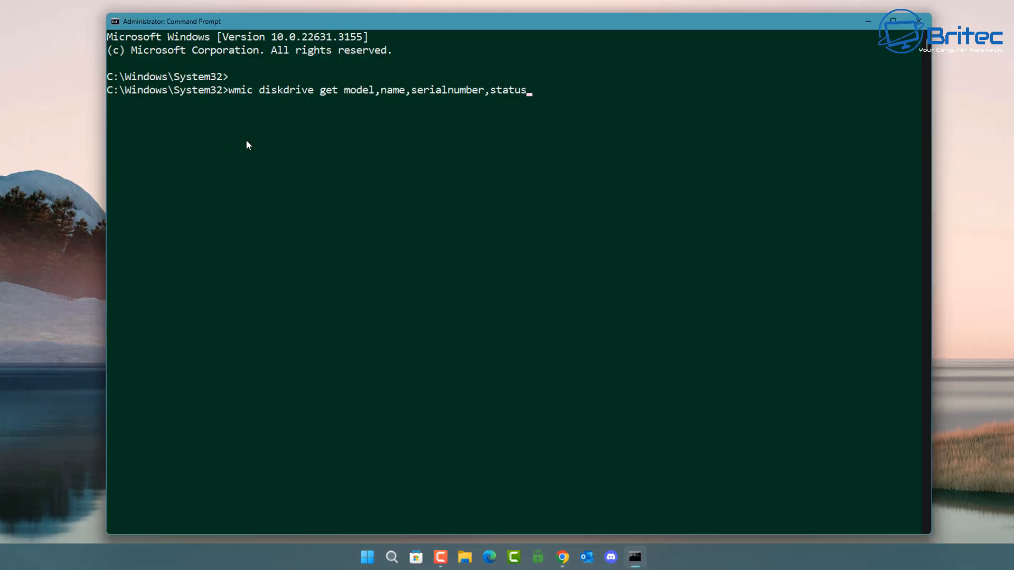
{"action": "mouse_move", "coordinate": [245, 148]}
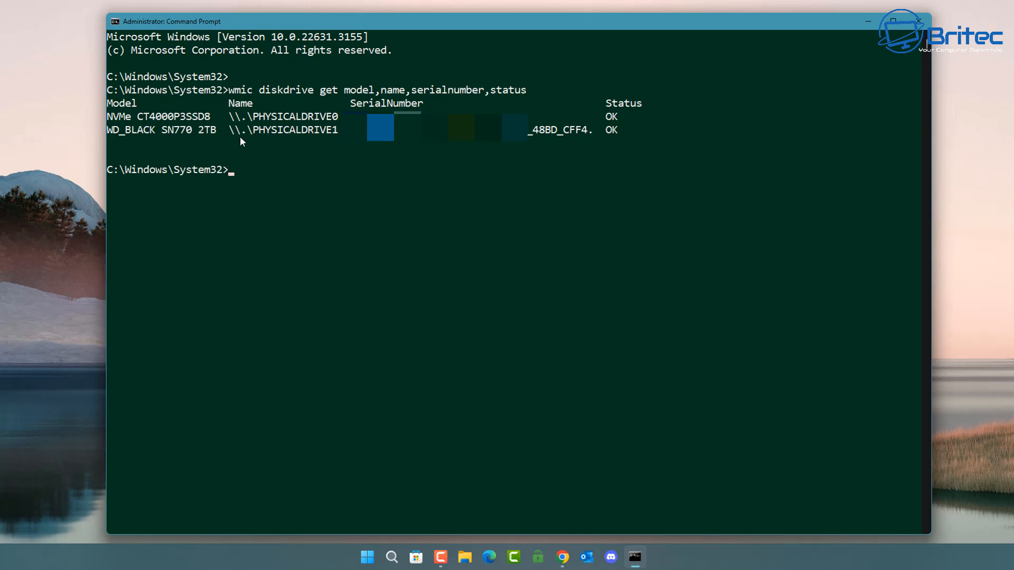
{"action": "mouse_move", "coordinate": [451, 153]}
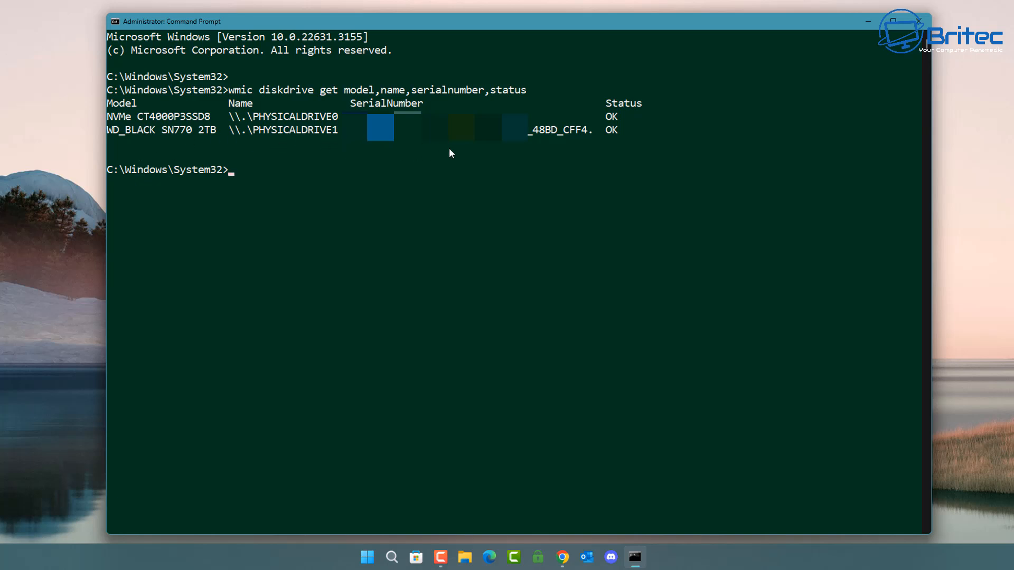
{"action": "mouse_move", "coordinate": [605, 160]}
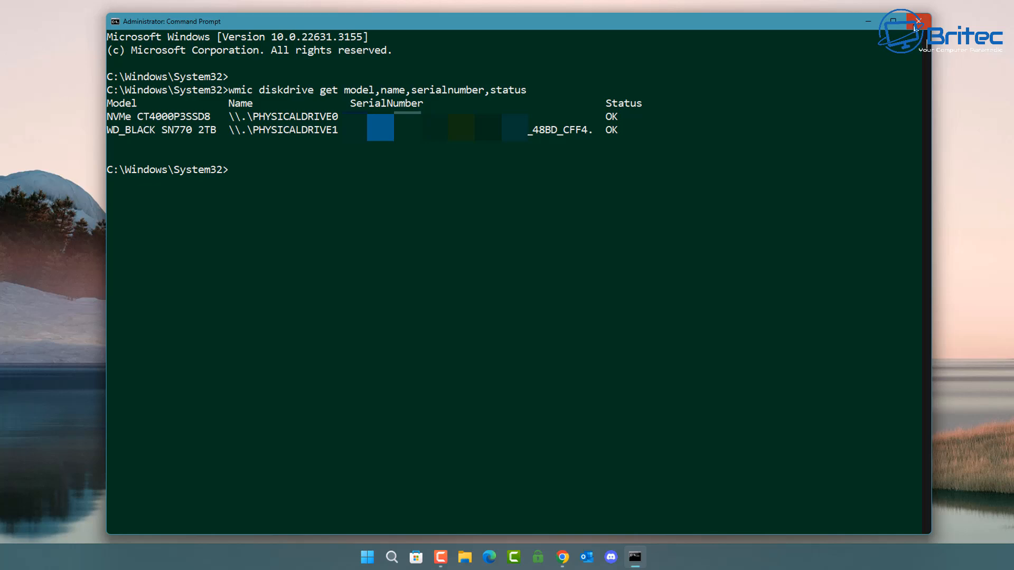
- Close the Command Prompt window after the wmic query reported both drives OK
{"action": "left_click", "coordinate": [917, 21]}
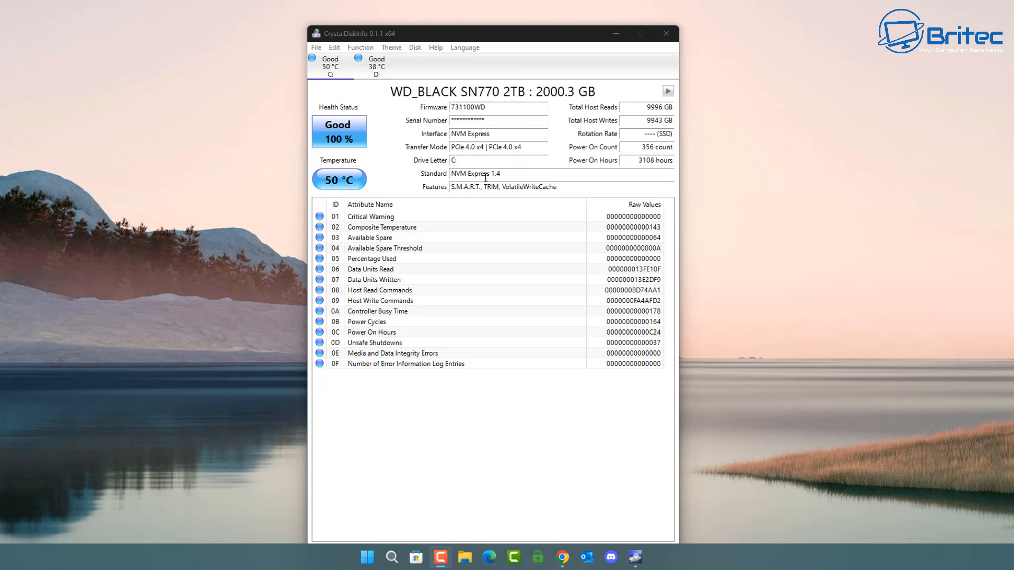
{"action": "mouse_move", "coordinate": [332, 151]}
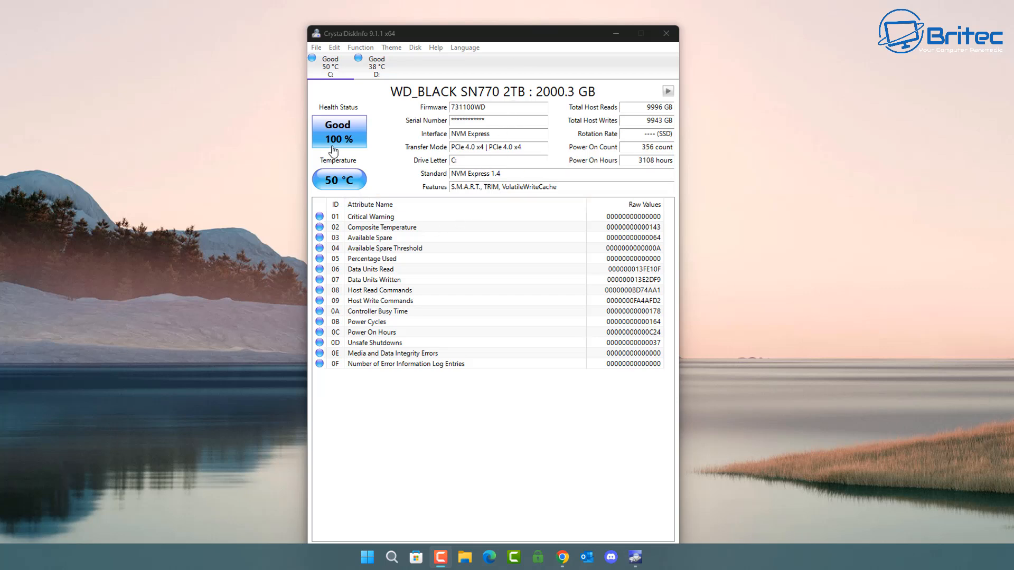
{"action": "mouse_move", "coordinate": [342, 147]}
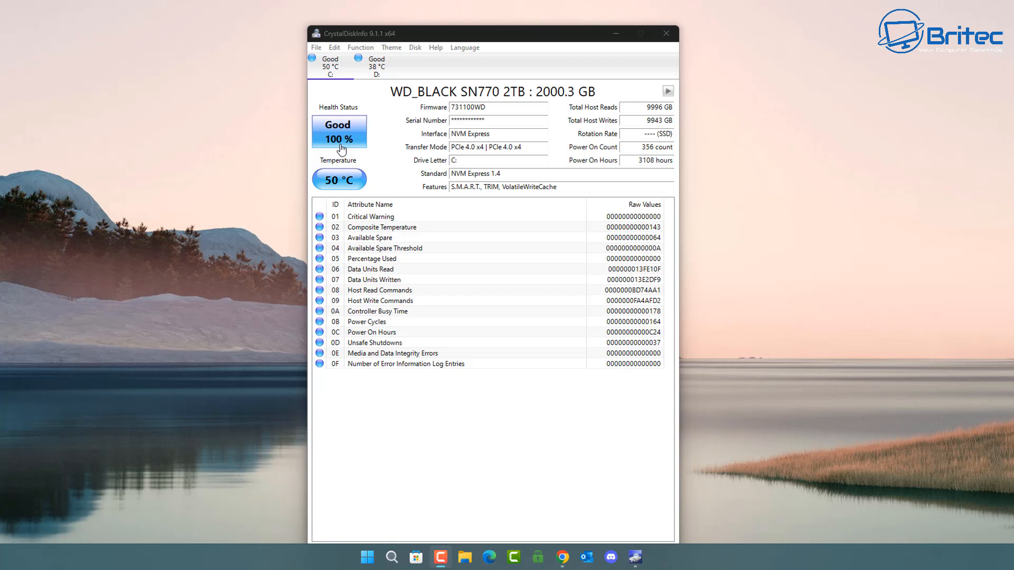
{"action": "mouse_move", "coordinate": [369, 118]}
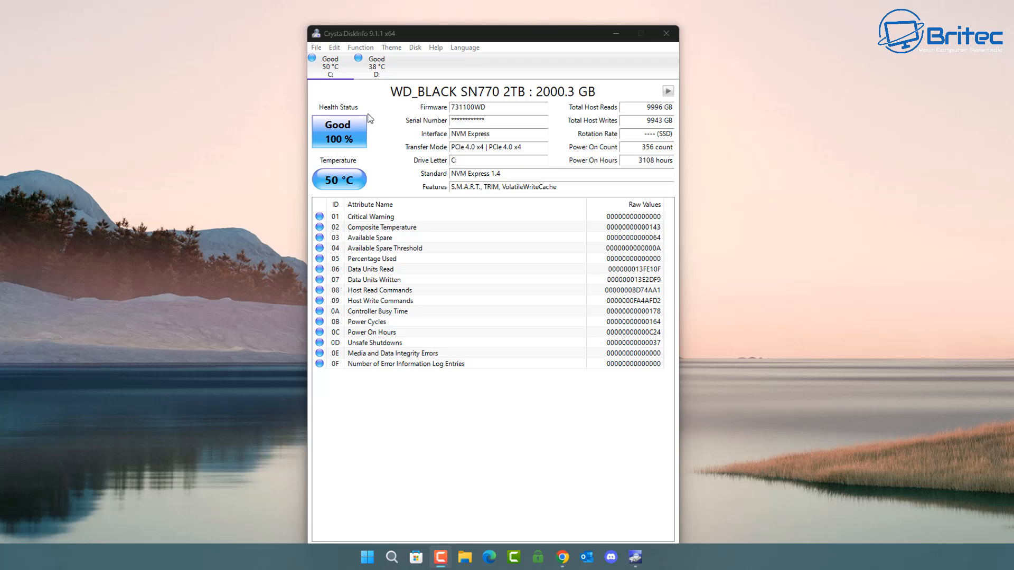
- Switch between the D: (CT4000P3SSD8) and C: (WD_BLACK SN770) drives to compare their health reports
{"action": "left_click", "coordinate": [374, 64]}
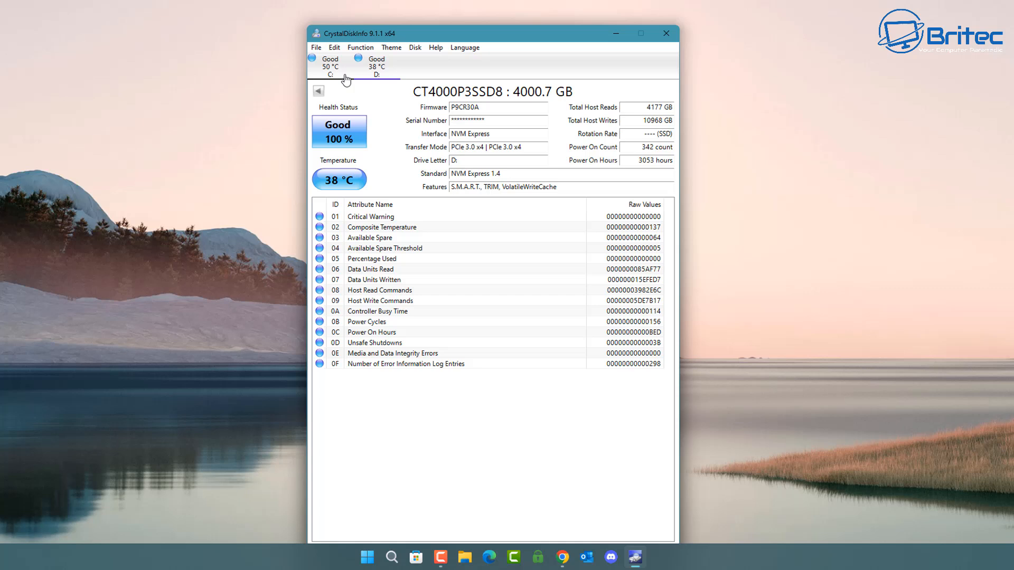
{"action": "left_click", "coordinate": [330, 68]}
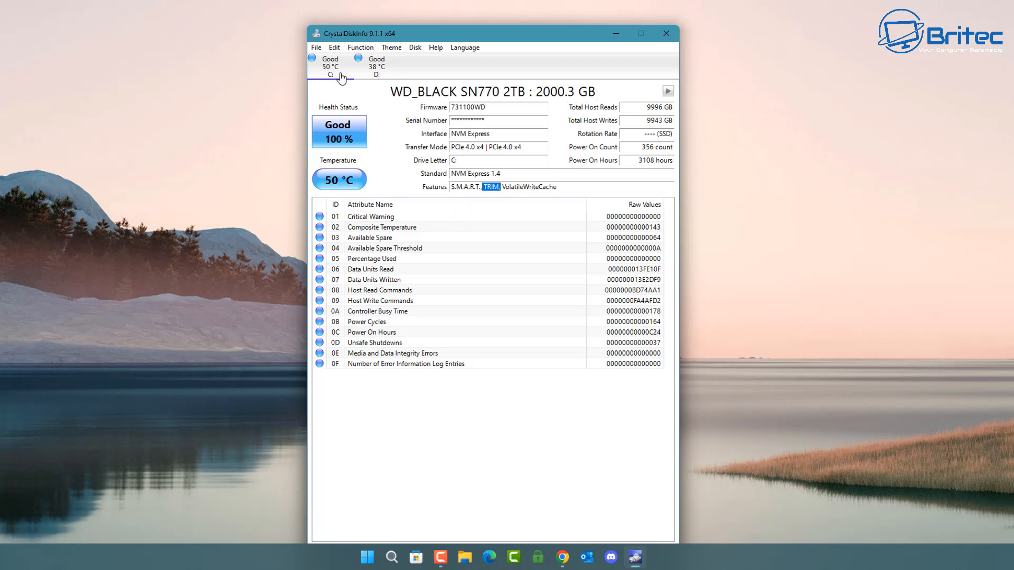
{"action": "left_click", "coordinate": [376, 65]}
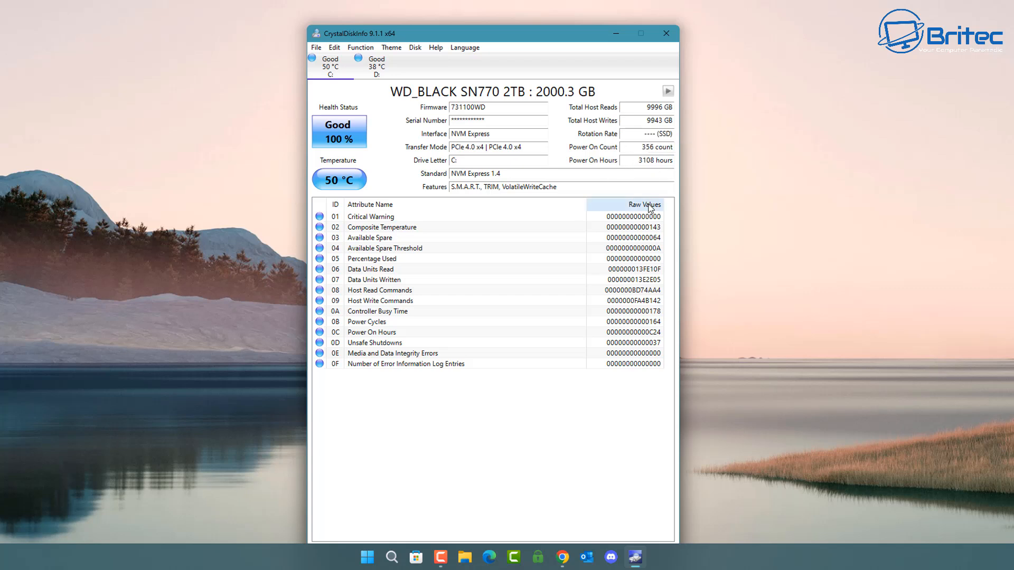
{"action": "mouse_move", "coordinate": [648, 172]}
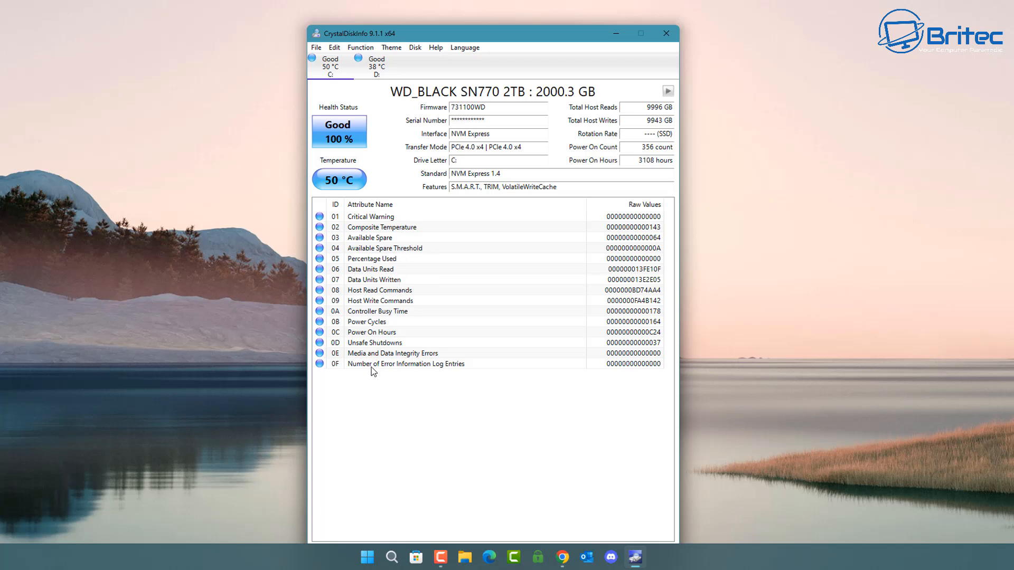
{"action": "mouse_move", "coordinate": [391, 317]}
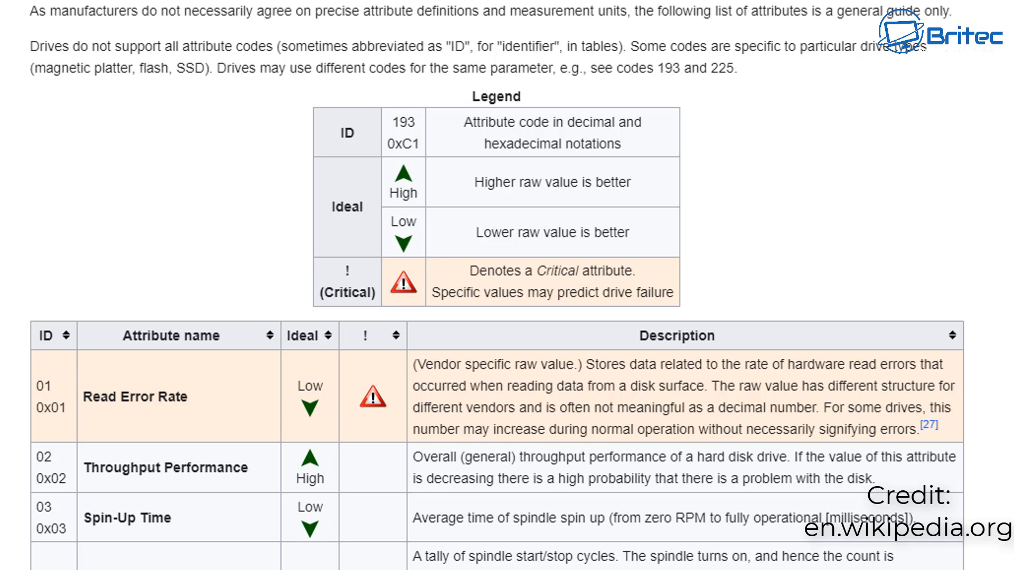
- Scroll through the S.M.A.R.T. attributes table from Read Error Rate to Unexpected Power Loss Count
{"action": "scroll", "scroll_direction": "down", "scroll_amount": 3}
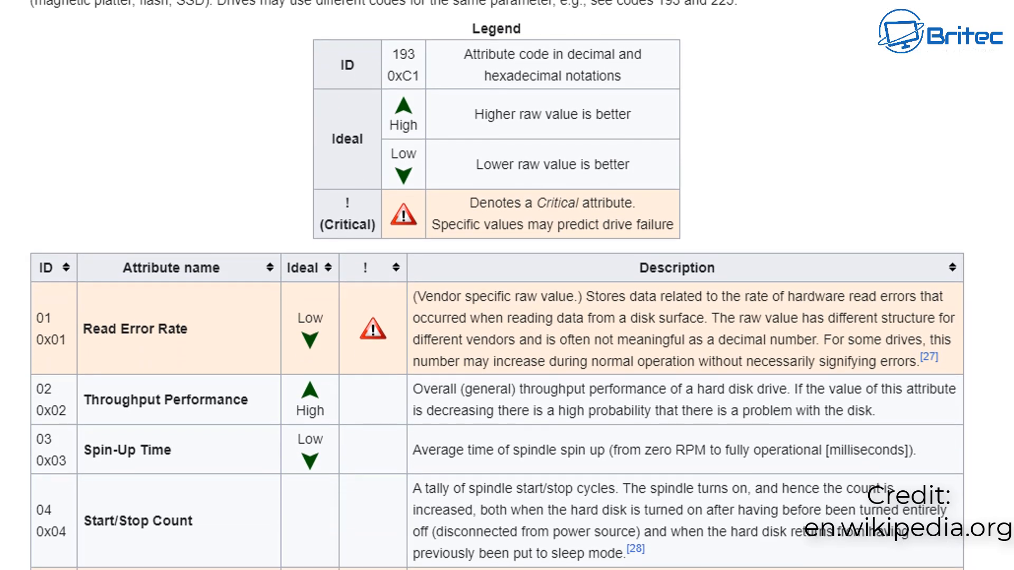
{"action": "scroll", "scroll_direction": "down", "scroll_amount": 3}
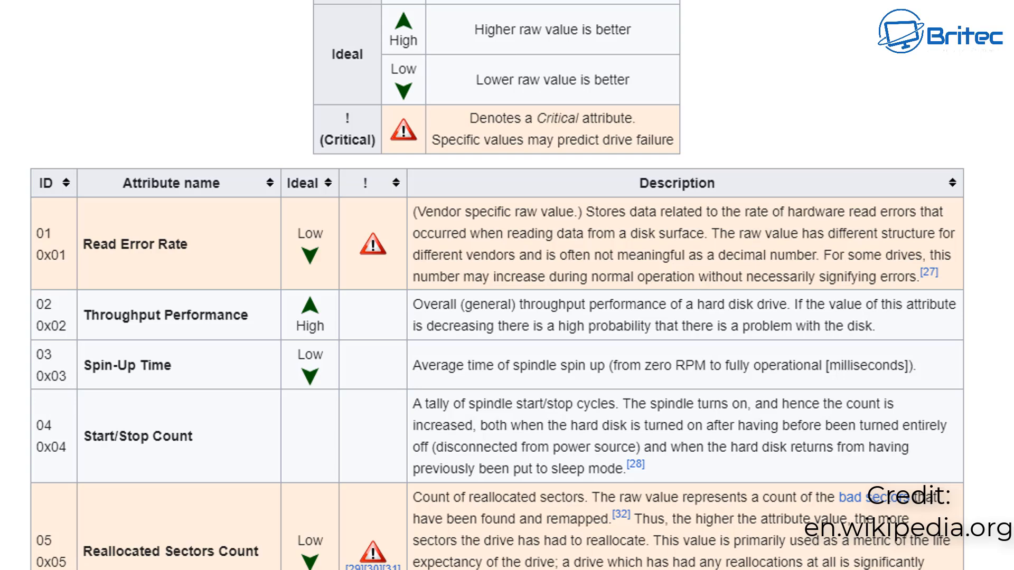
{"action": "scroll", "scroll_direction": "down", "scroll_amount": 3}
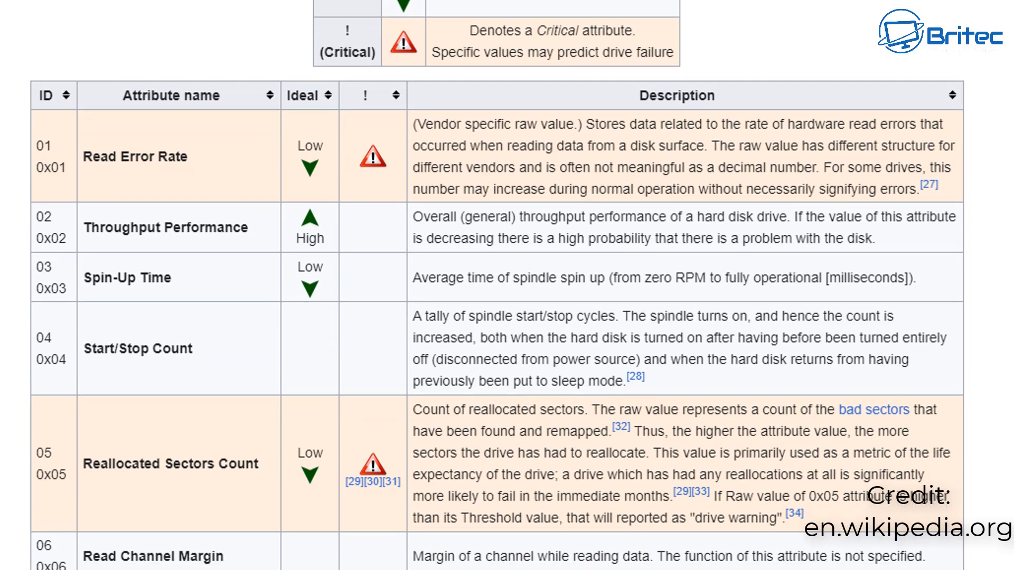
{"action": "scroll", "scroll_direction": "down", "scroll_amount": 3}
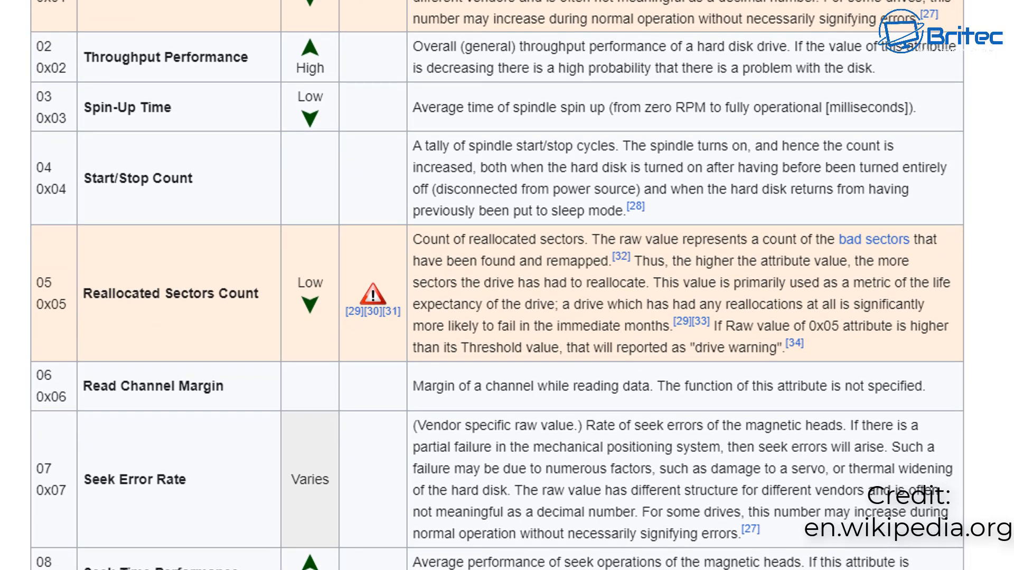
{"action": "scroll", "scroll_direction": "down", "scroll_amount": 3}
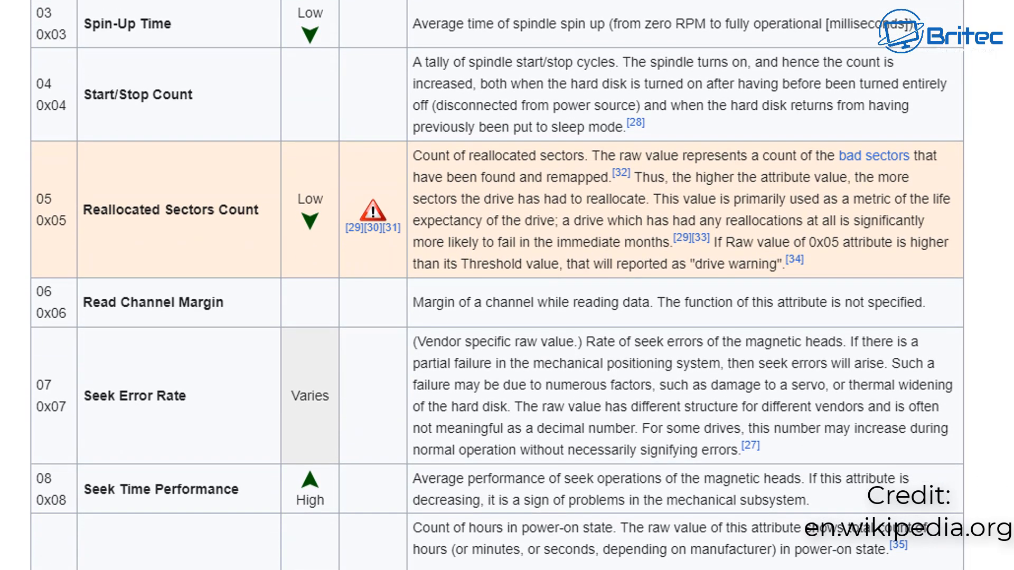
{"action": "mouse_move", "coordinate": [143, 184]}
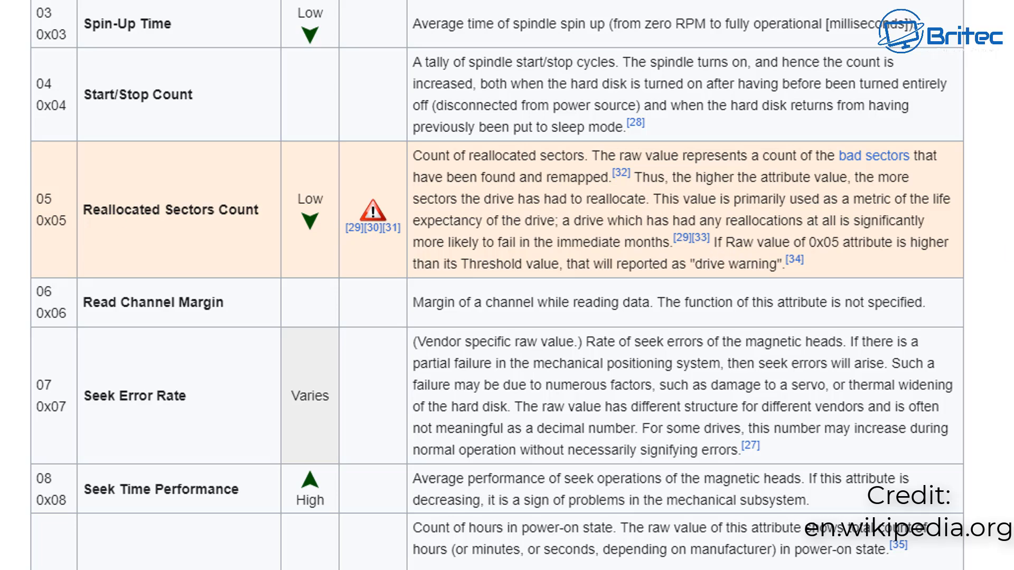
{"action": "scroll", "scroll_direction": "down", "scroll_amount": 3}
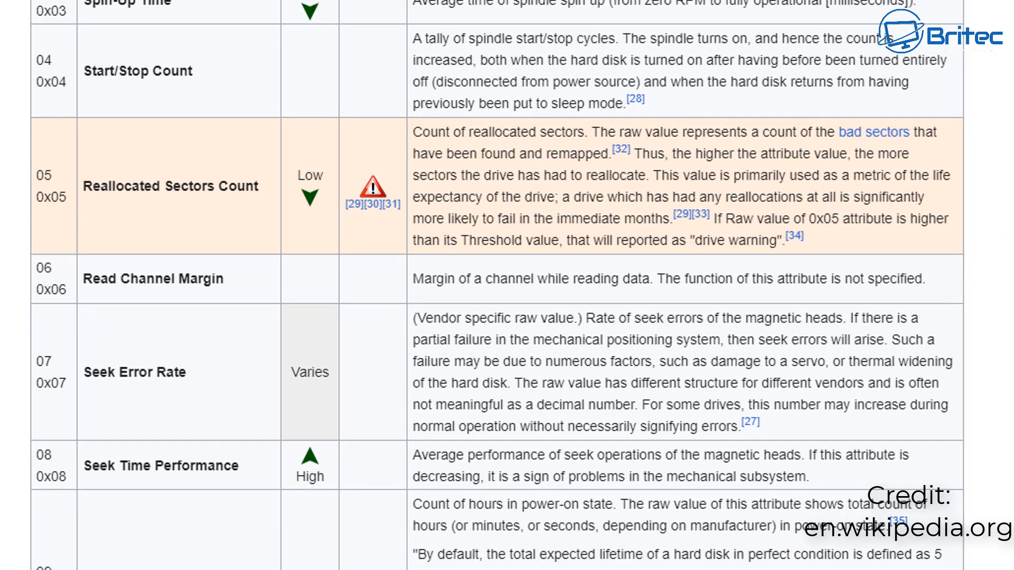
{"action": "scroll", "scroll_direction": "down", "scroll_amount": 3}
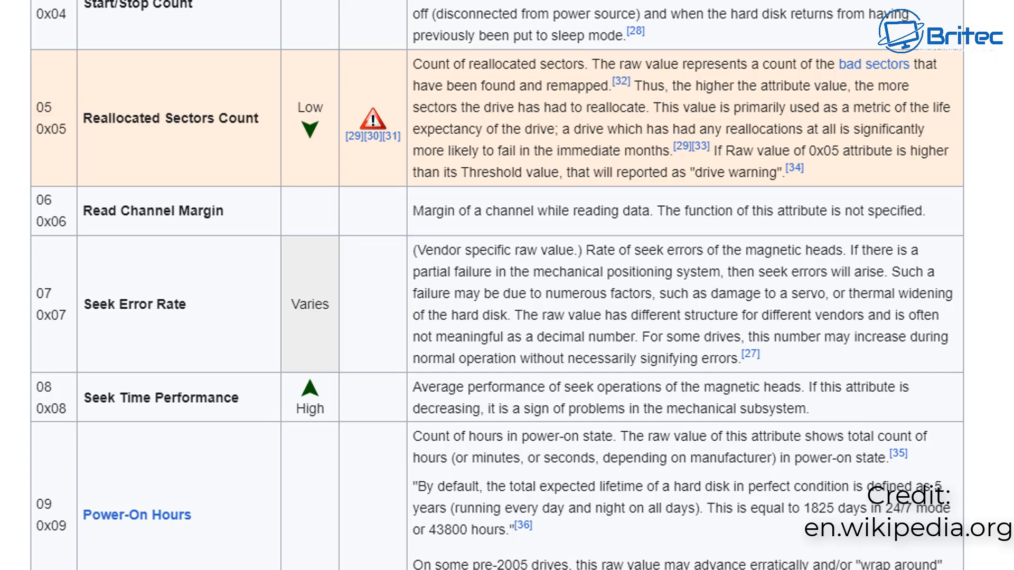
{"action": "scroll", "scroll_direction": "down", "scroll_amount": 3}
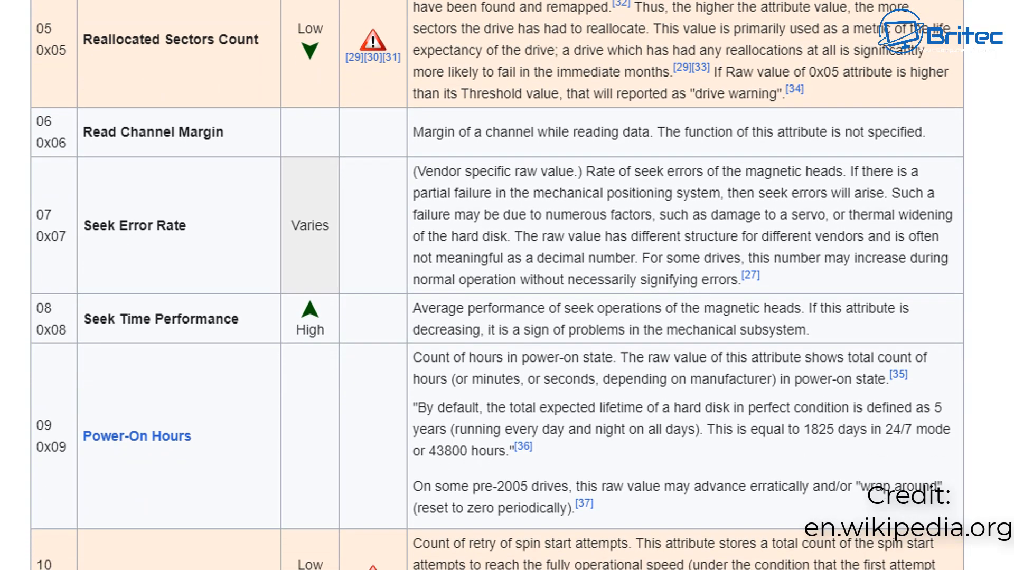
{"action": "scroll", "scroll_direction": "down", "scroll_amount": 3}
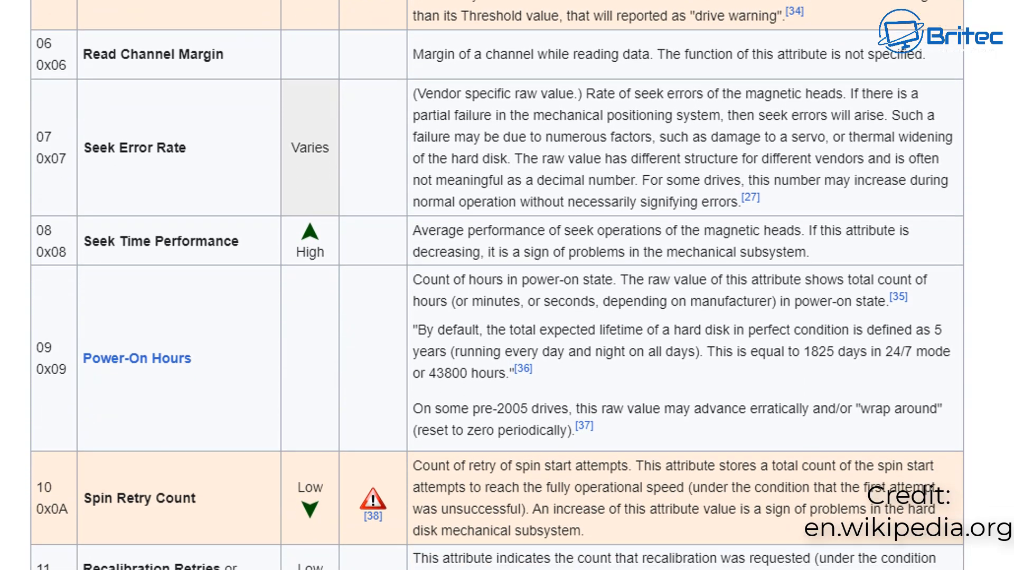
{"action": "scroll", "scroll_direction": "down", "scroll_amount": 3}
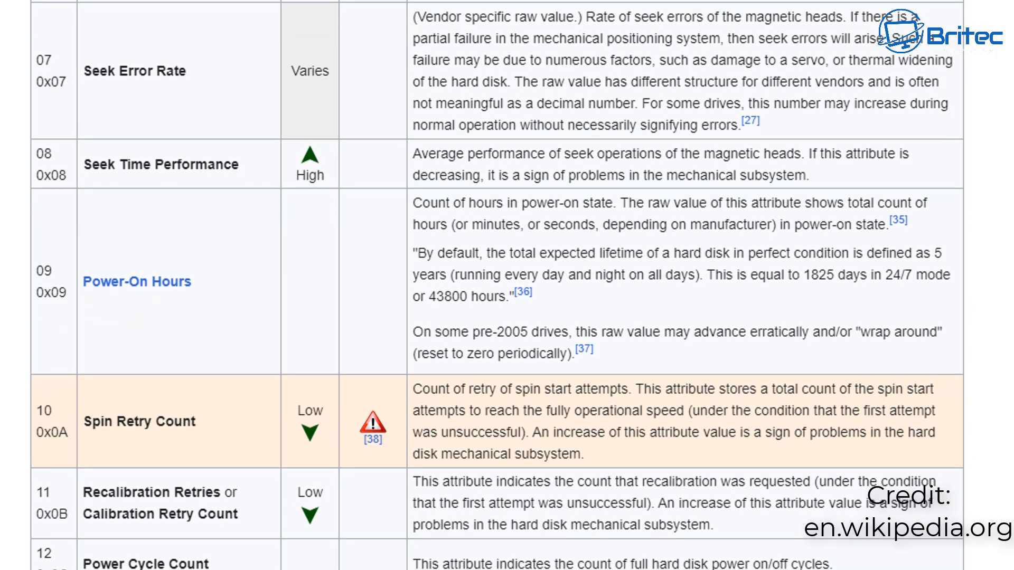
{"action": "scroll", "scroll_direction": "down", "scroll_amount": 3}
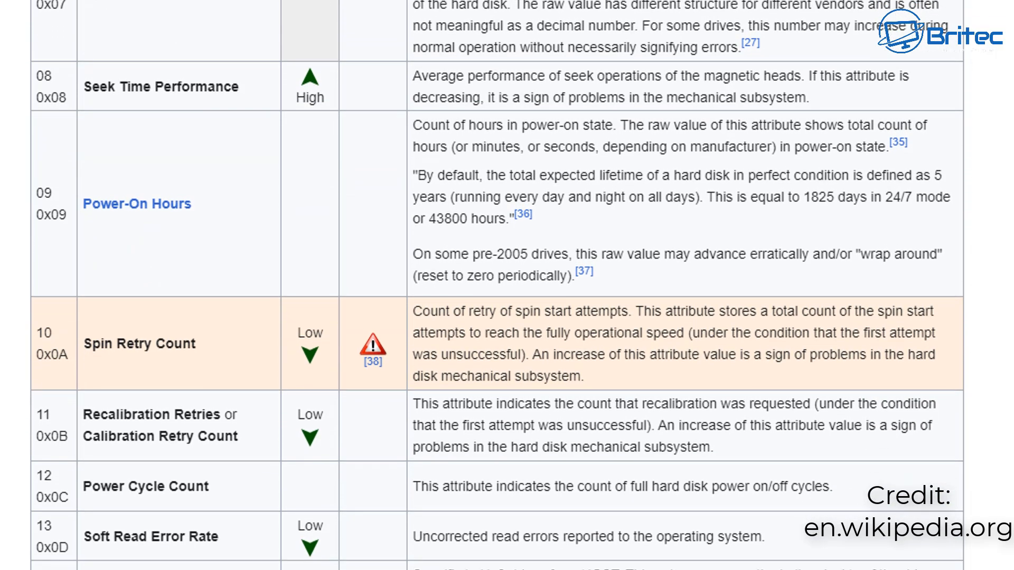
{"action": "scroll", "scroll_direction": "down", "scroll_amount": 3}
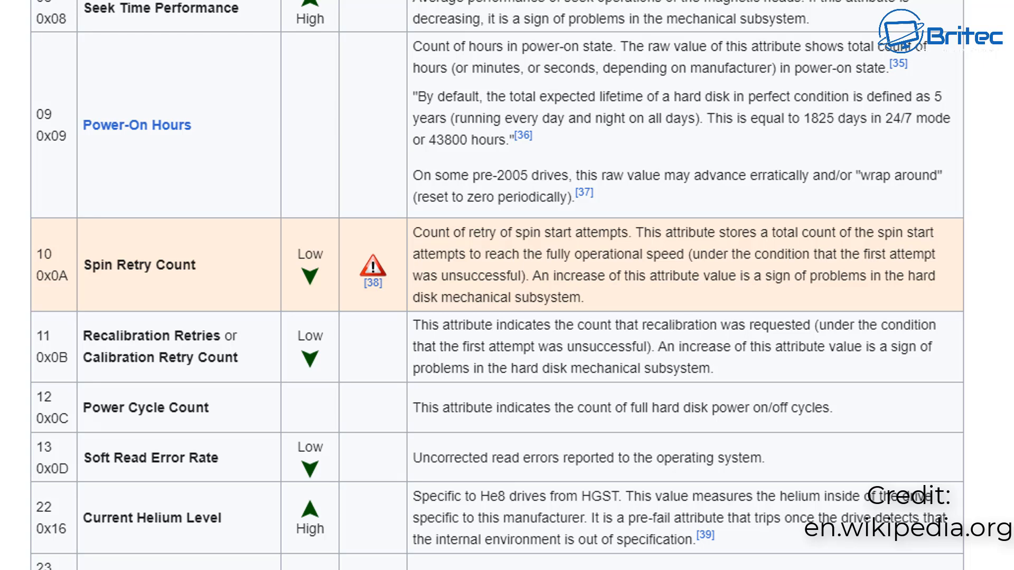
{"action": "scroll", "scroll_direction": "down", "scroll_amount": 3}
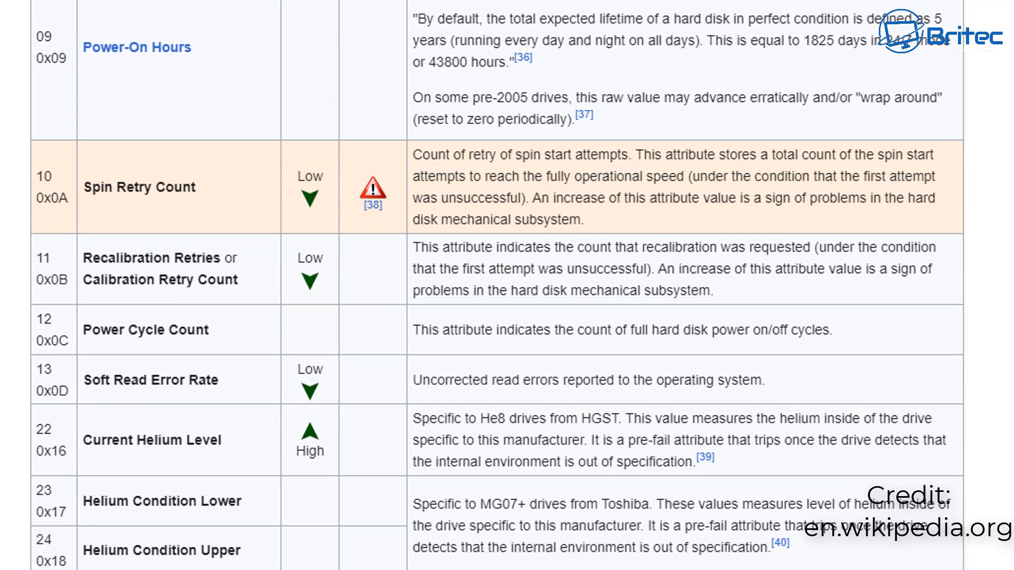
{"action": "scroll", "scroll_direction": "down", "scroll_amount": 3}
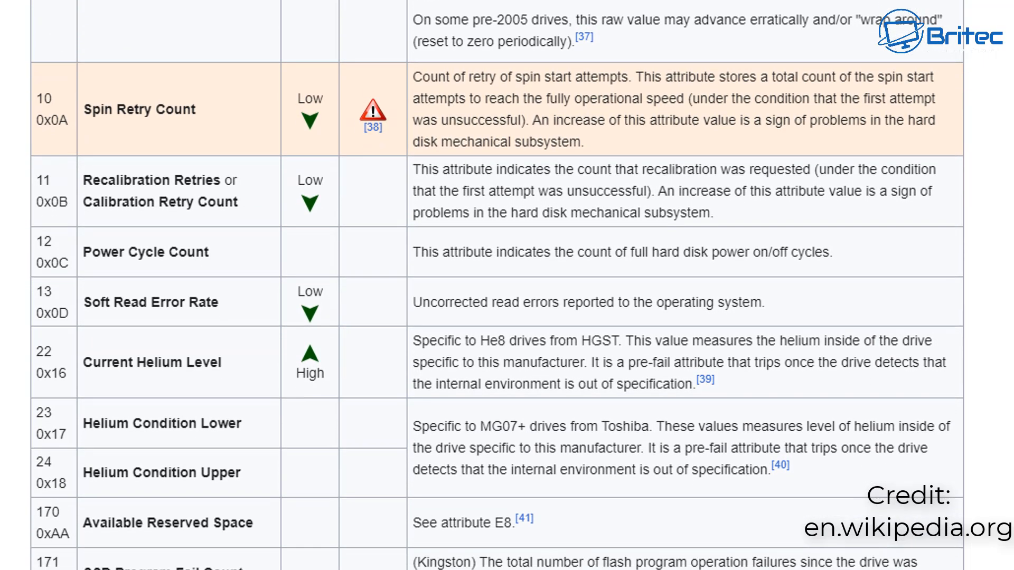
{"action": "scroll", "scroll_direction": "down", "scroll_amount": 3}
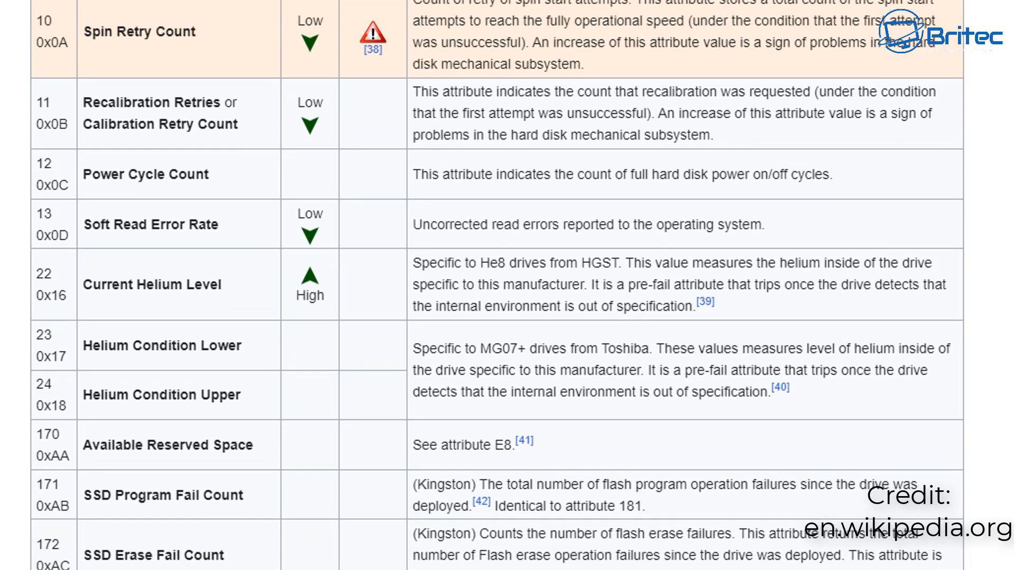
{"action": "scroll", "scroll_direction": "down", "scroll_amount": 3}
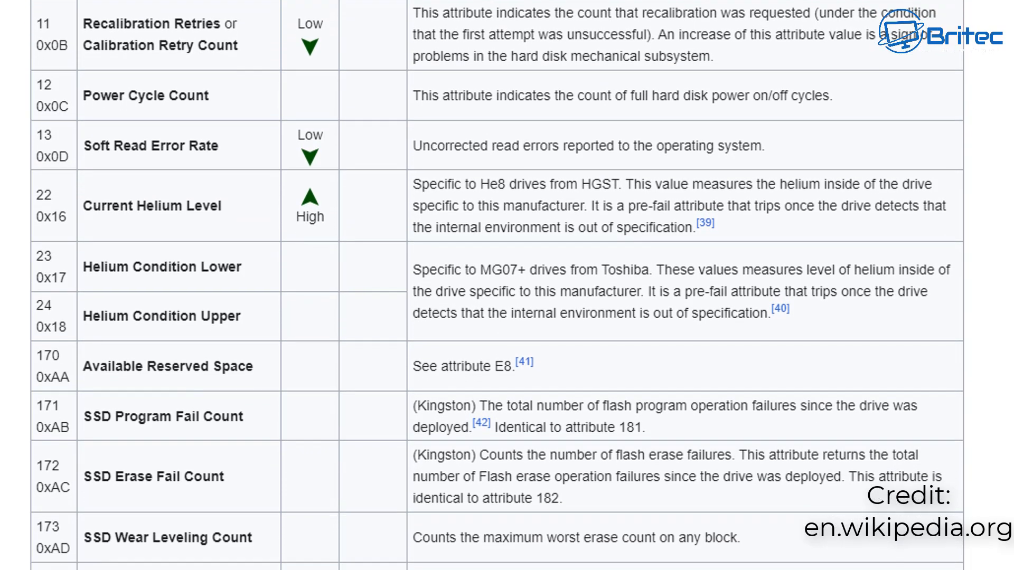
{"action": "scroll", "scroll_direction": "down", "scroll_amount": 3}
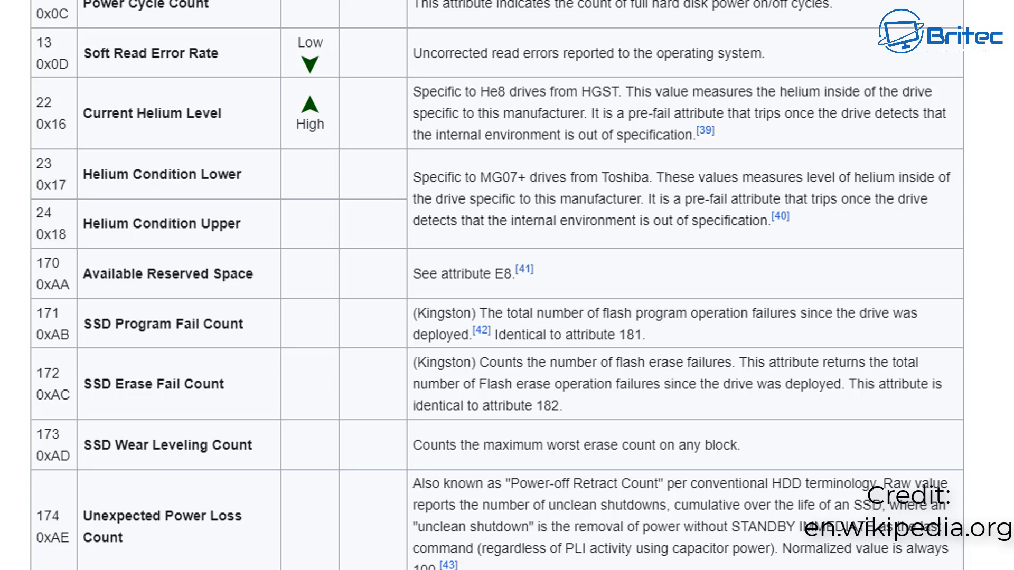
{"action": "scroll", "scroll_direction": "down", "scroll_amount": 3}
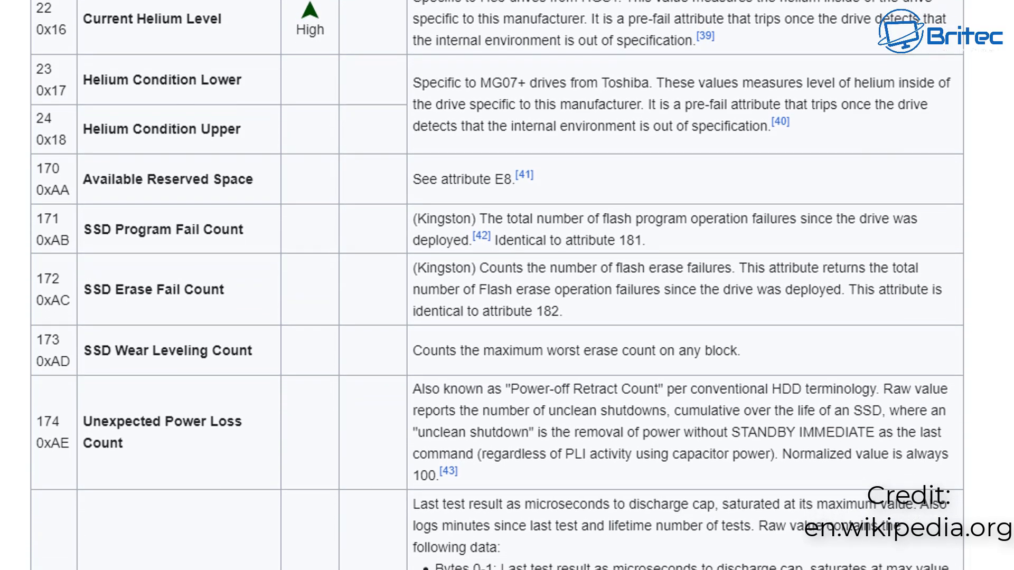
{"action": "scroll", "scroll_direction": "down", "scroll_amount": 3}
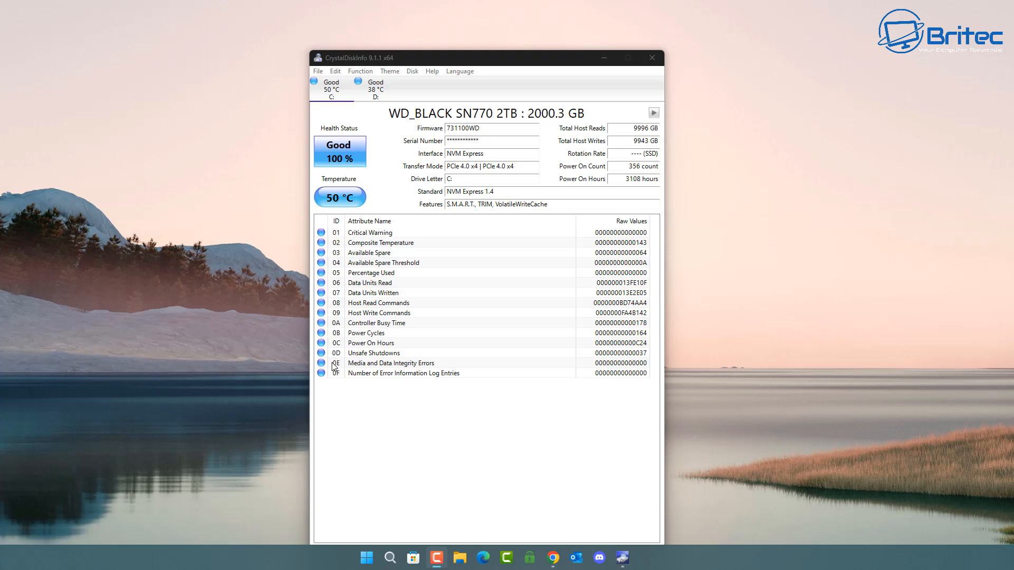
{"action": "mouse_move", "coordinate": [651, 57]}
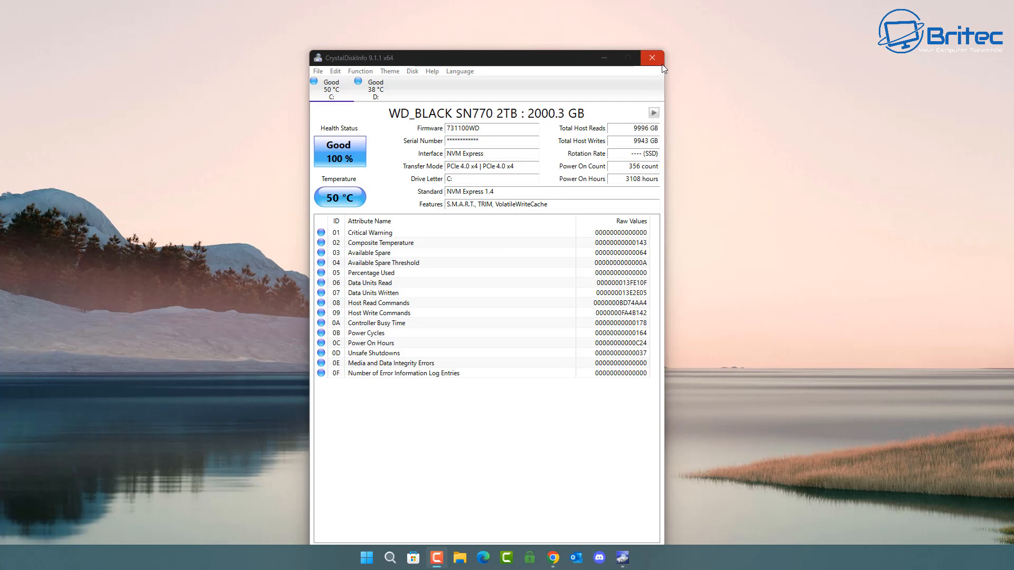
{"action": "mouse_move", "coordinate": [652, 57]}
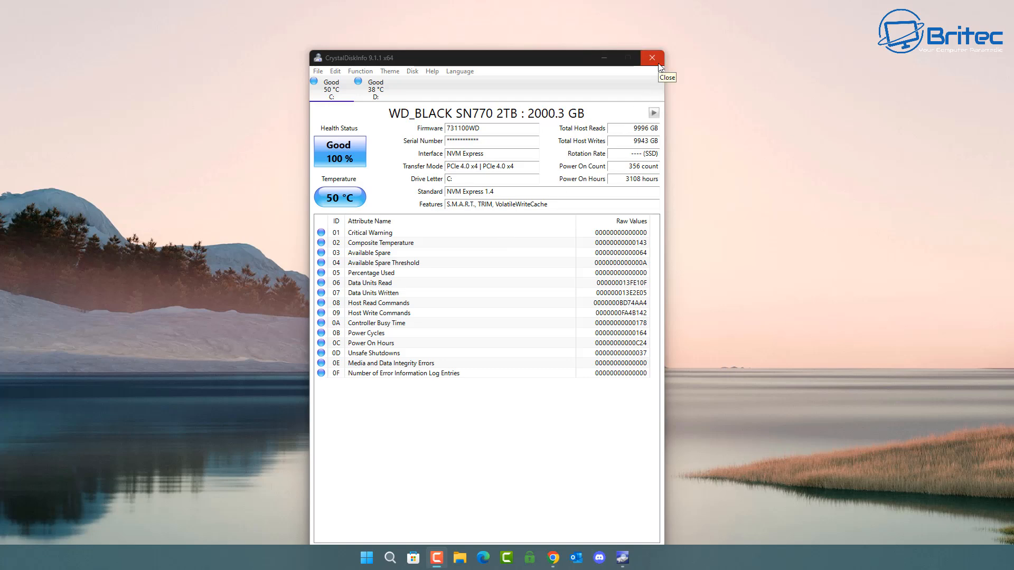
- Close CrystalDiskInfo, leaving the Windows desktop showing
{"action": "left_click", "coordinate": [652, 57]}
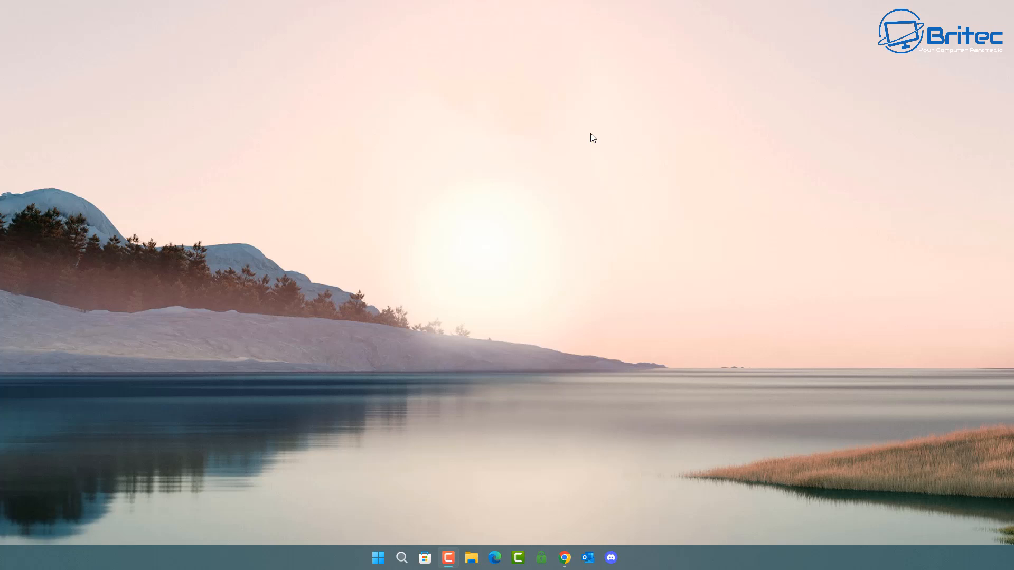